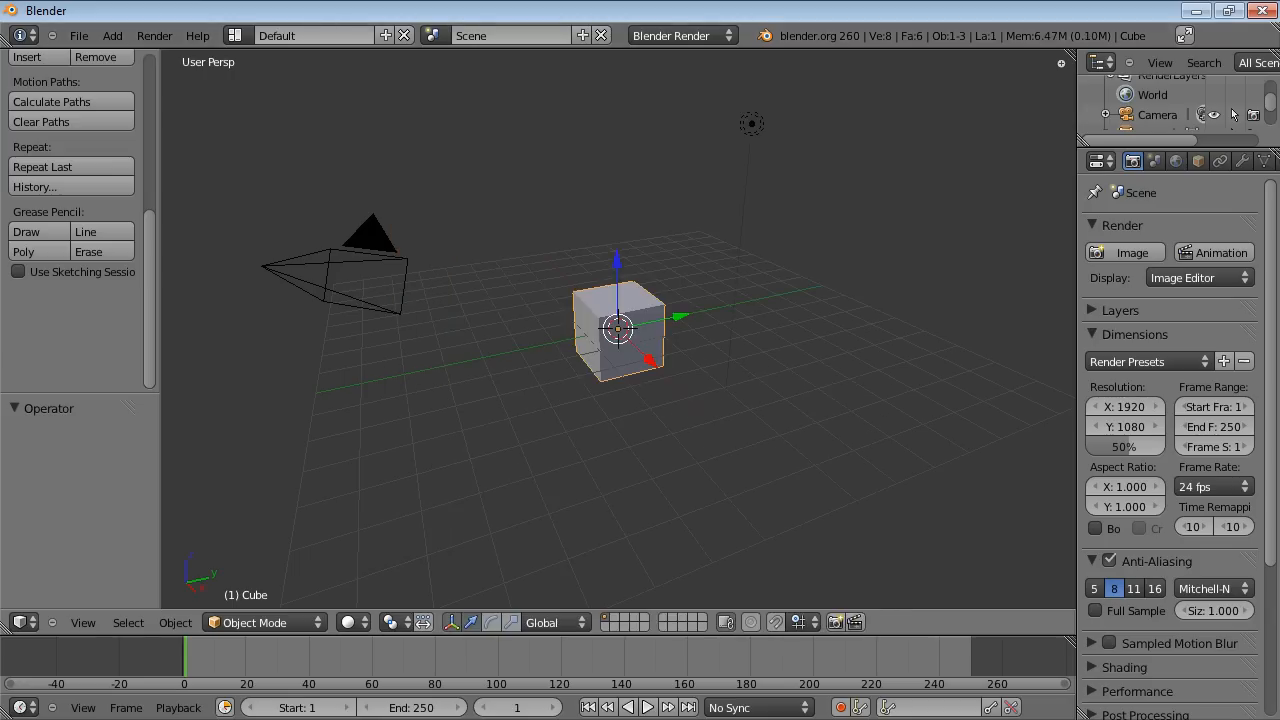
Delete the default cube and turn on the on-screen display of pressed keys.
{"action": "key", "text": "x"}
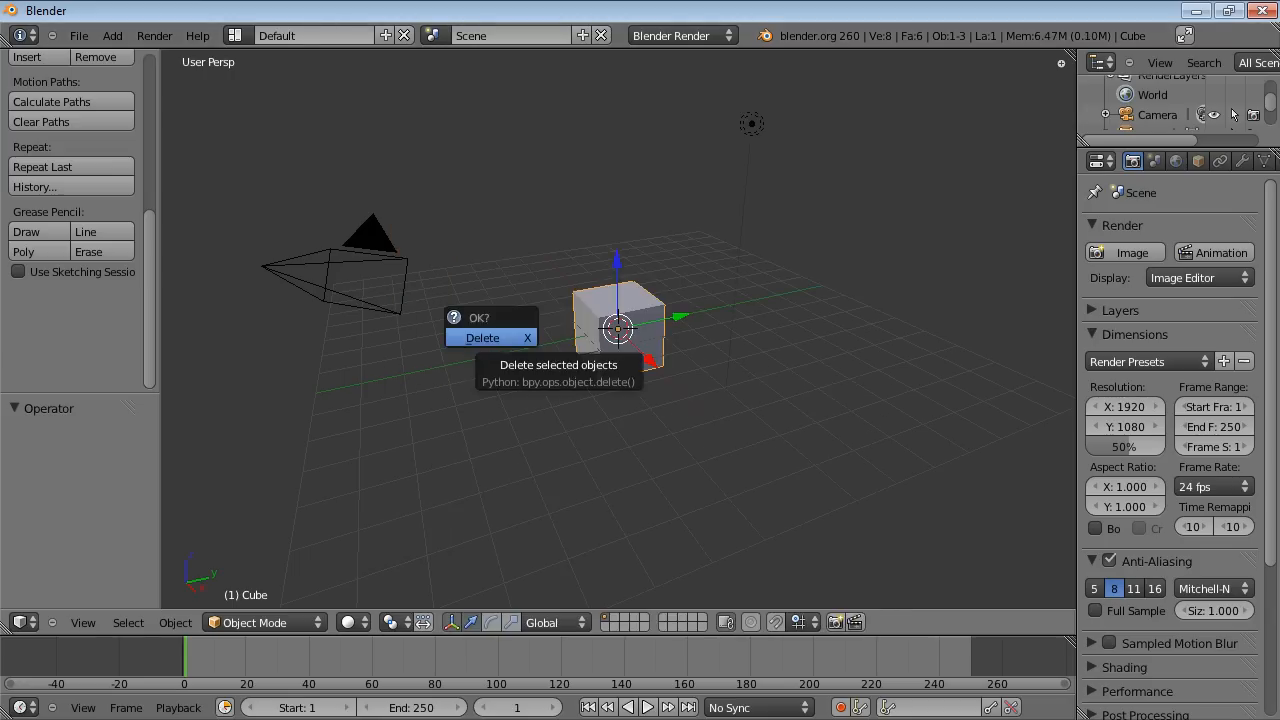
{"action": "left_click", "coordinate": [481, 337]}
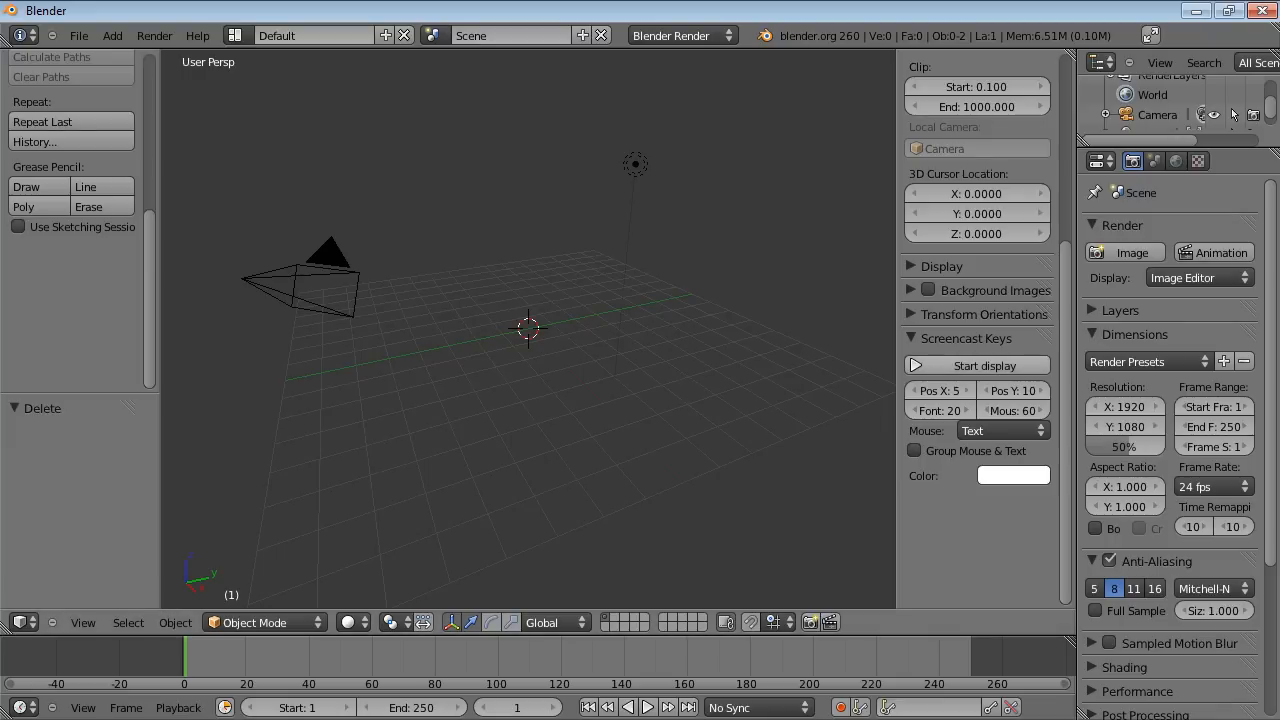
{"action": "left_click", "coordinate": [976, 365]}
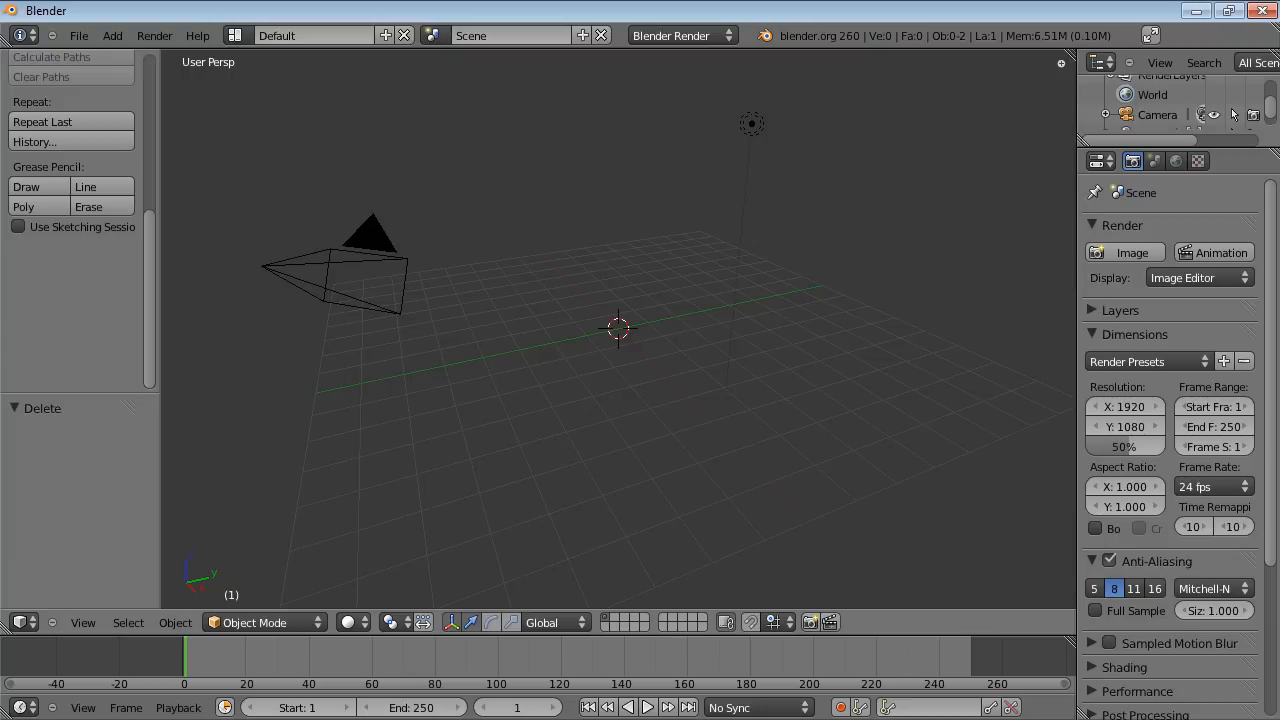
Add a UV sphere to the scene.
{"action": "key", "text": "shift+a"}
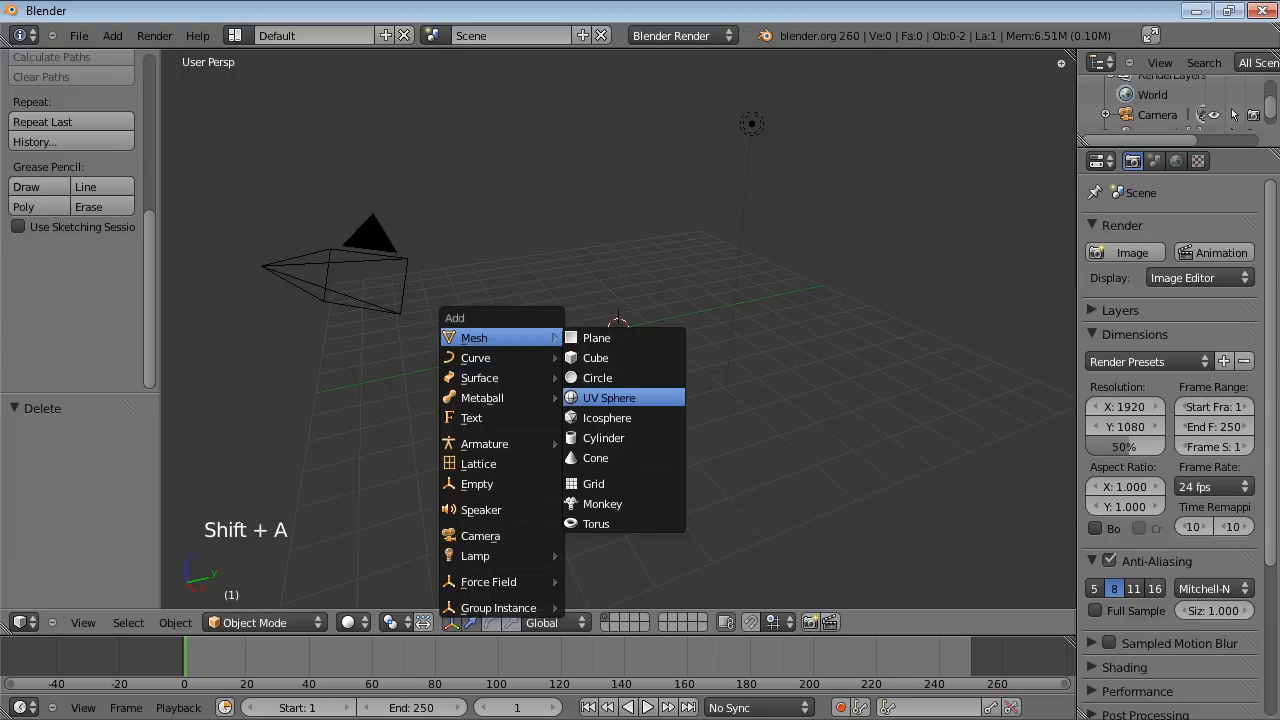
{"action": "left_click", "coordinate": [608, 397]}
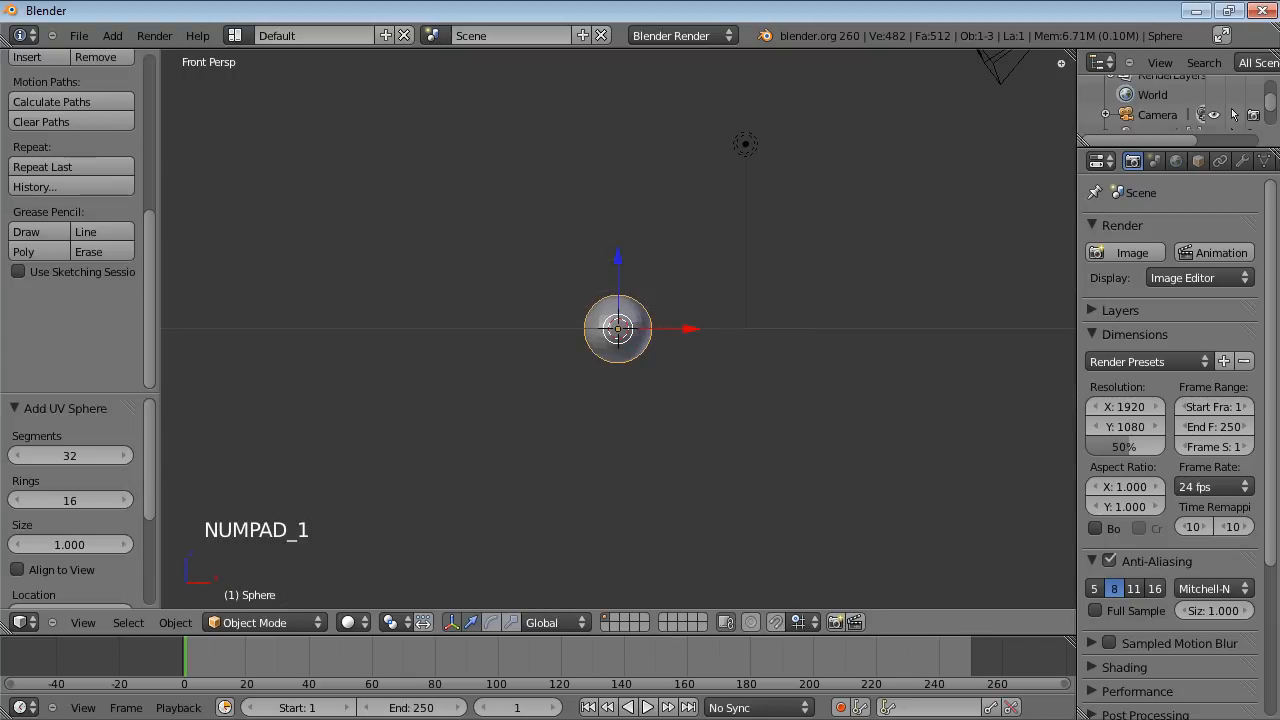
{"action": "scroll", "scroll_direction": "up", "scroll_amount": 3}
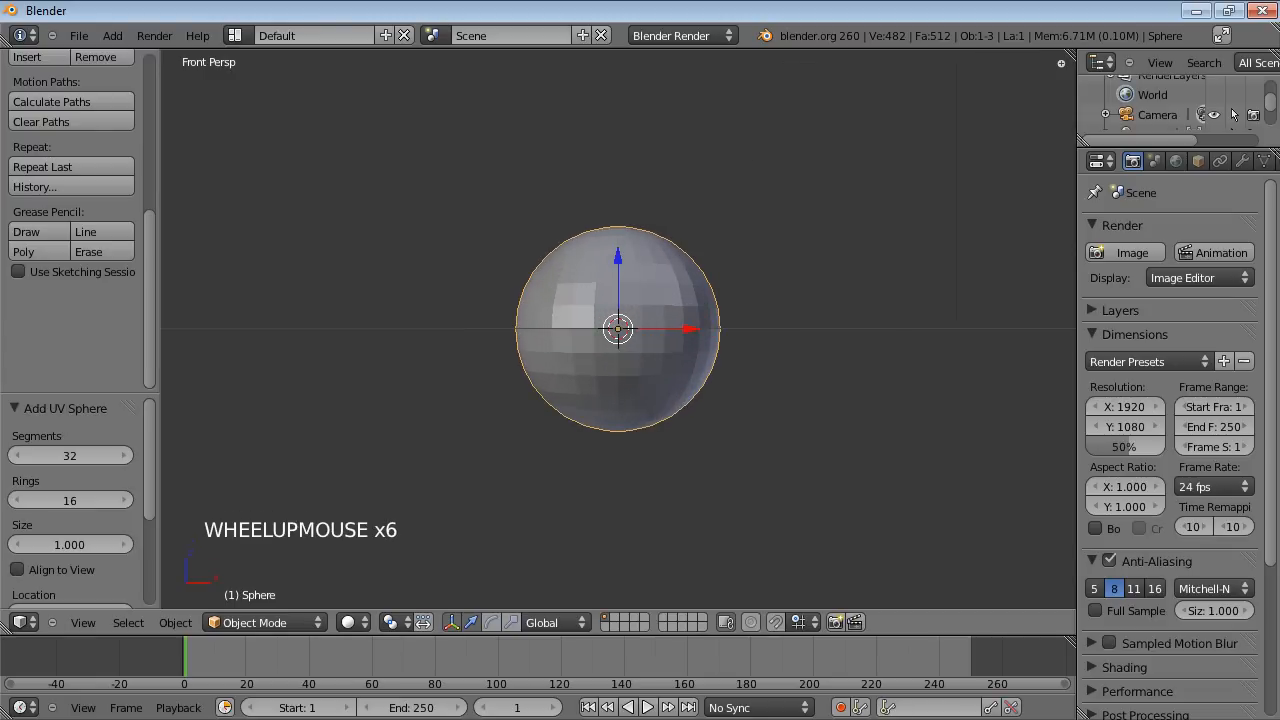
Pull the sphere's bottom vertex downward into a taper, then delete it to open the bottom.
{"action": "key", "text": "Tab"}
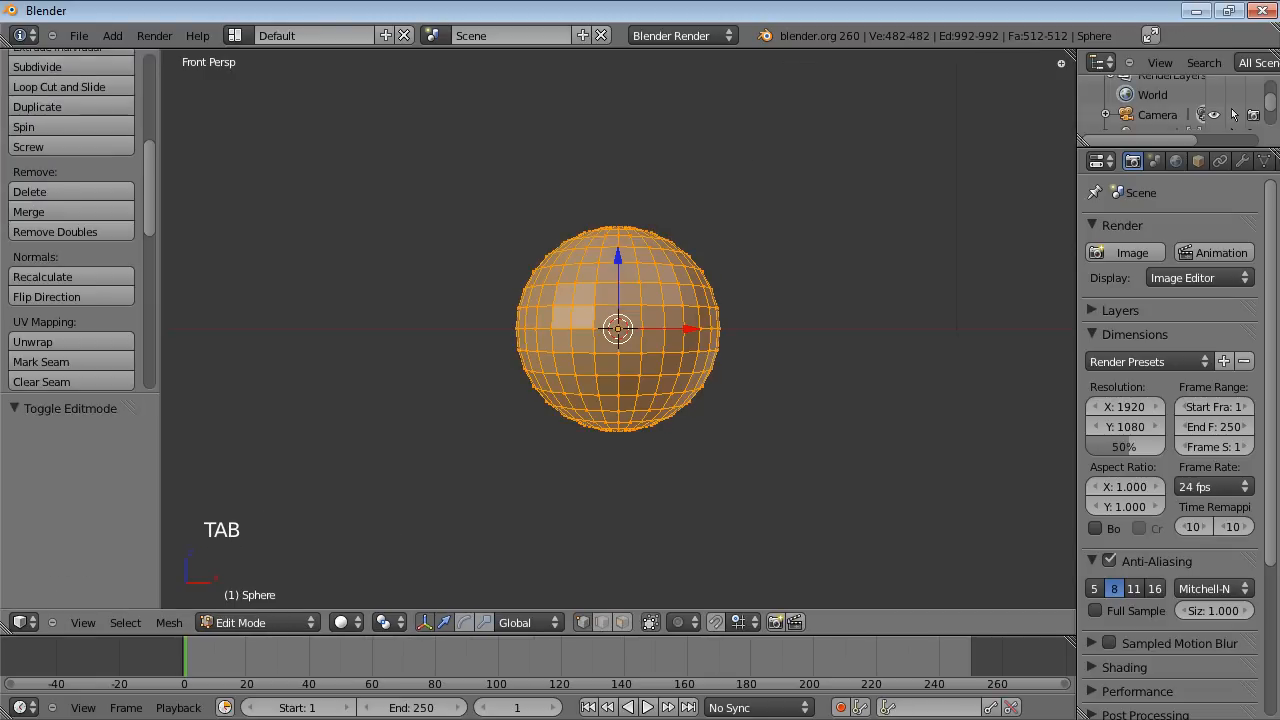
{"action": "left_click_drag", "start_coordinate": [620, 330], "coordinate": [587, 337]}
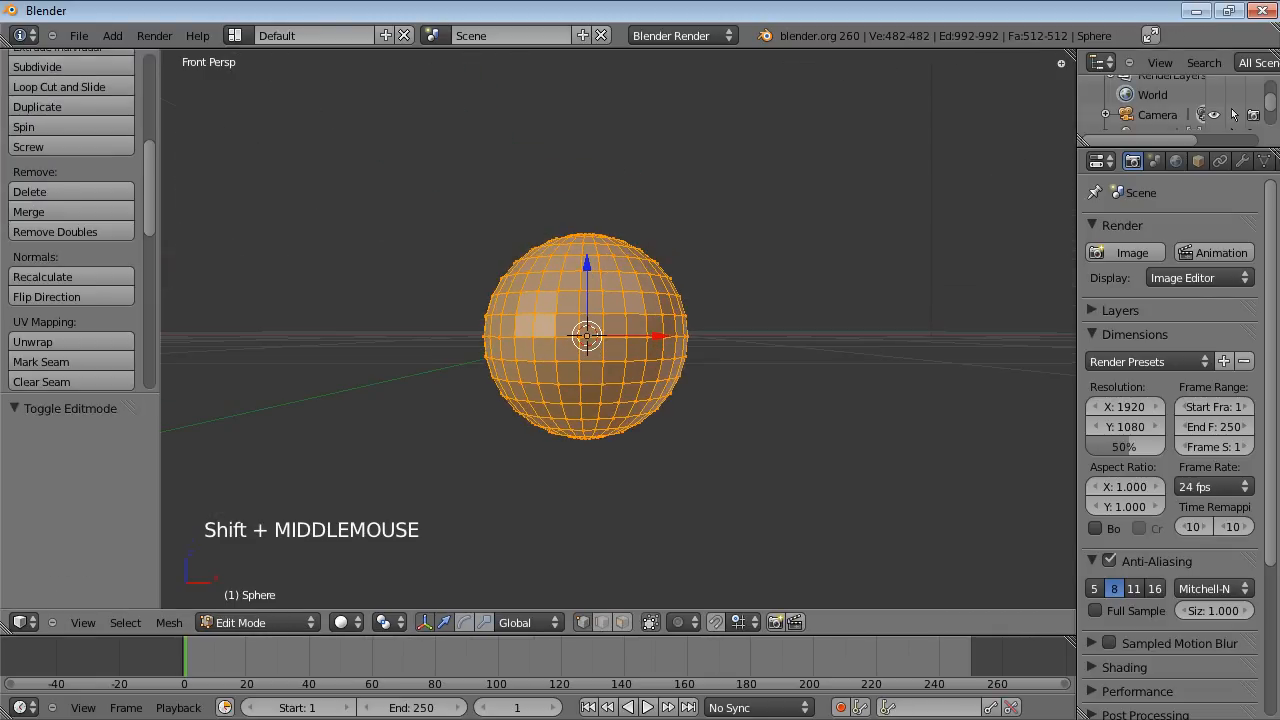
{"action": "key", "text": "KP_5"}
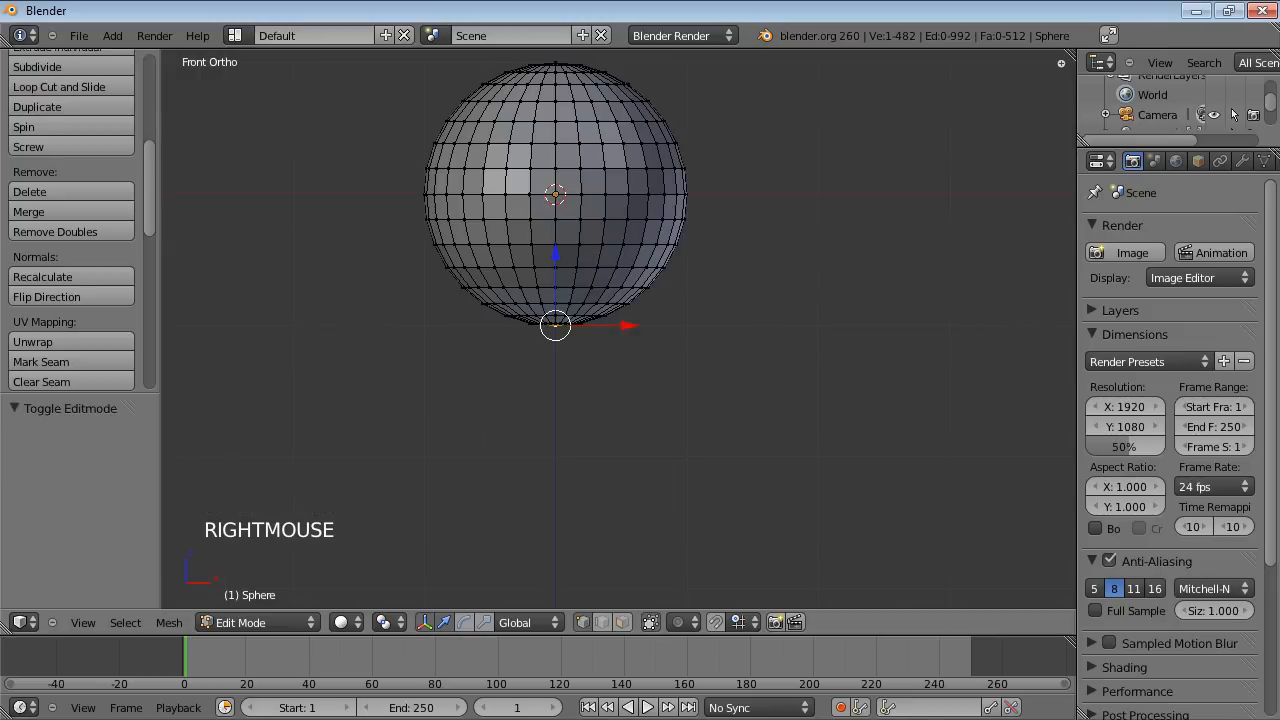
{"action": "left_click", "coordinate": [685, 622]}
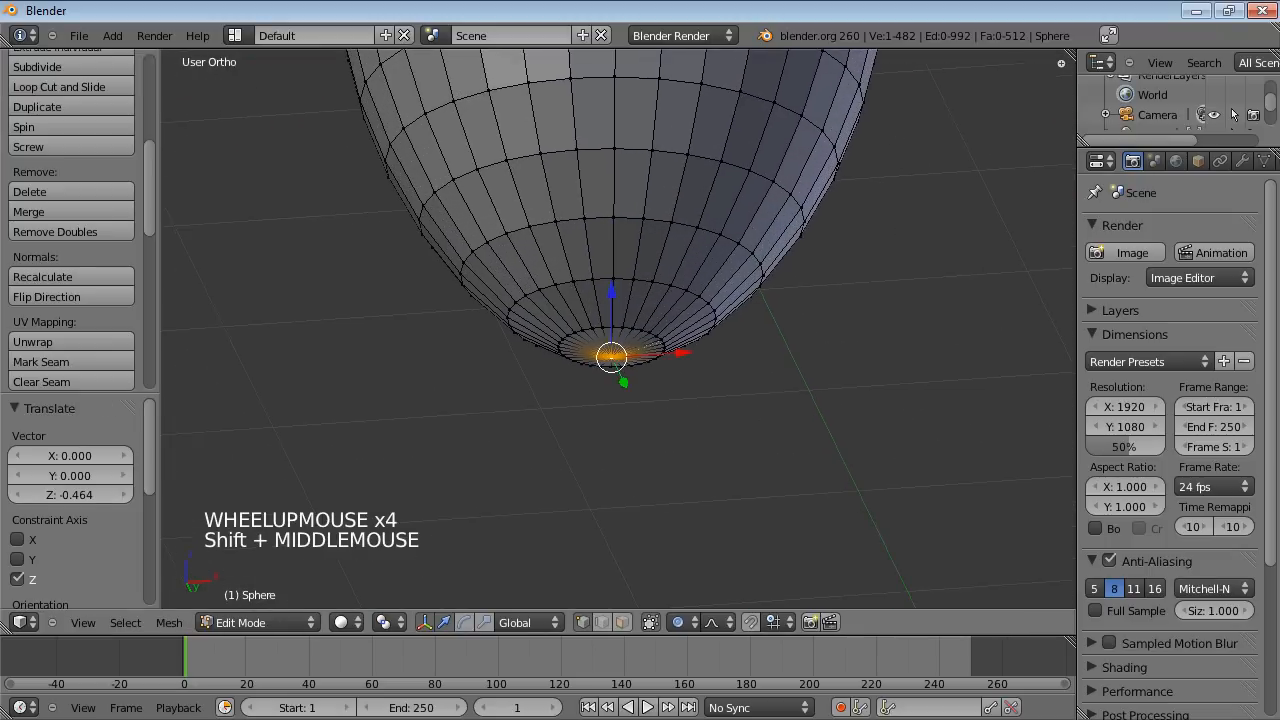
{"action": "left_click", "coordinate": [684, 622]}
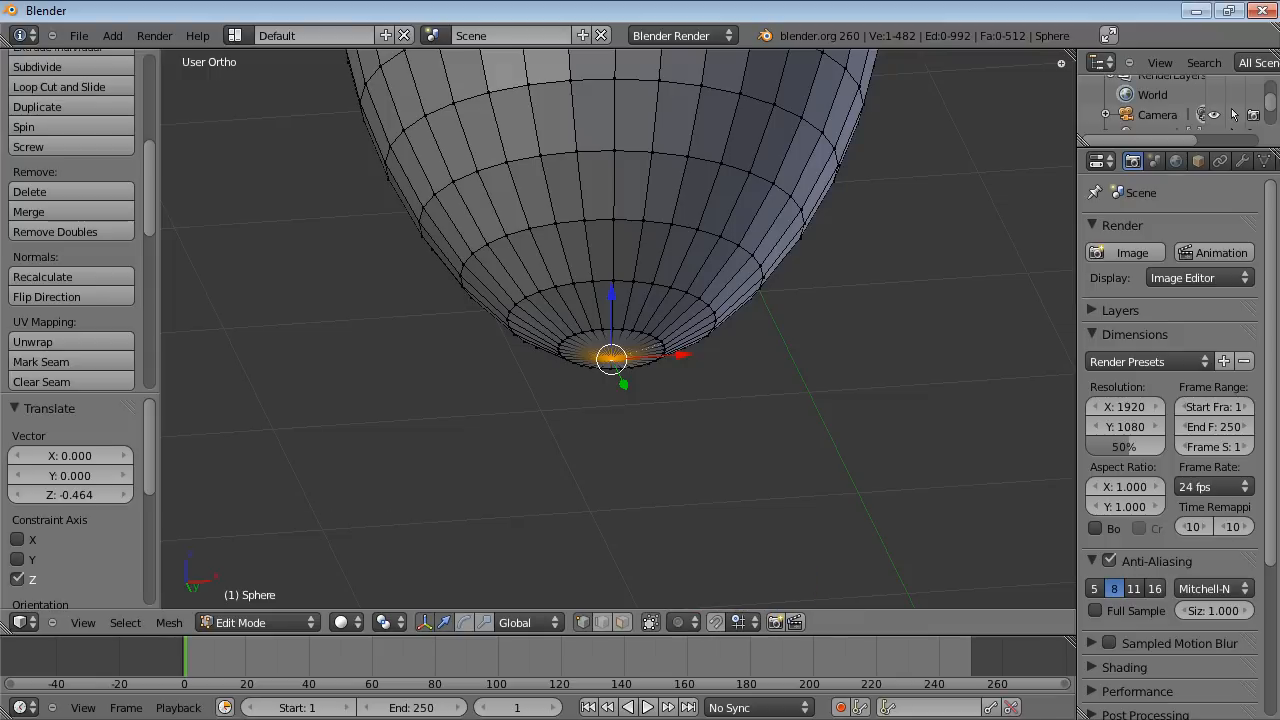
{"action": "key", "text": "Delete"}
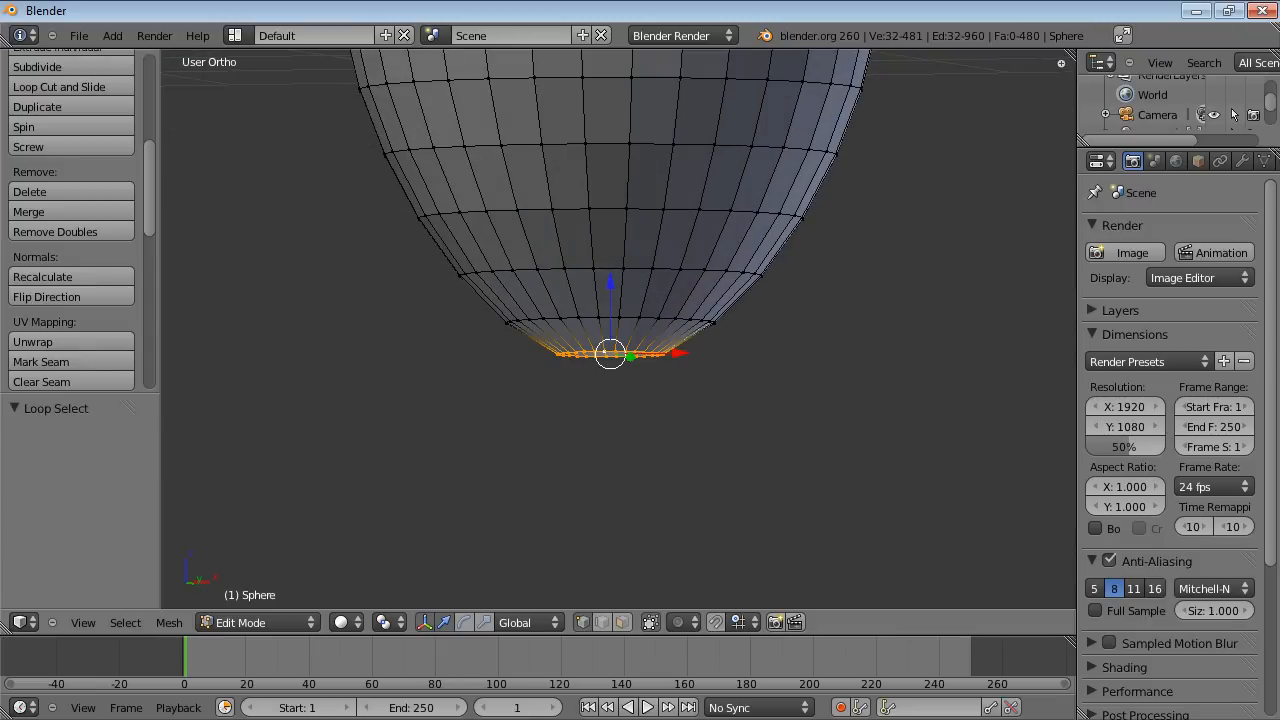
Extrude the bottom opening into several rings and scale the last ring inward as a knot.
{"action": "key", "text": "KP_1"}
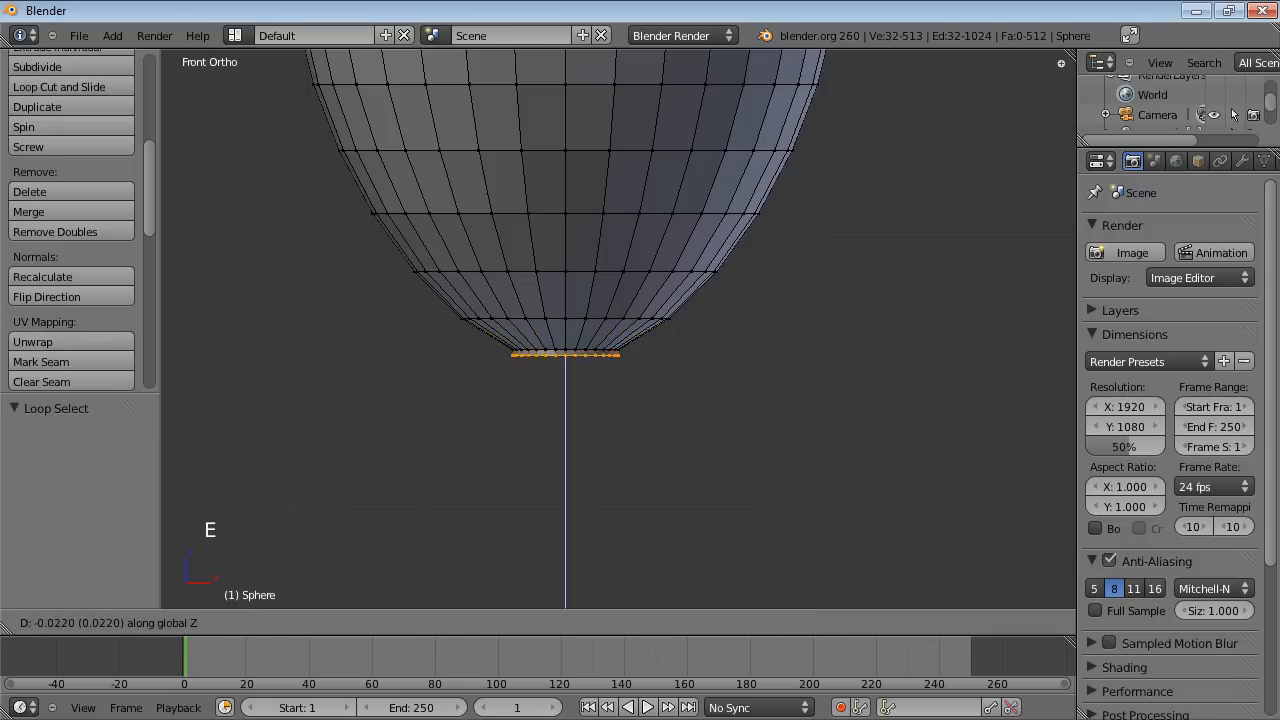
{"action": "left_click", "coordinate": [565, 370]}
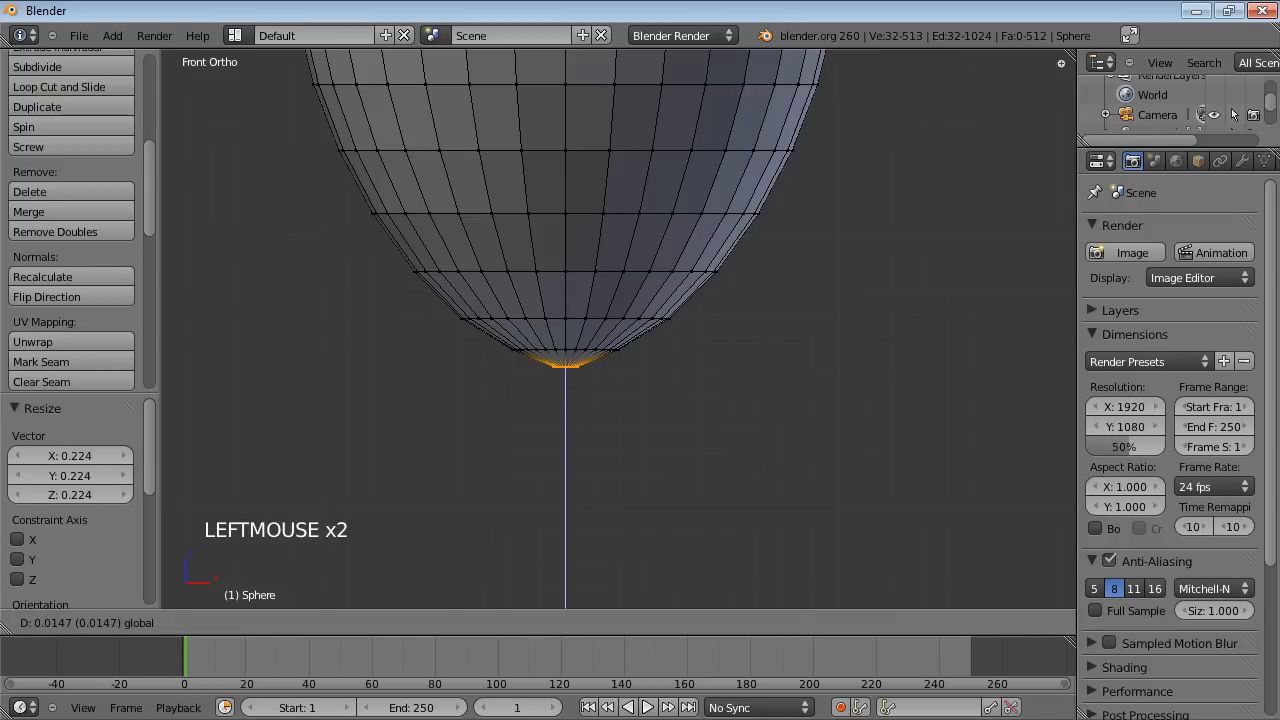
{"action": "scroll", "scroll_direction": "up", "scroll_amount": 3}
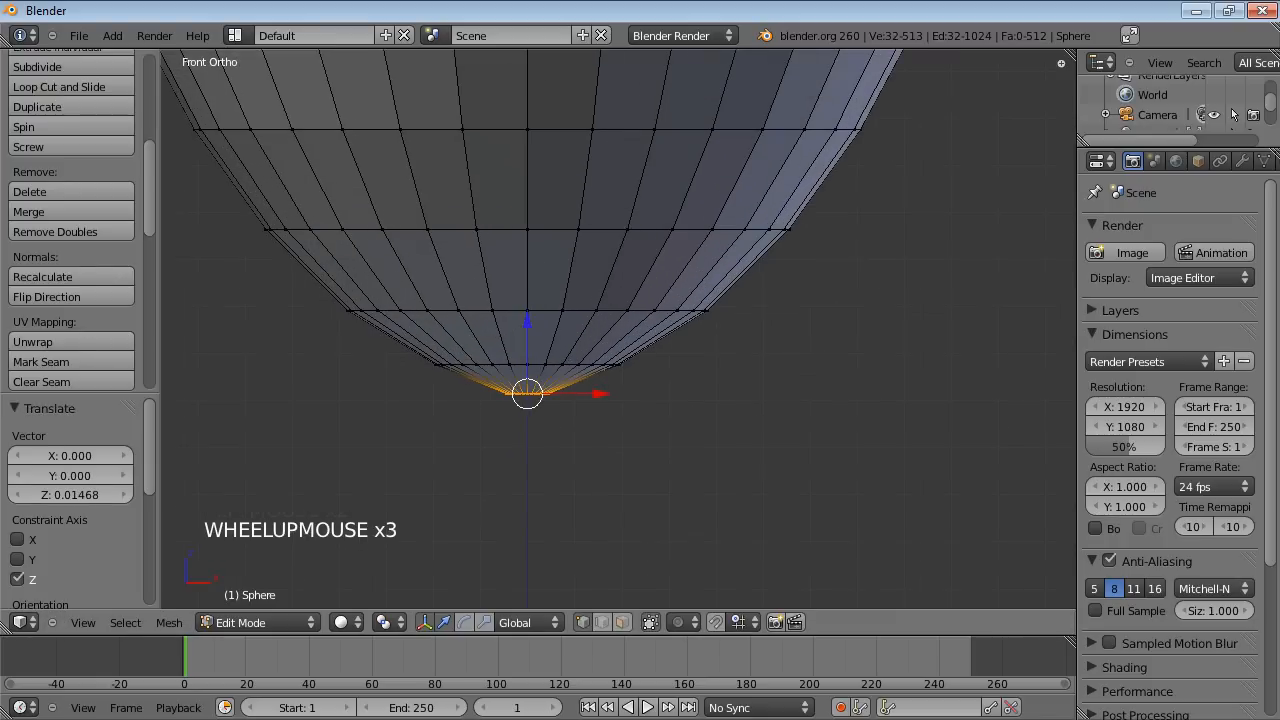
{"action": "key", "text": "E"}
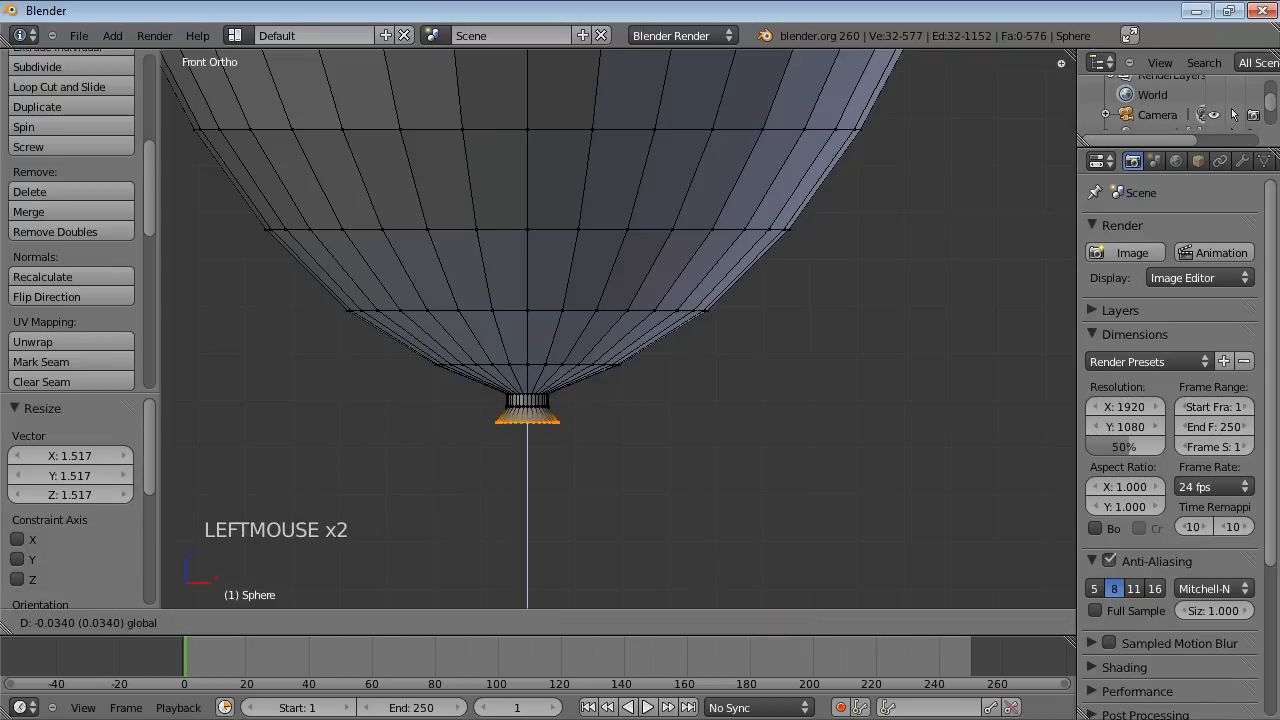
{"action": "key", "text": "e"}
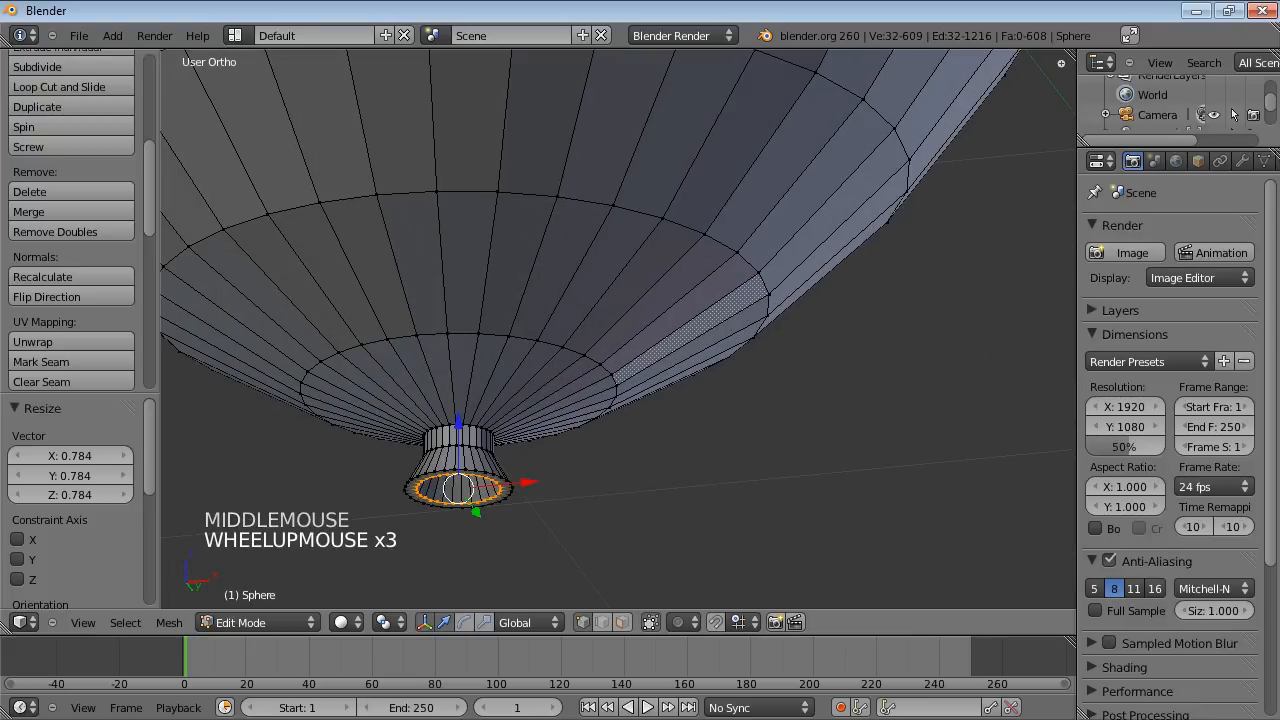
{"action": "left_click_drag", "start_coordinate": [460, 480], "coordinate": [510, 380]}
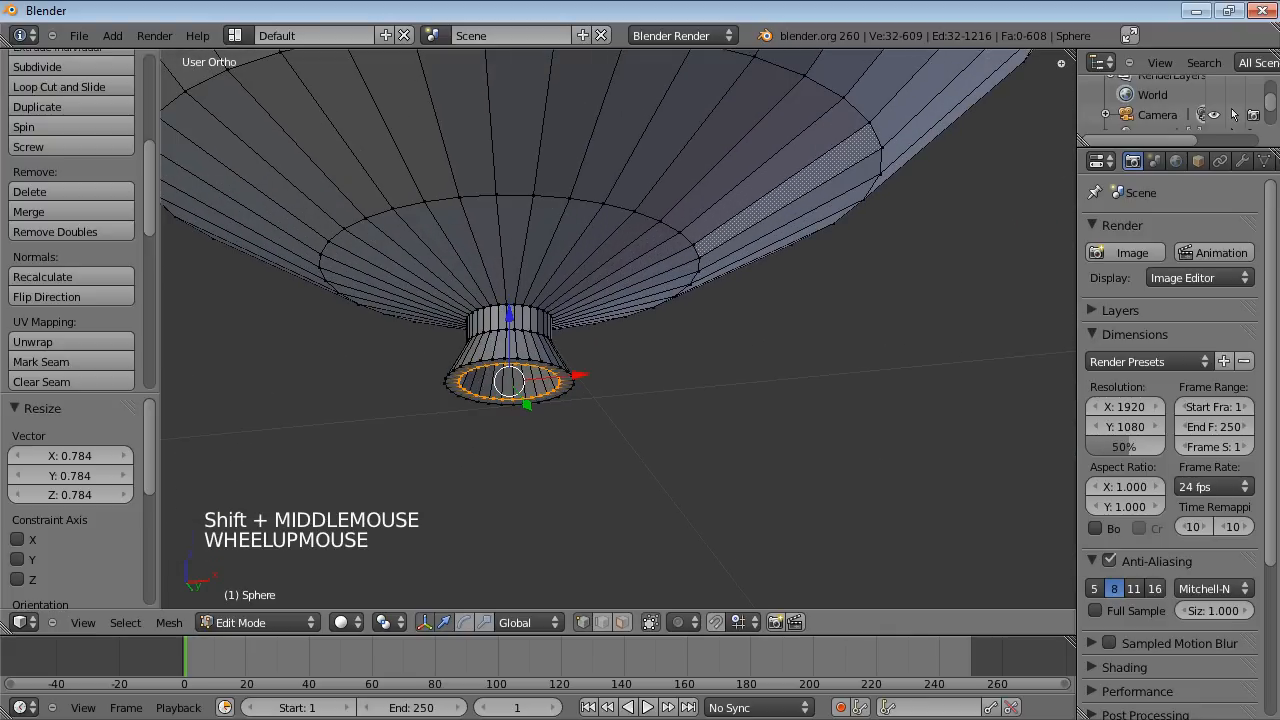
{"action": "key", "text": "e"}
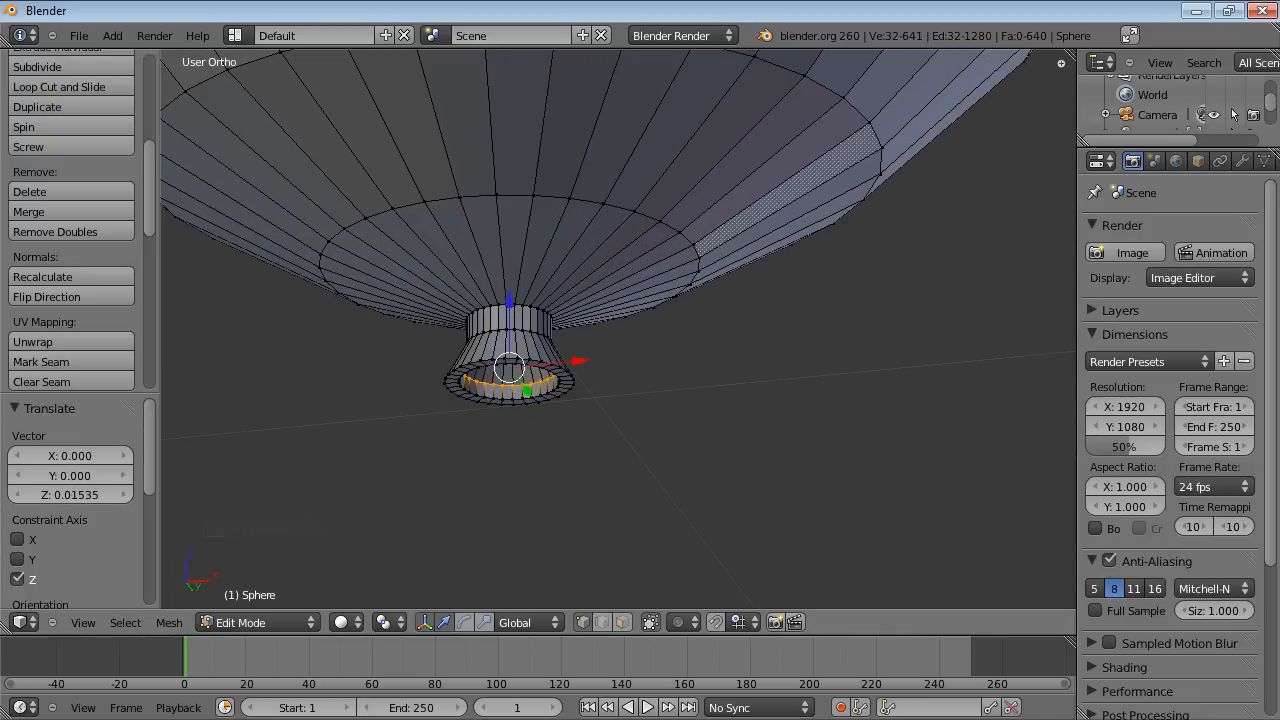
{"action": "key", "text": "s"}
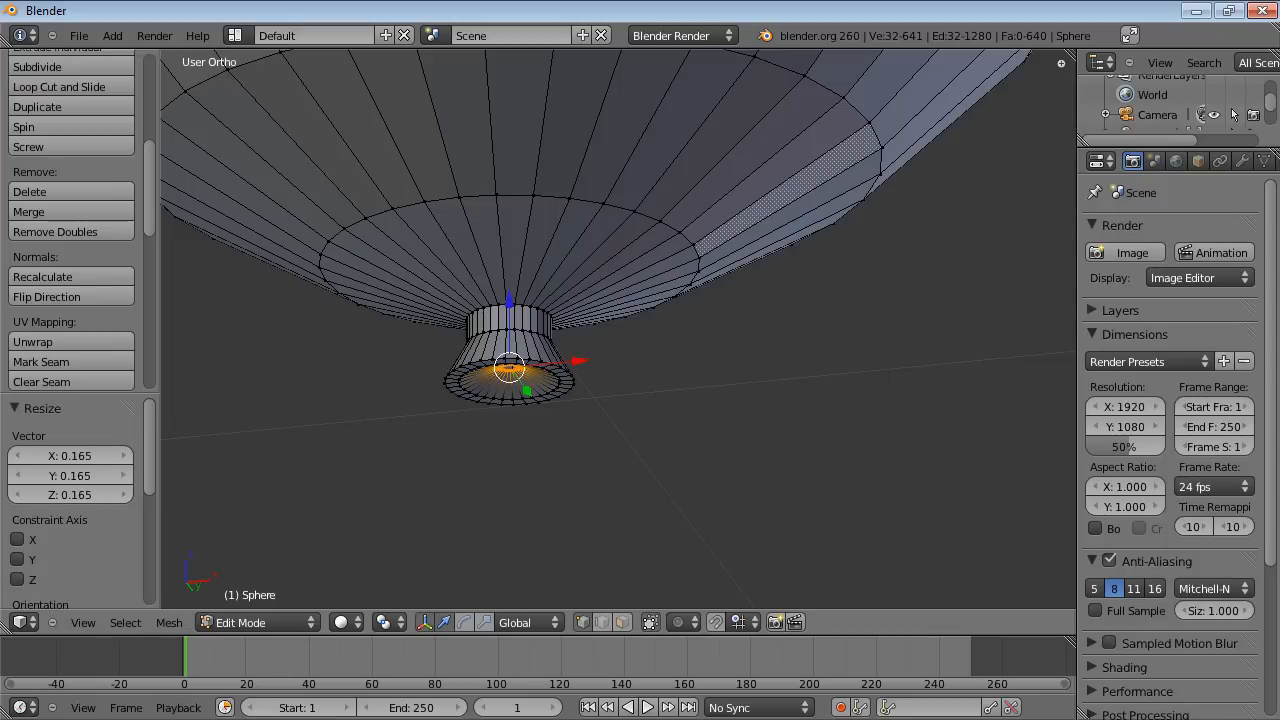
{"action": "key", "text": "KP_1"}
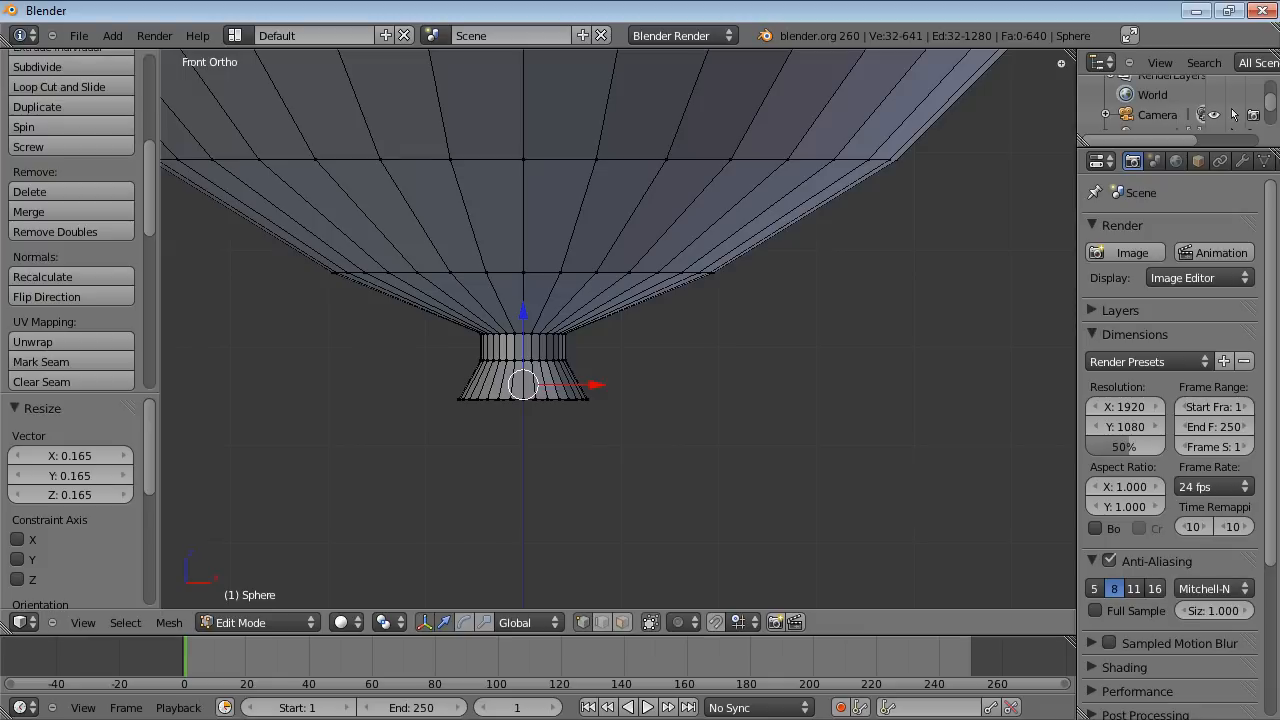
Extrude the narrow bottom ring downward and stretch it far below the balloon.
{"action": "key", "text": "e"}
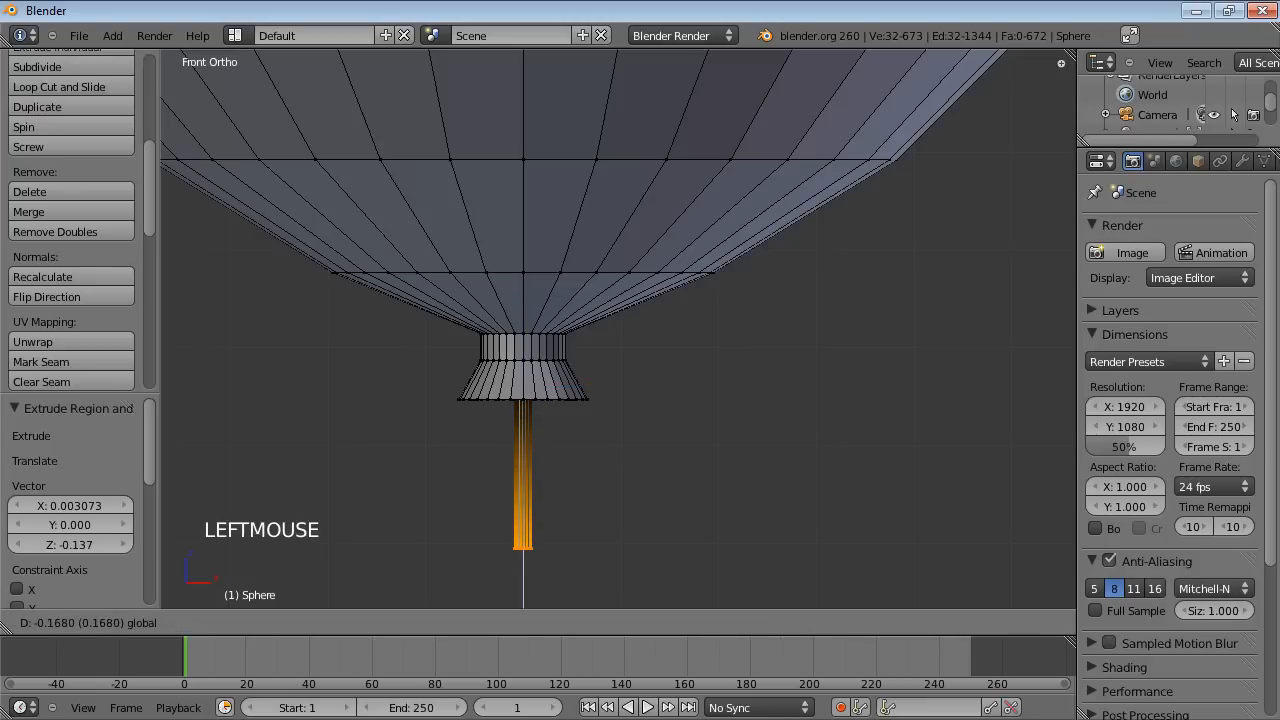
{"action": "scroll", "scroll_direction": "down", "scroll_amount": 3}
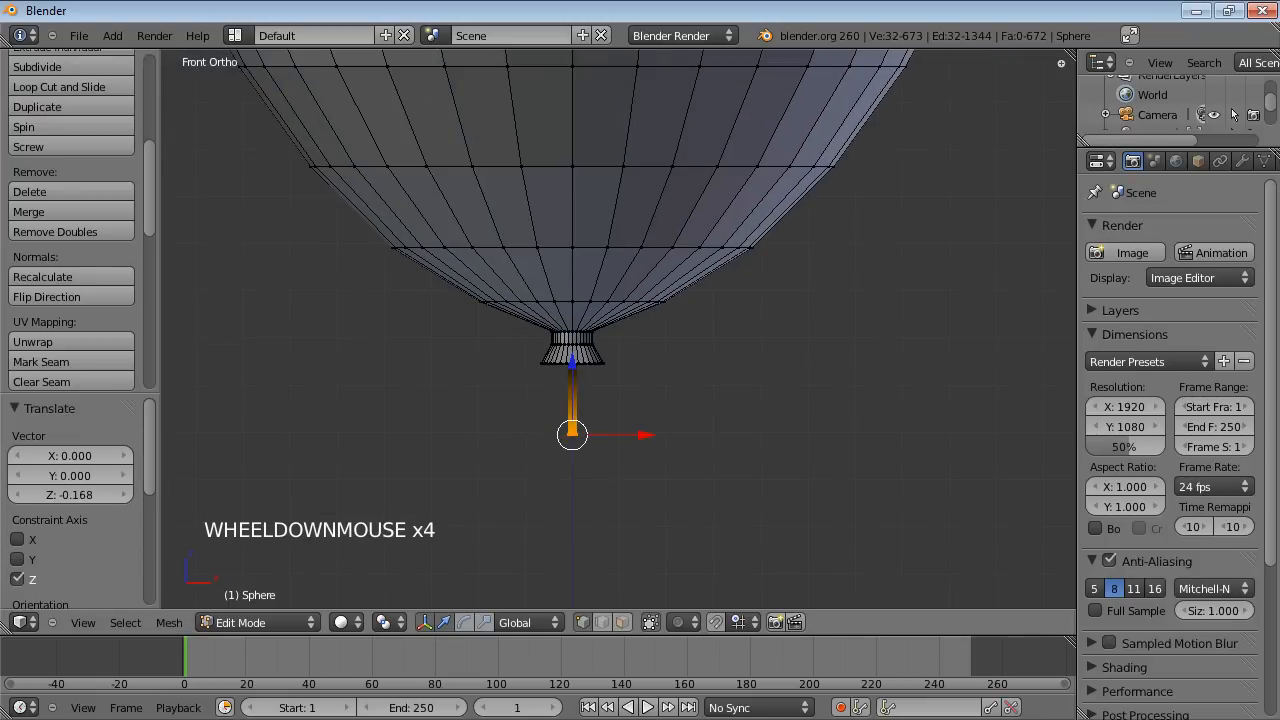
{"action": "scroll", "scroll_direction": "down", "scroll_amount": 3}
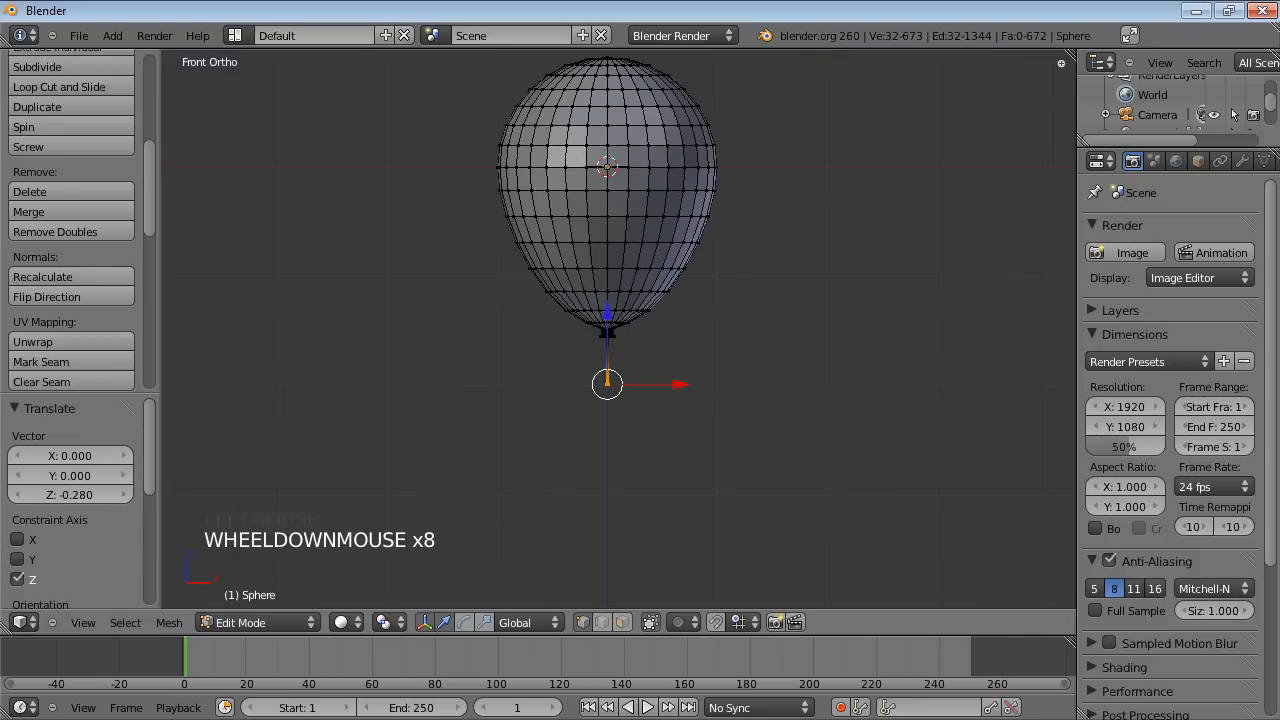
{"action": "left_click_drag", "start_coordinate": [607, 310], "coordinate": [607, 530]}
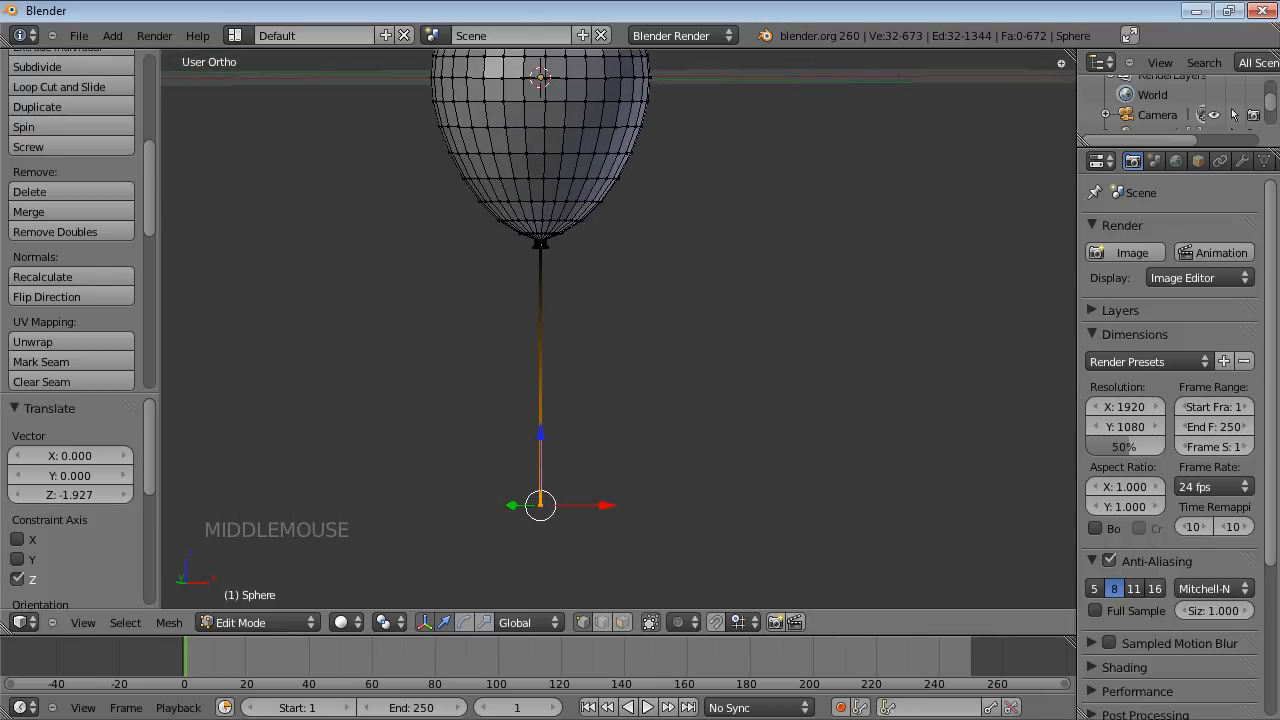
Leave Edit Mode, shade the balloon smooth and hide the floor grid.
{"action": "key", "text": "a"}
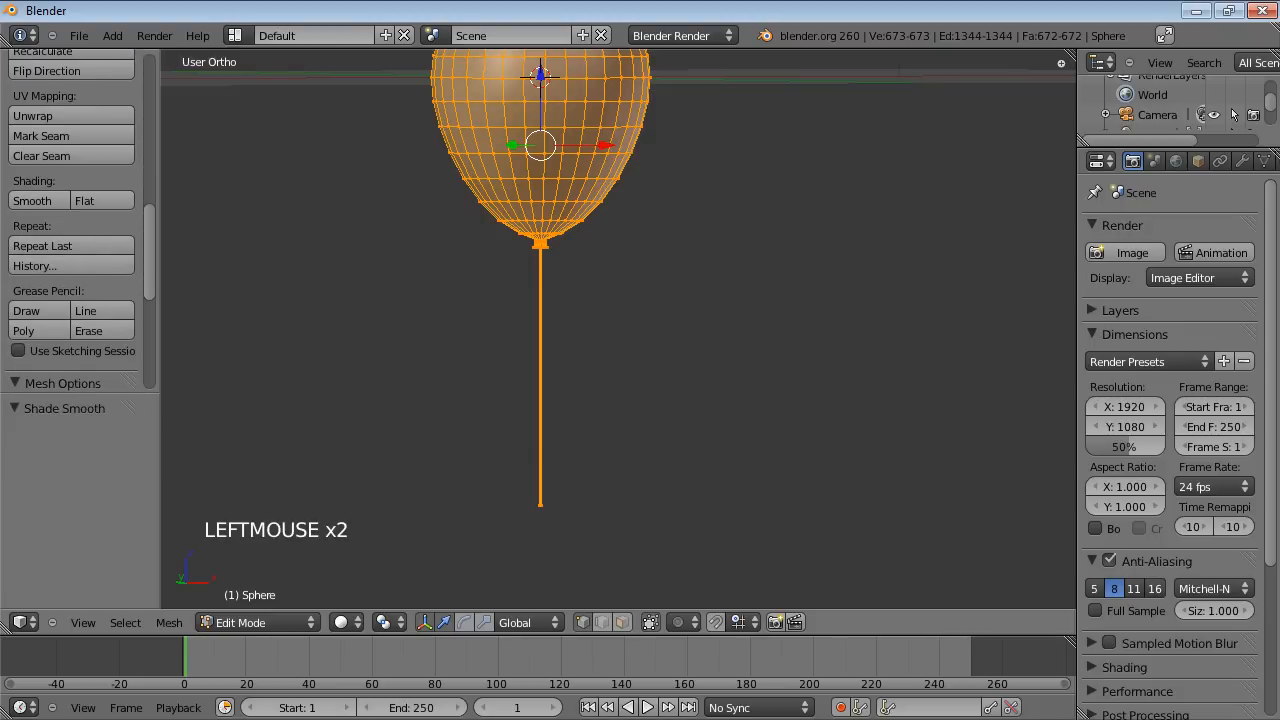
{"action": "key", "text": "Tab"}
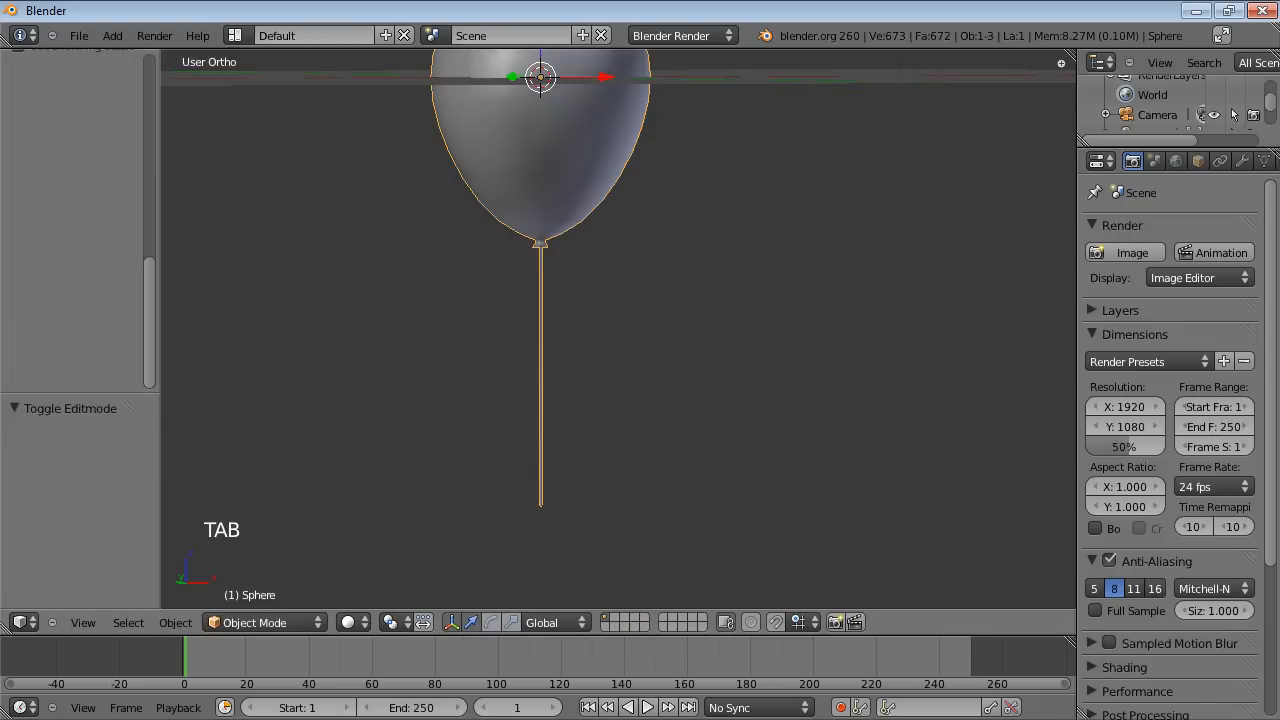
{"action": "scroll", "scroll_direction": "down", "scroll_amount": 3}
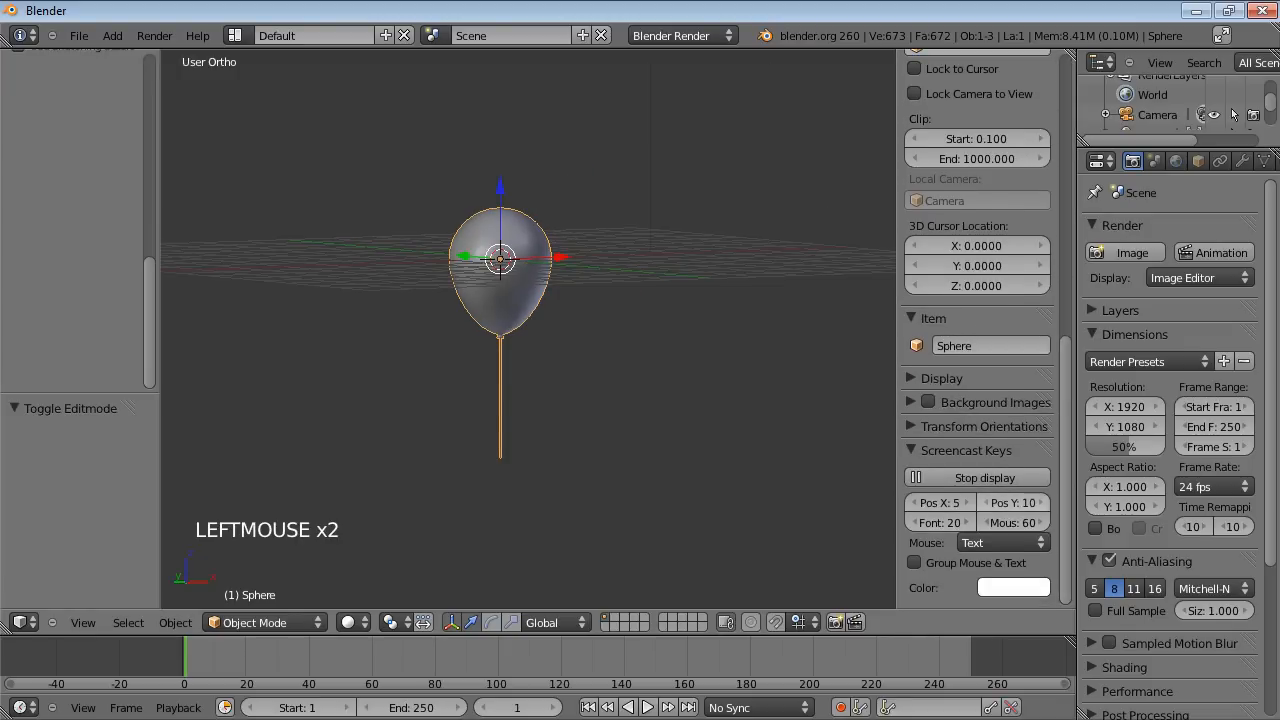
{"action": "left_click", "coordinate": [941, 378]}
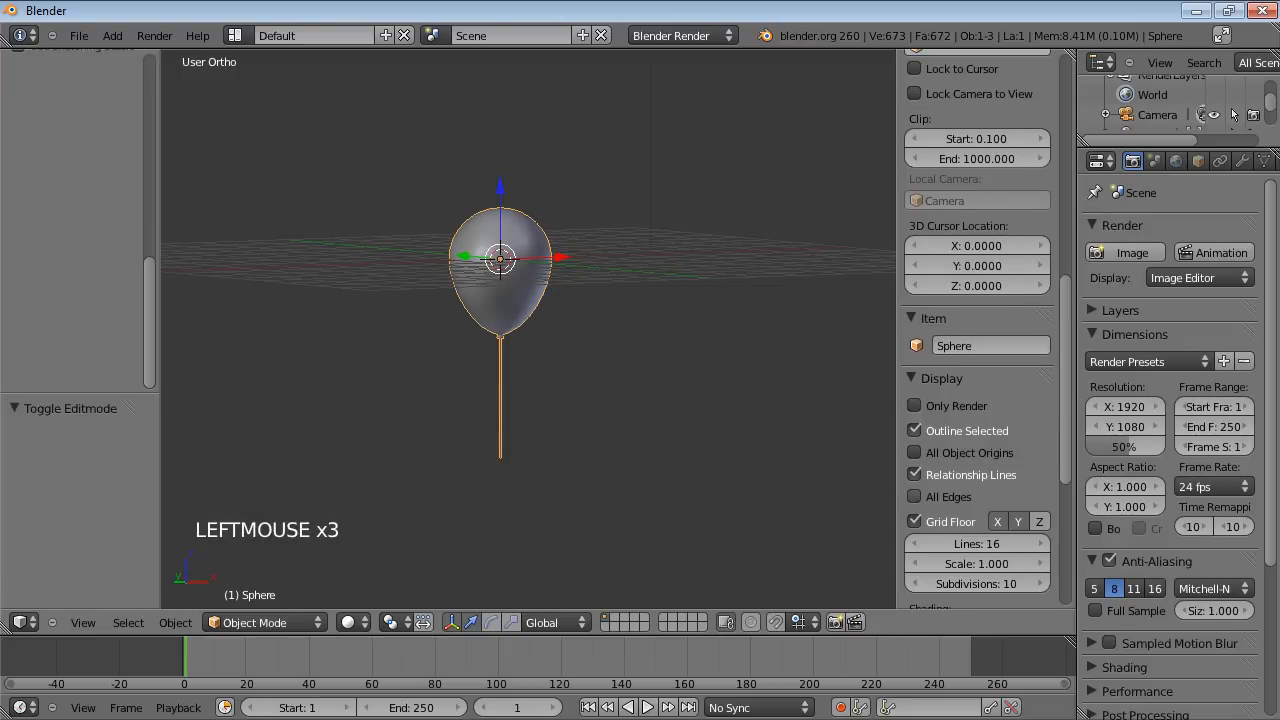
{"action": "left_click", "coordinate": [913, 521]}
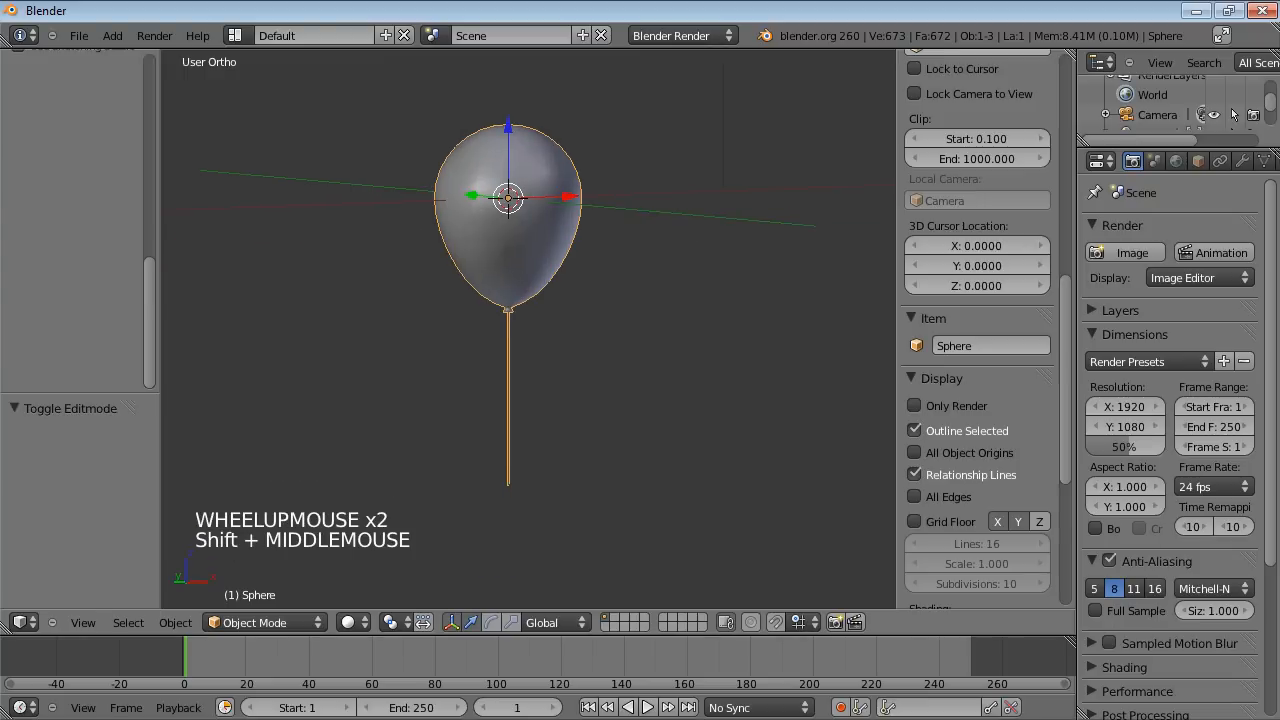
Cut edge loops along the string with Loop Cut and return to Object Mode.
{"action": "key", "text": "Tab"}
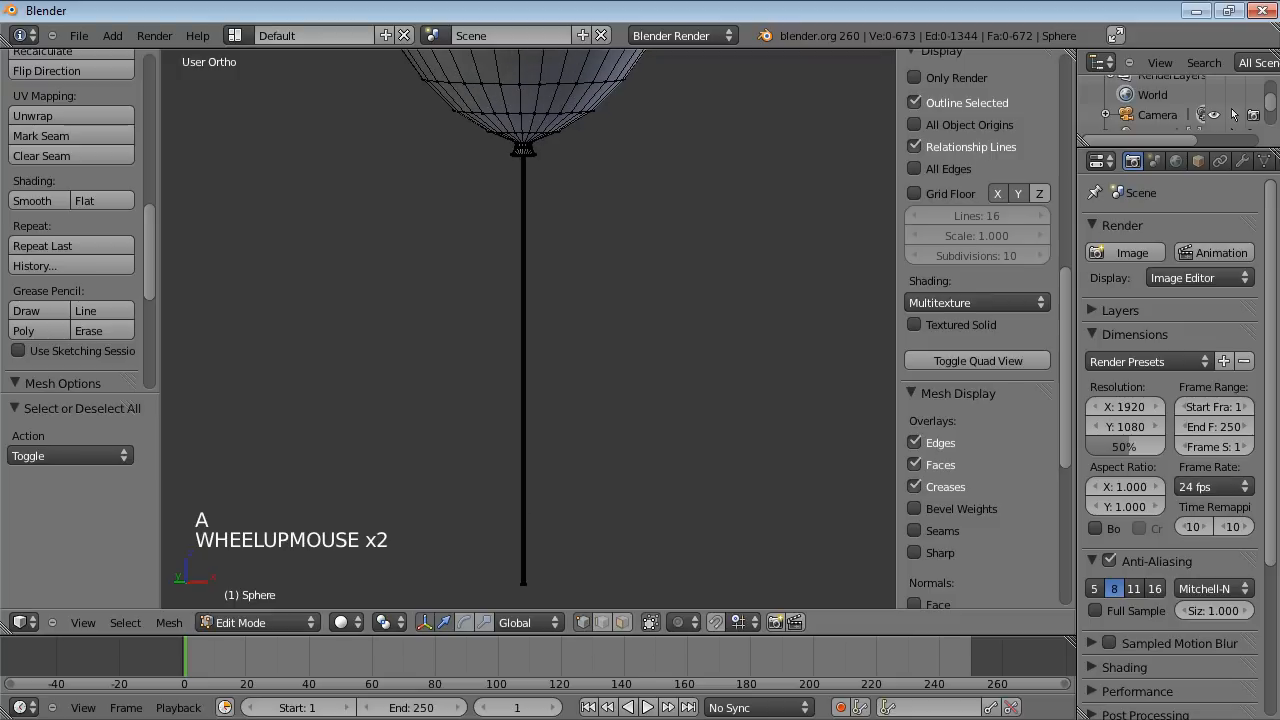
{"action": "scroll", "scroll_direction": "up", "scroll_amount": 3}
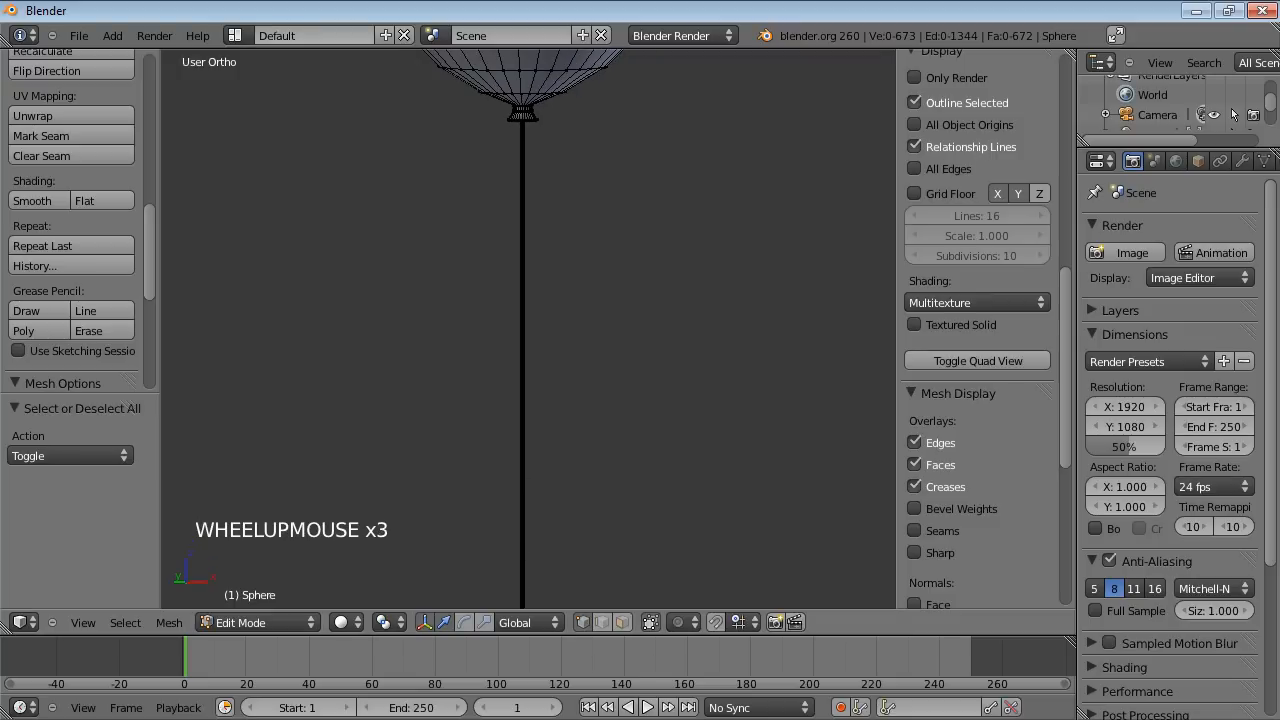
{"action": "key", "text": "ctrl+r"}
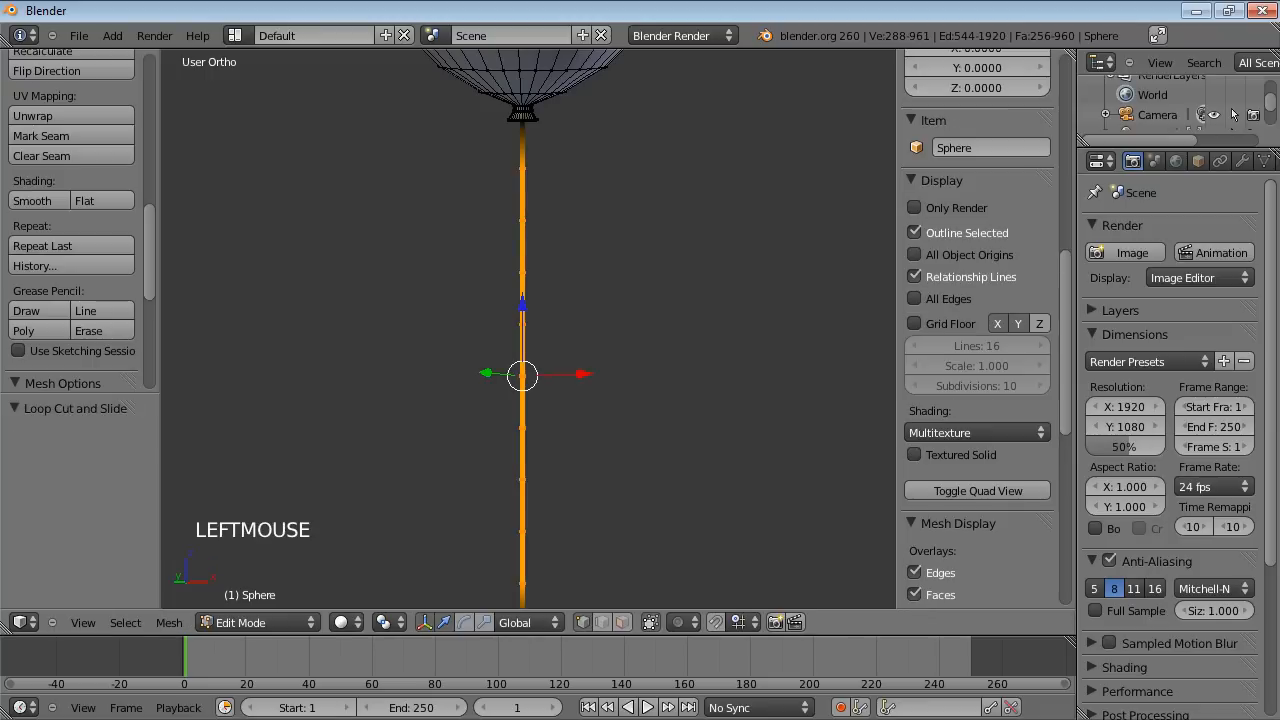
{"action": "left_click_drag", "start_coordinate": [520, 375], "coordinate": [515, 132]}
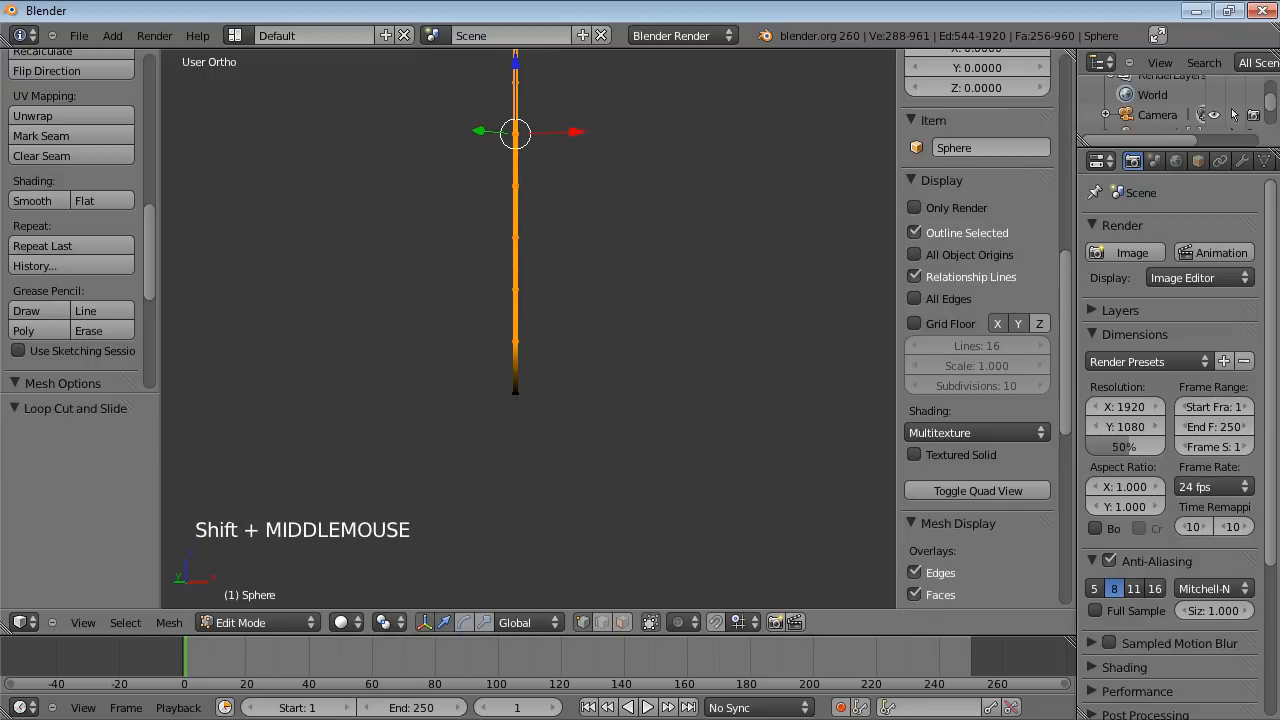
{"action": "key", "text": "Tab"}
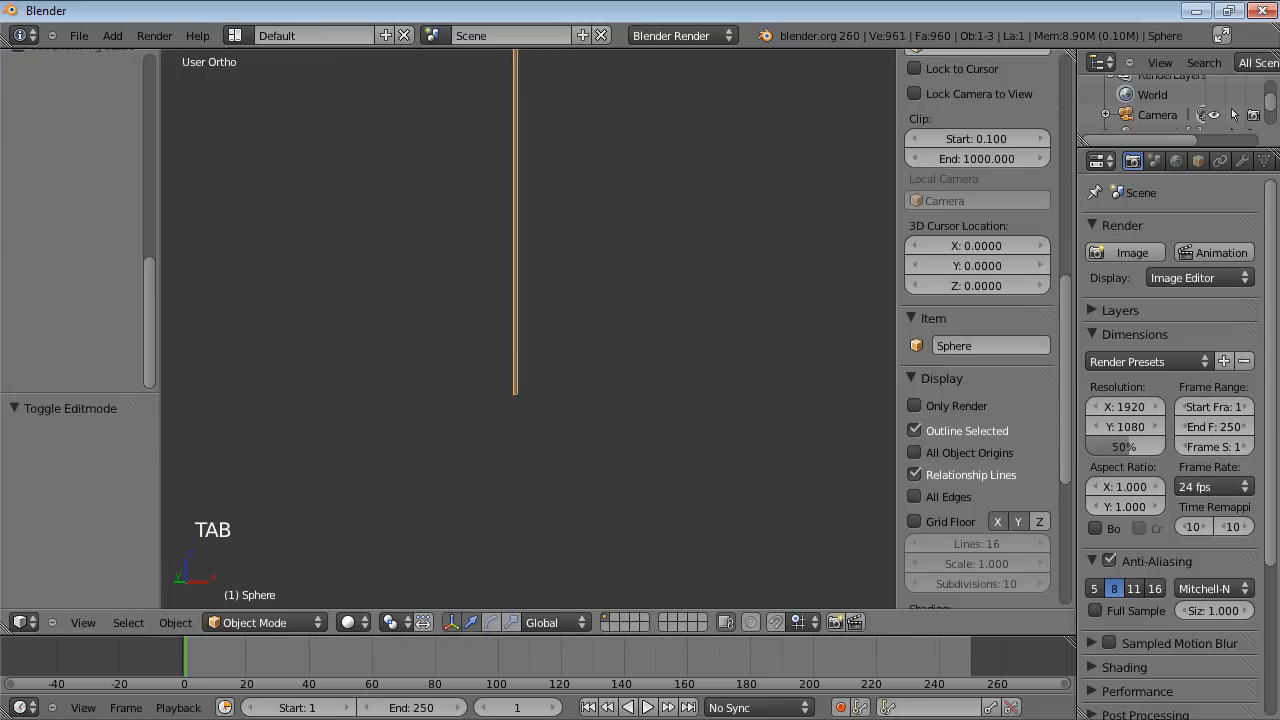
{"action": "scroll", "scroll_direction": "down", "scroll_amount": 3}
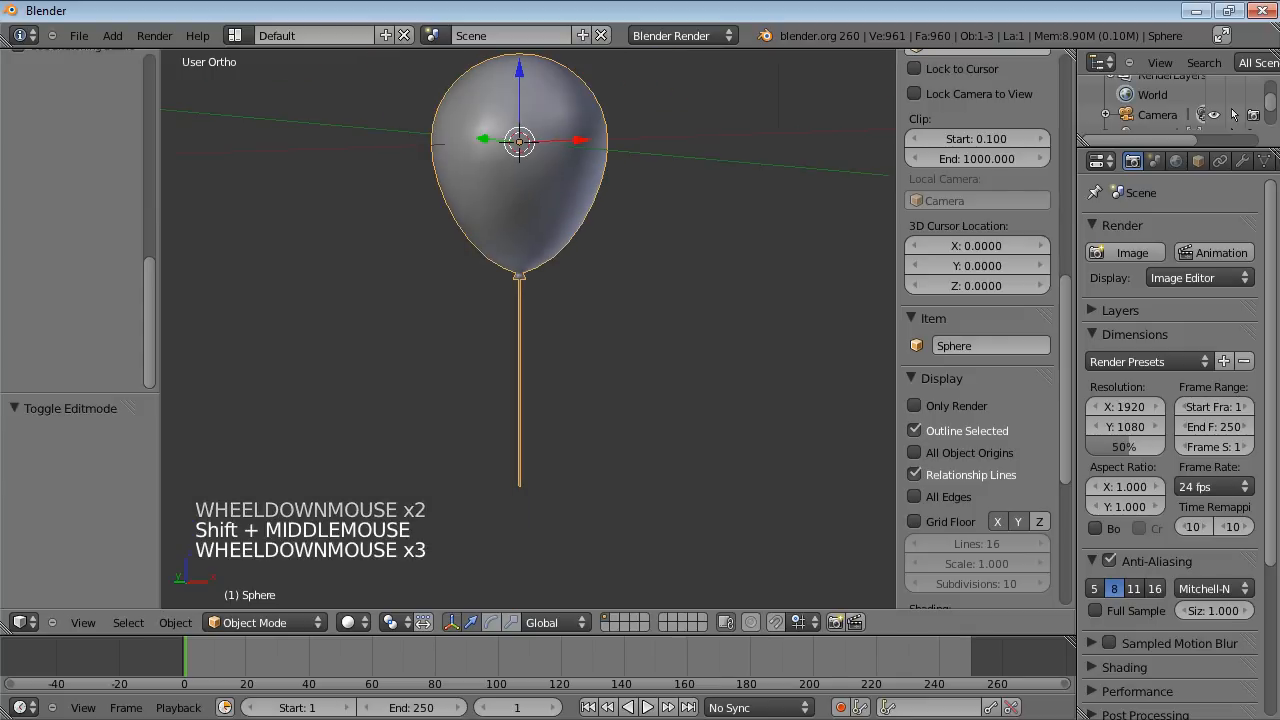
{"action": "scroll", "scroll_direction": "down", "scroll_amount": 3}
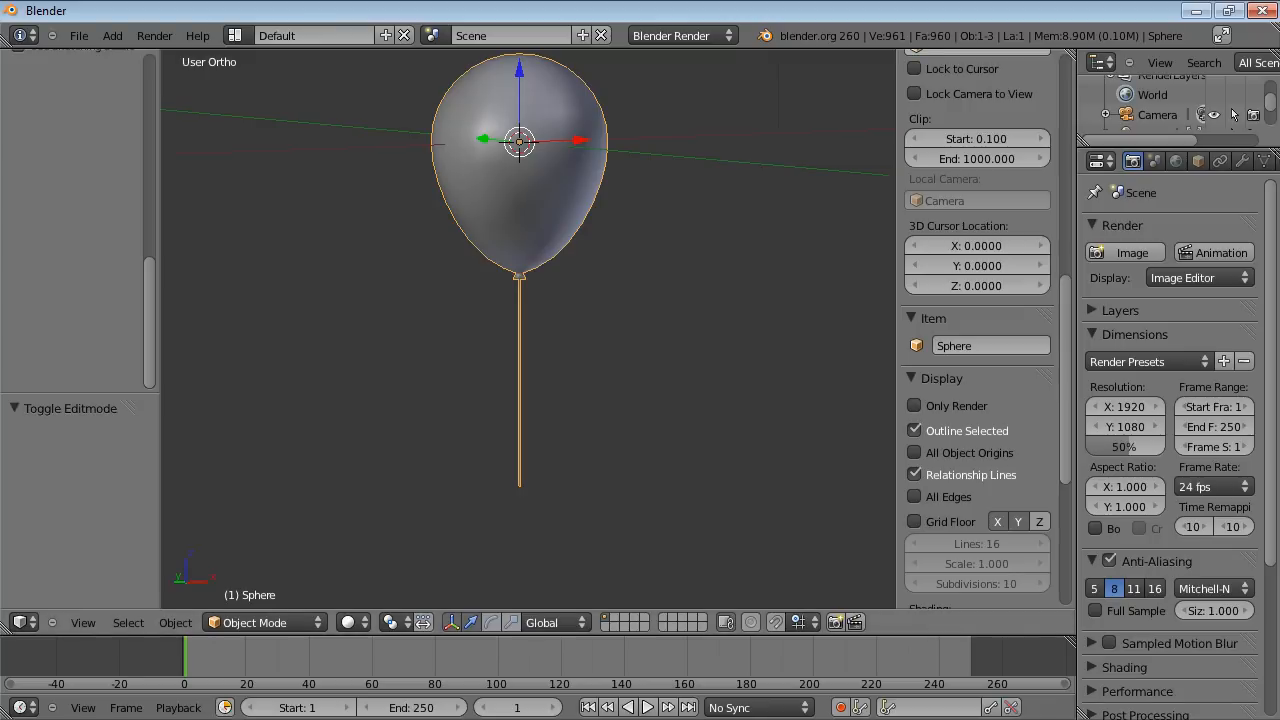
Add a cloth simulation to the balloon and bake a preview.
{"action": "left_click_drag", "start_coordinate": [520, 140], "coordinate": [595, 155]}
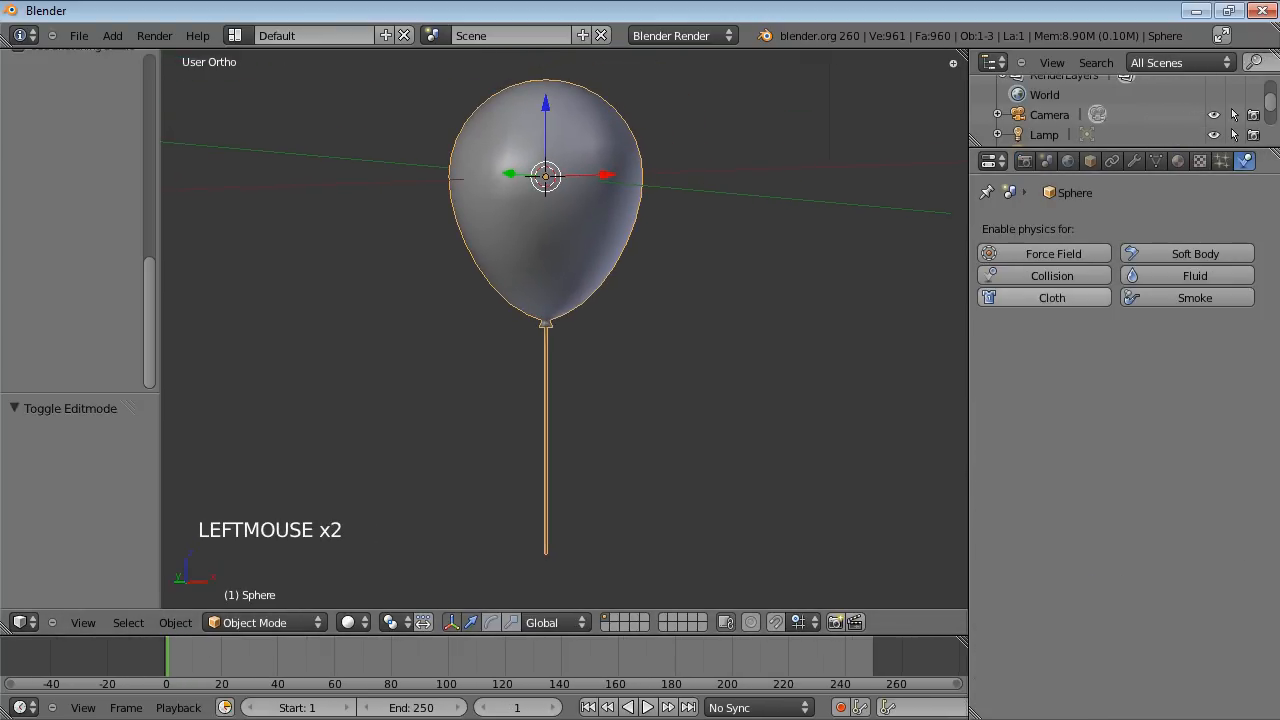
{"action": "left_click", "coordinate": [1051, 297]}
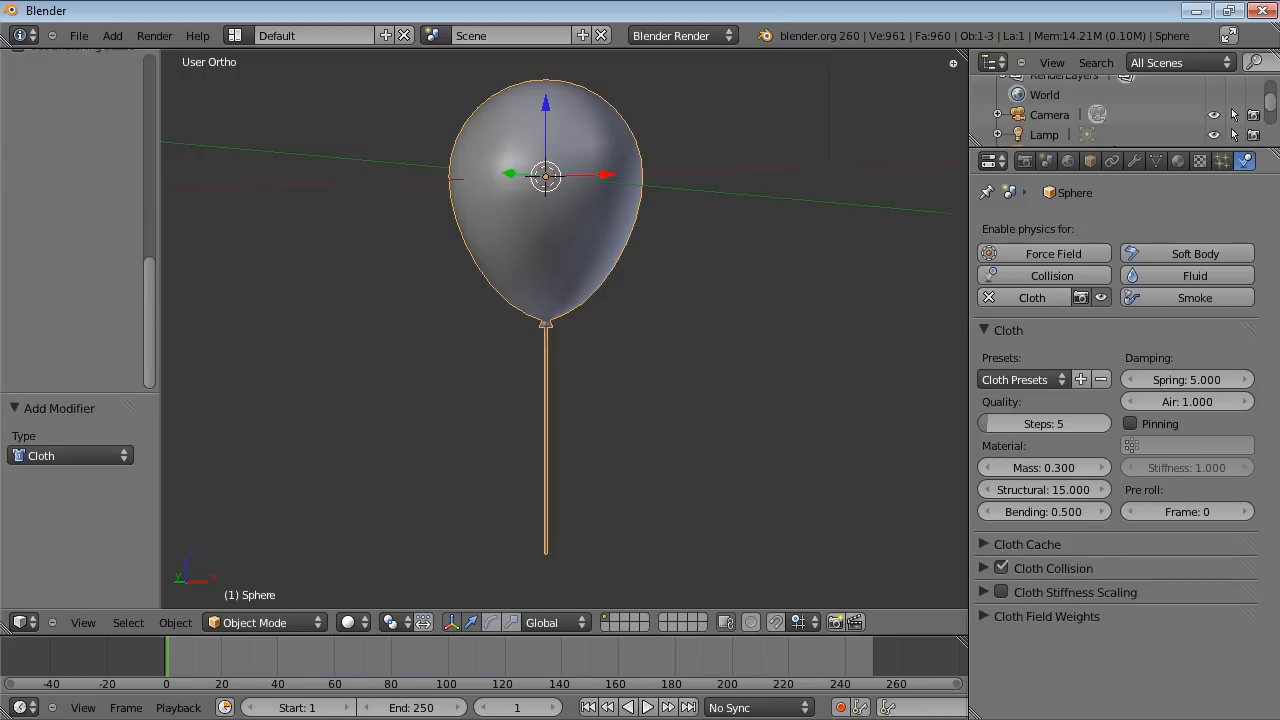
{"action": "left_click", "coordinate": [1027, 544]}
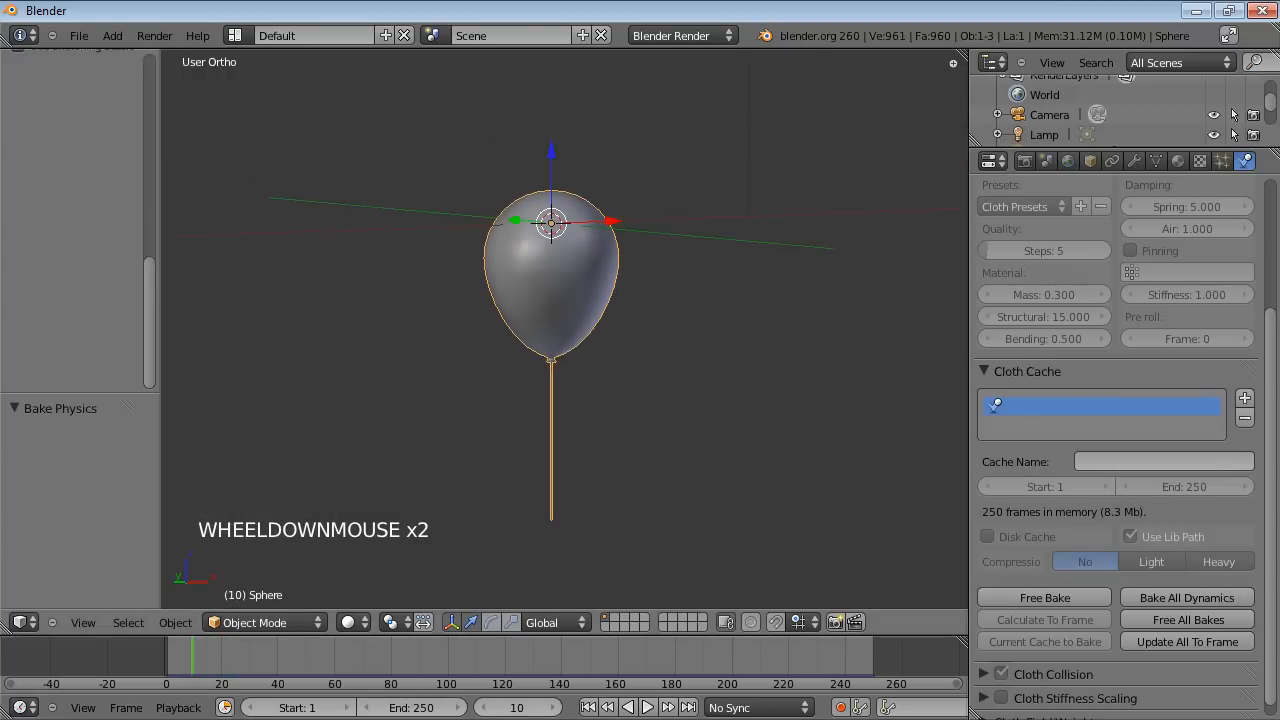
Return to the first frame, free the bake, and set cloth gravity weight to -1.
{"action": "left_click", "coordinate": [185, 655]}
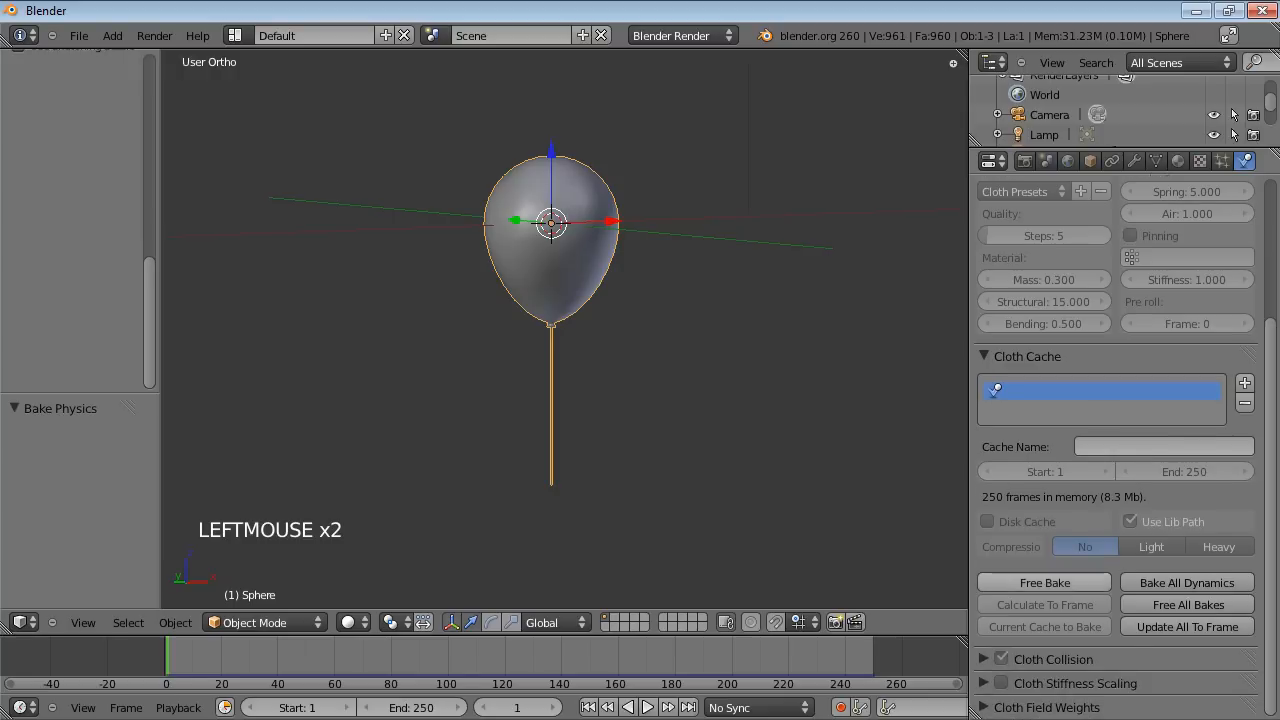
{"action": "left_click", "coordinate": [1043, 582]}
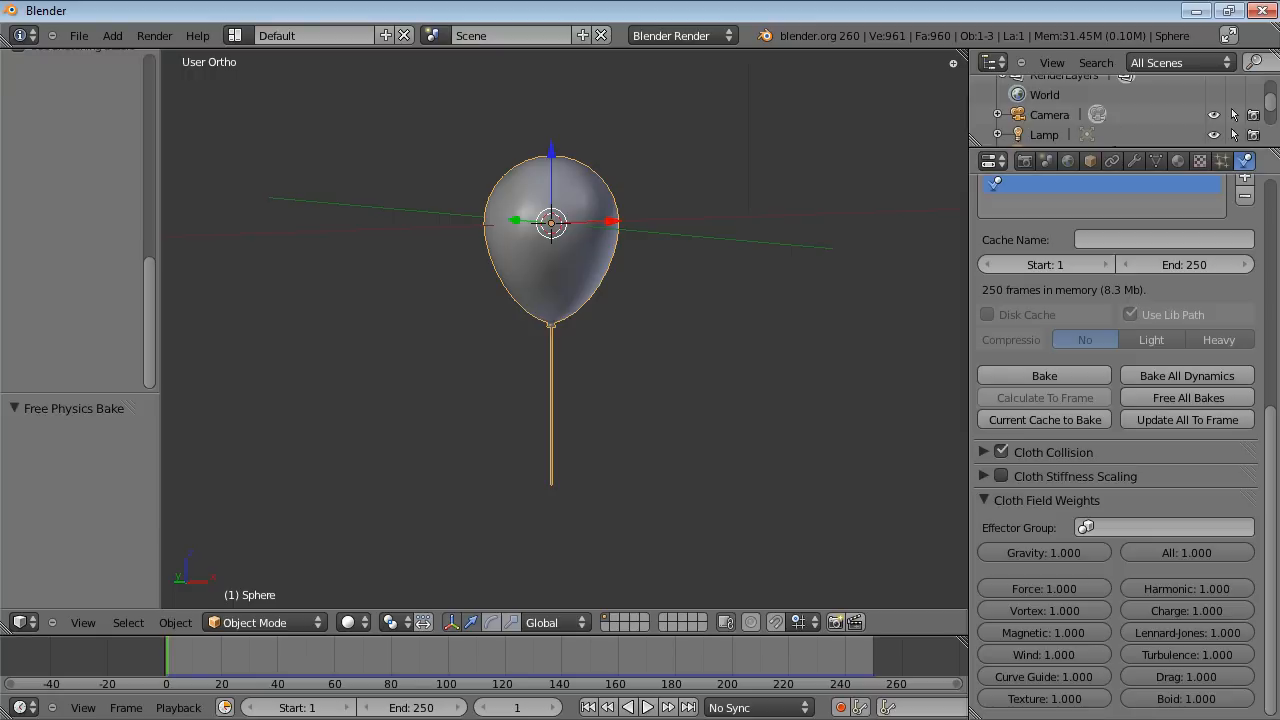
{"action": "left_click", "coordinate": [1043, 552]}
{"action": "type", "text": "-"}
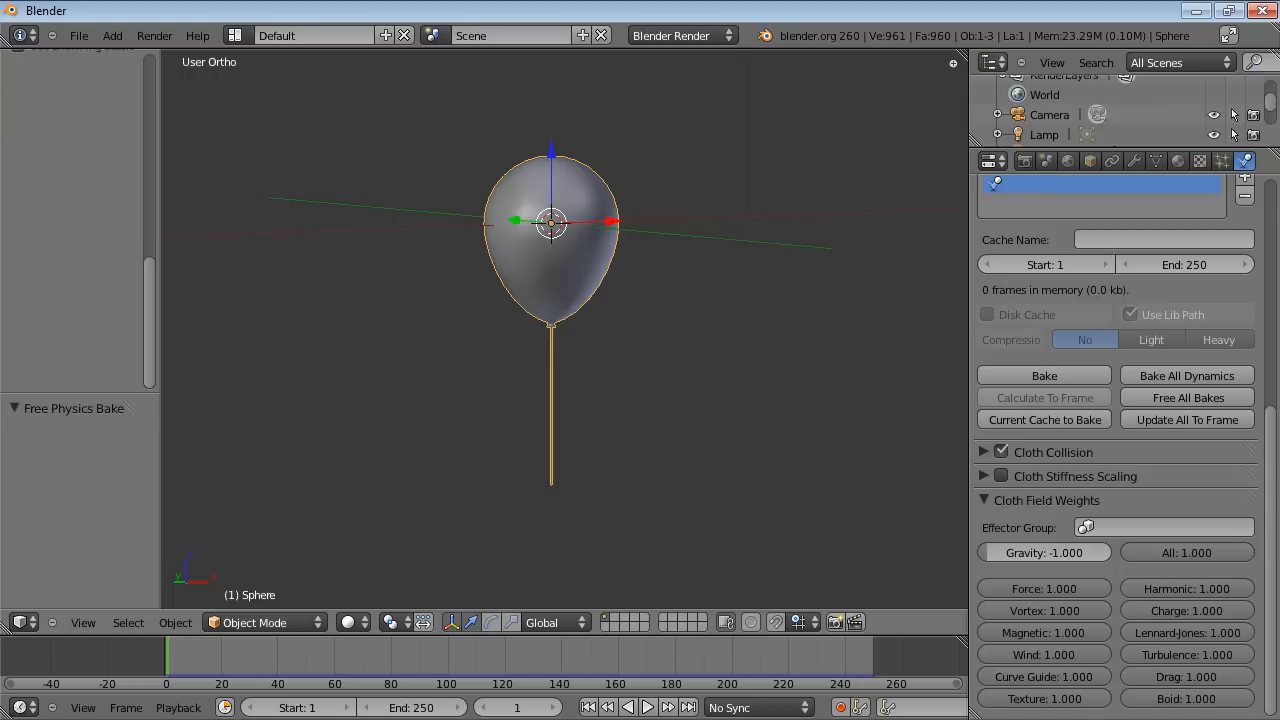
Select only the vertices at the string's bottom end in Edit Mode.
{"action": "key", "text": "TAB"}
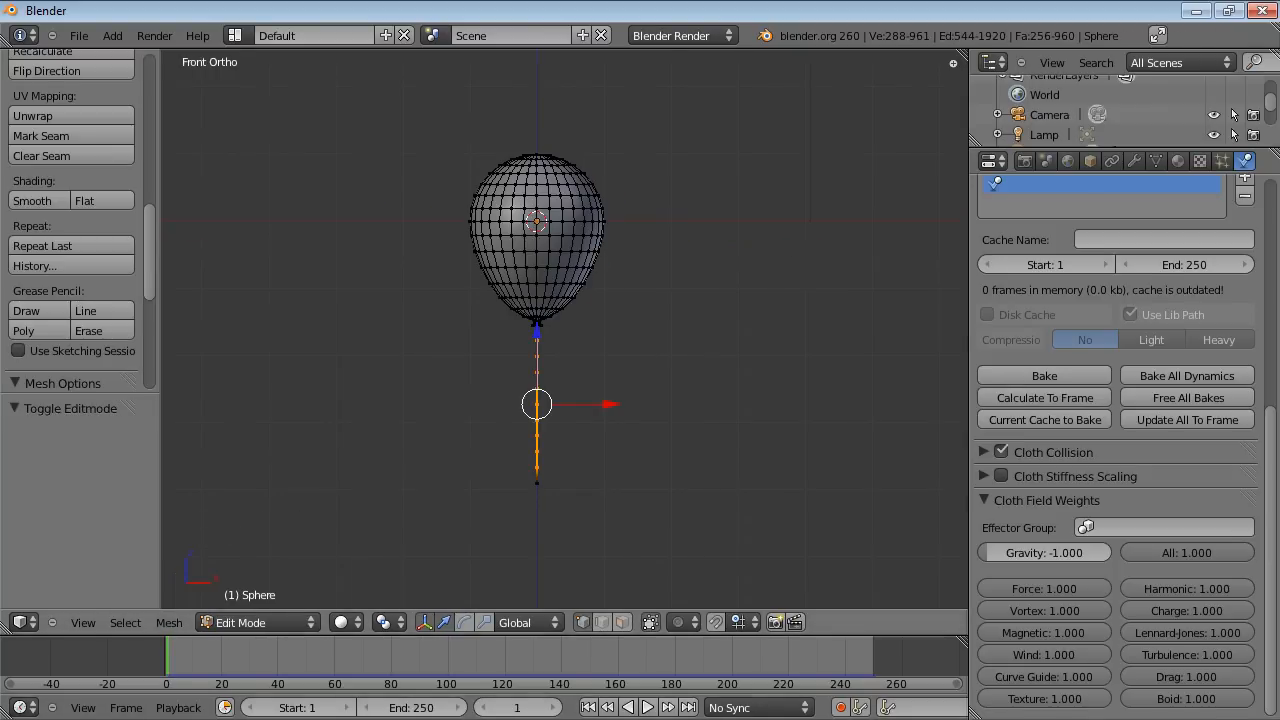
{"action": "key", "text": "a"}
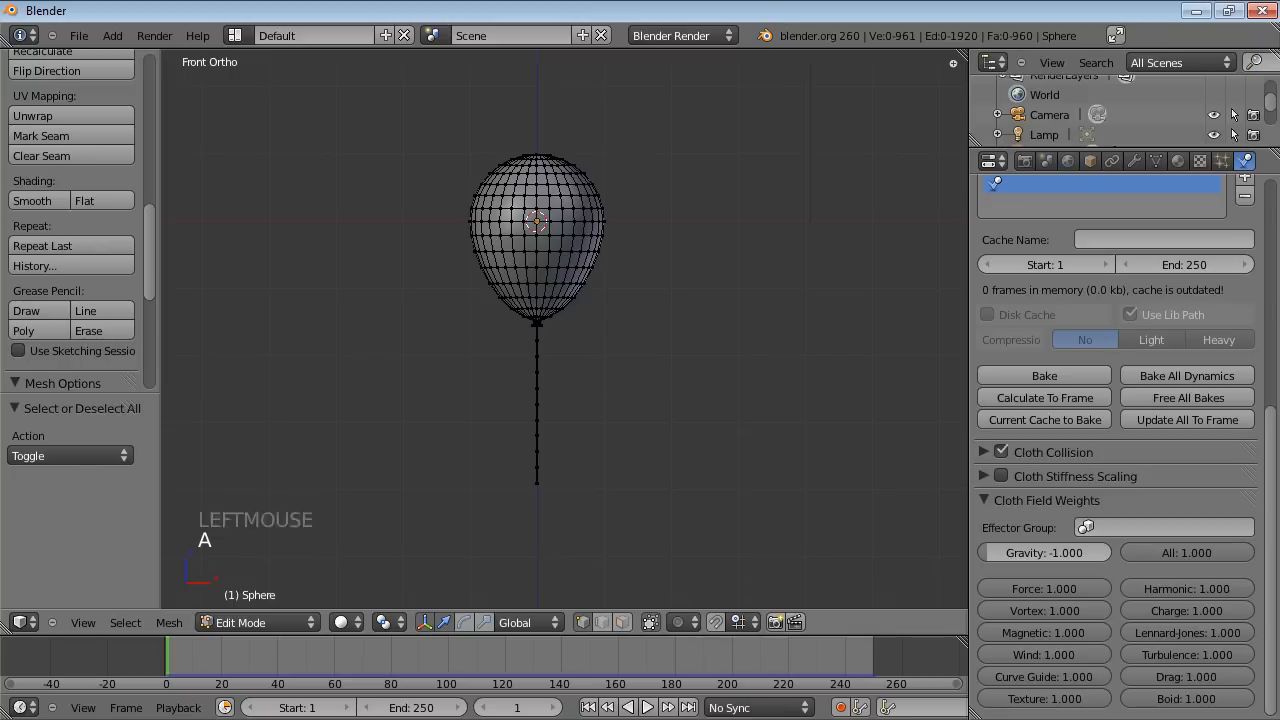
{"action": "scroll", "scroll_direction": "up", "scroll_amount": 3}
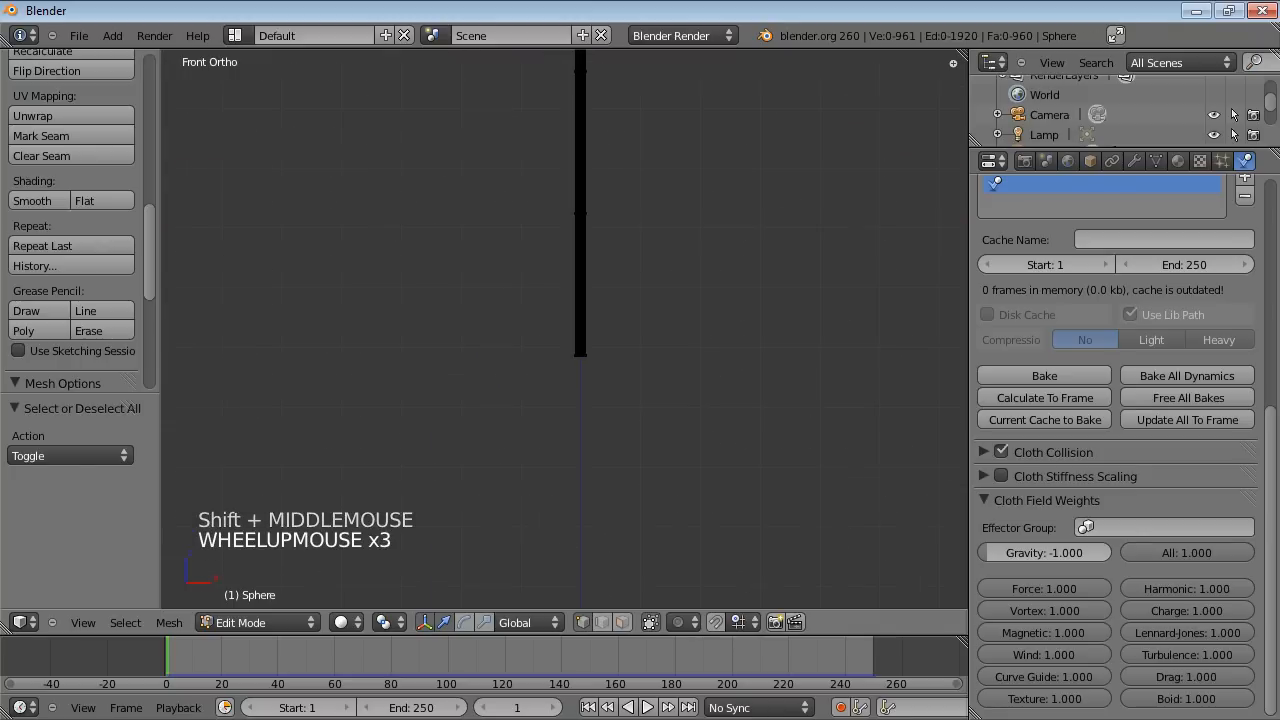
{"action": "left_click", "coordinate": [523, 336]}
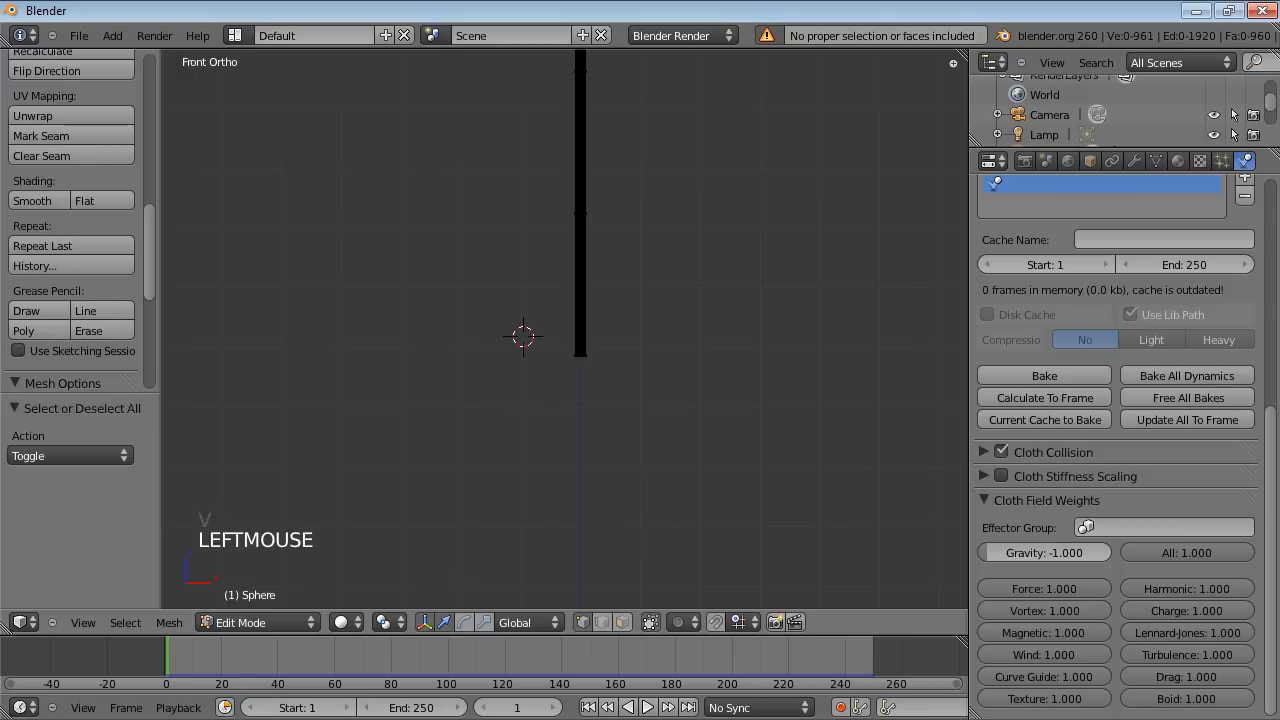
Create a vertex group named 'pin', assign the selected vertices, and exit Edit Mode.
{"action": "left_click", "coordinate": [580, 355]}
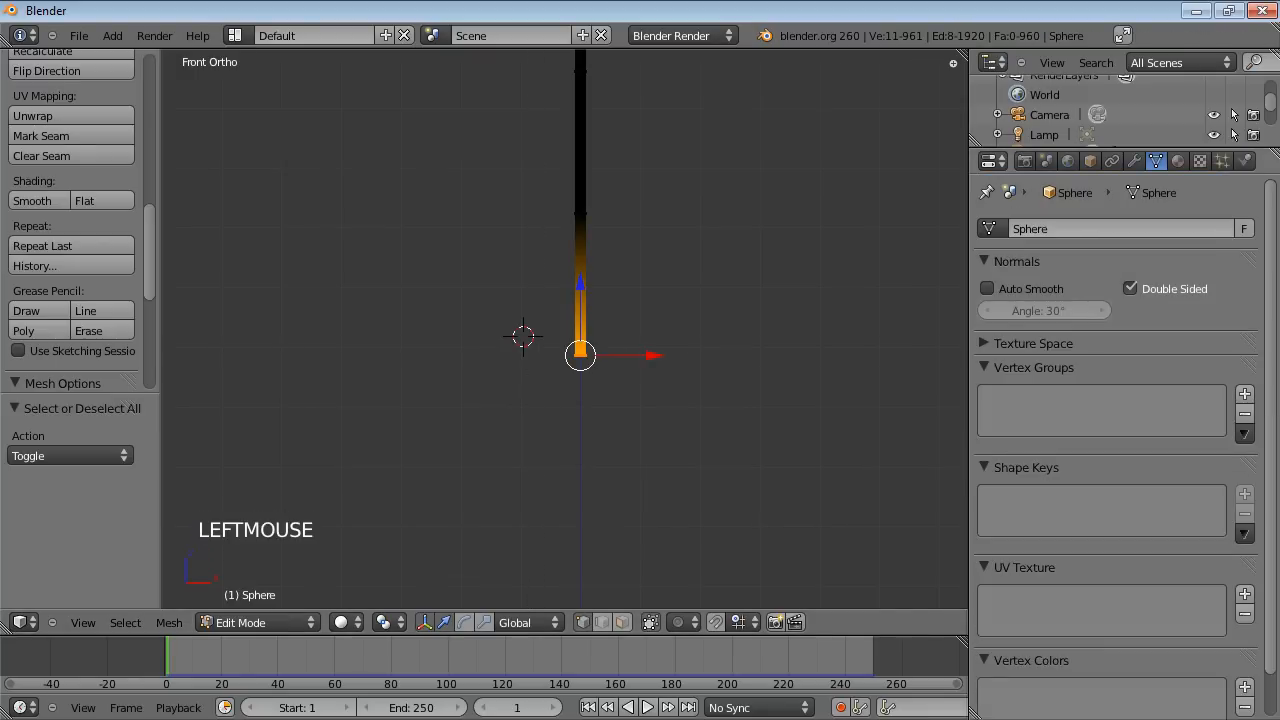
{"action": "mouse_move", "coordinate": [1156, 160]}
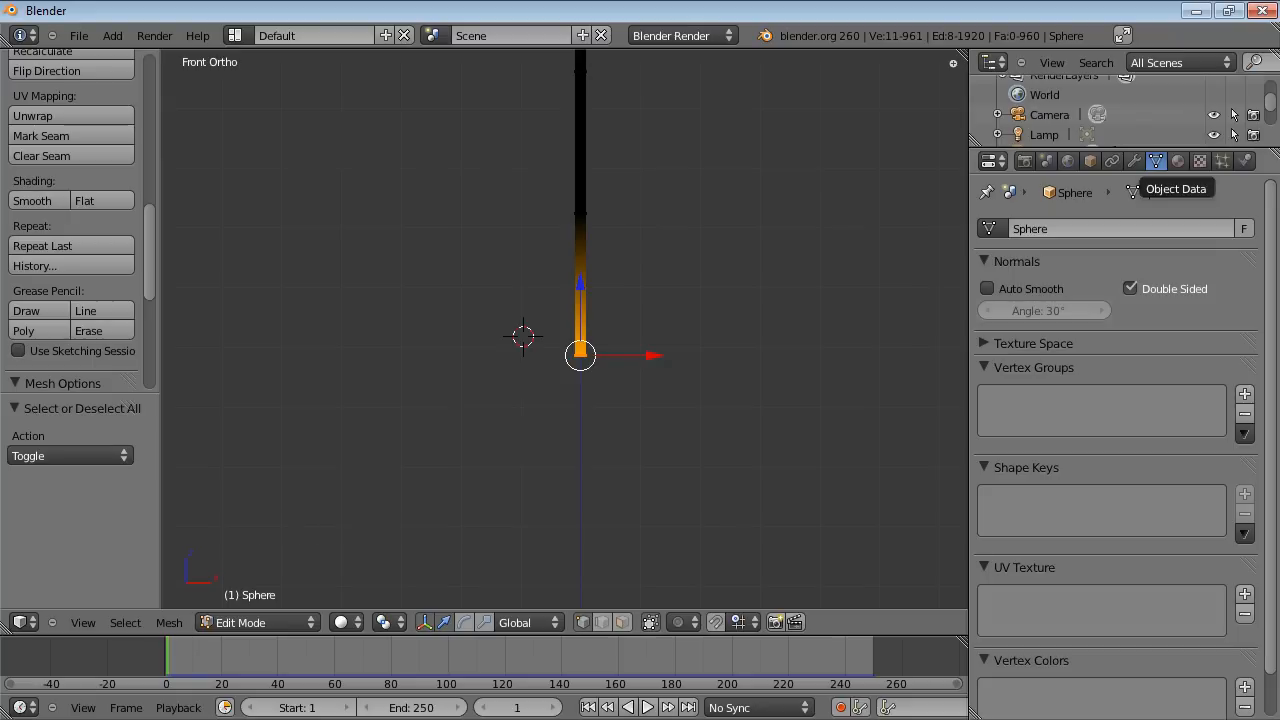
{"action": "left_click", "coordinate": [1245, 393]}
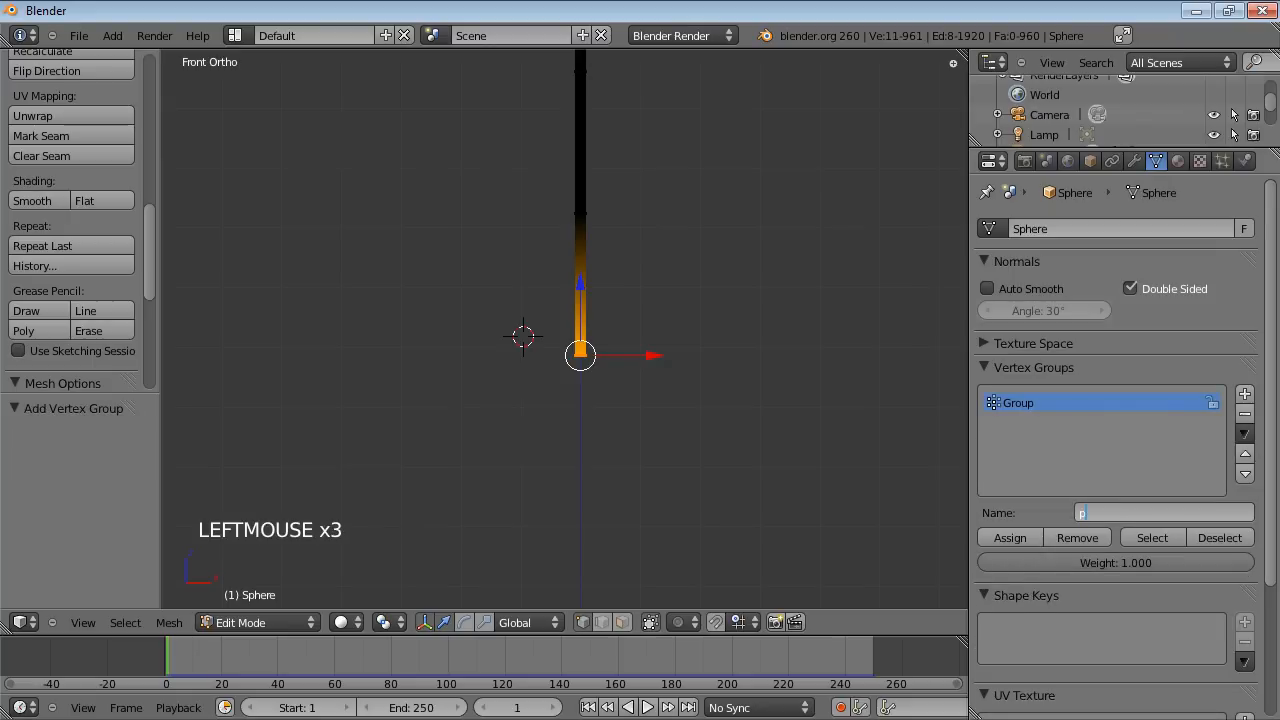
{"action": "type", "text": "pin"}
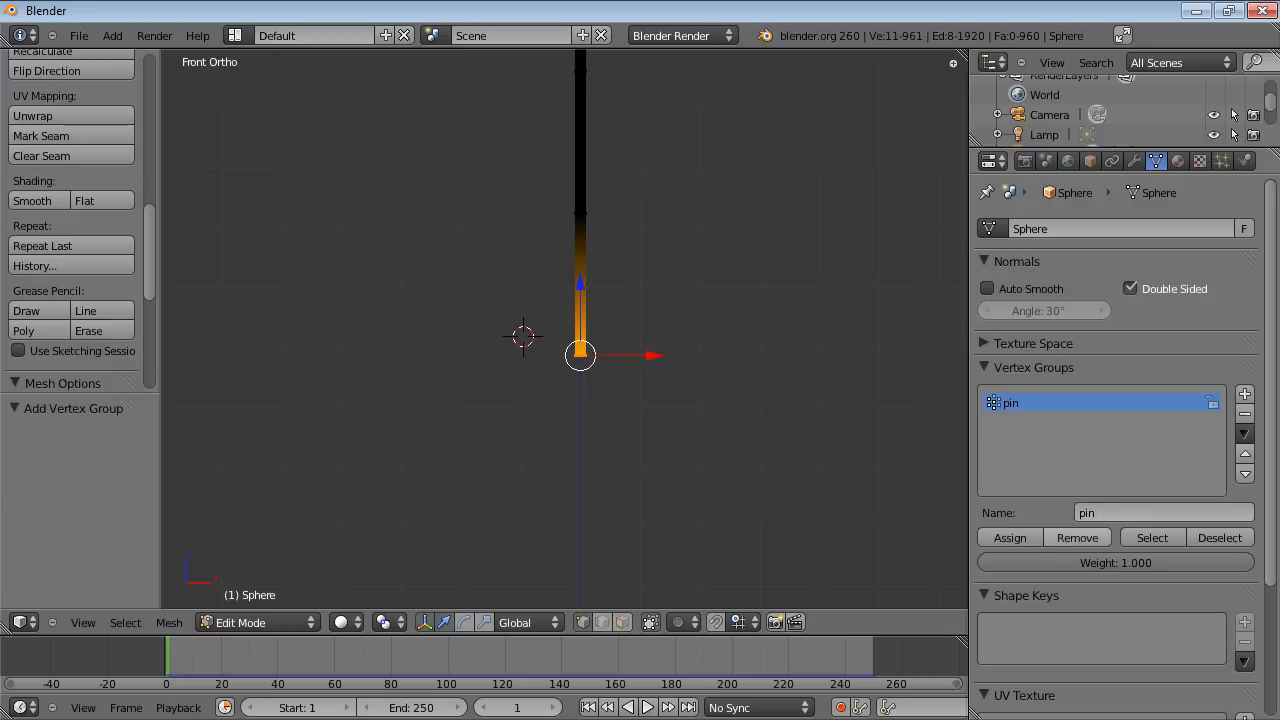
{"action": "left_click", "coordinate": [1010, 537]}
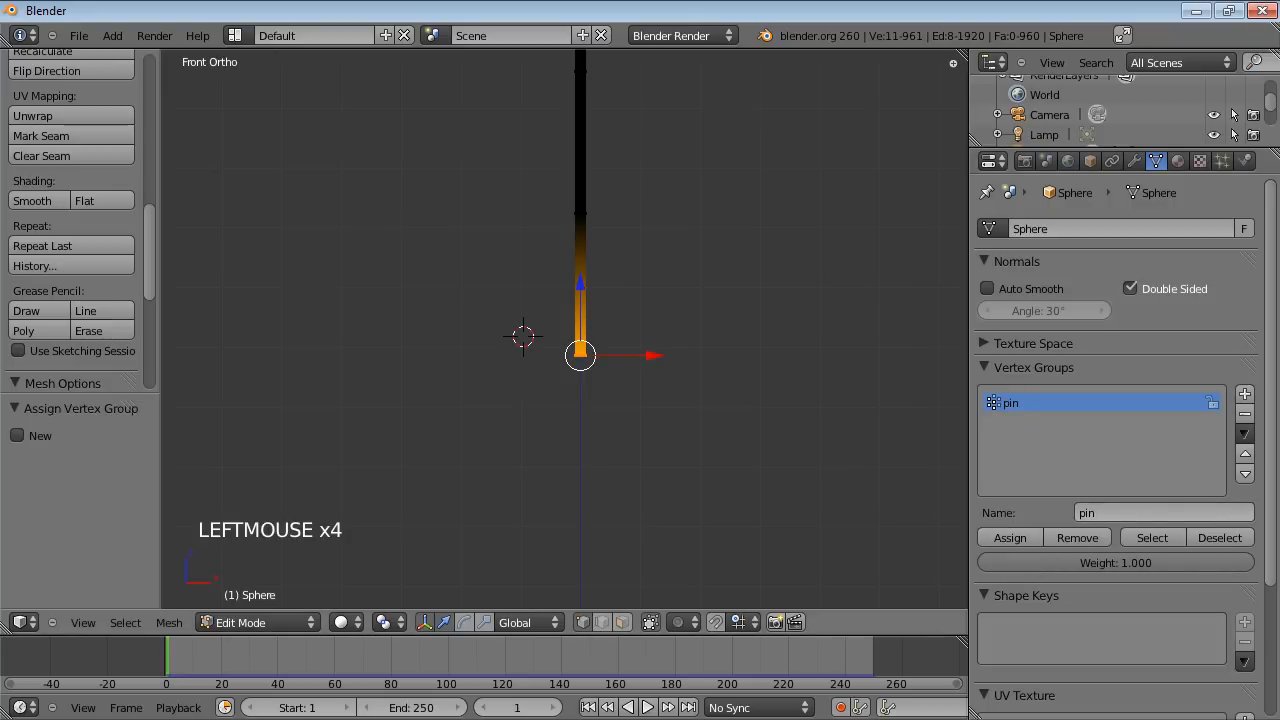
{"action": "scroll", "scroll_direction": "down", "scroll_amount": 3}
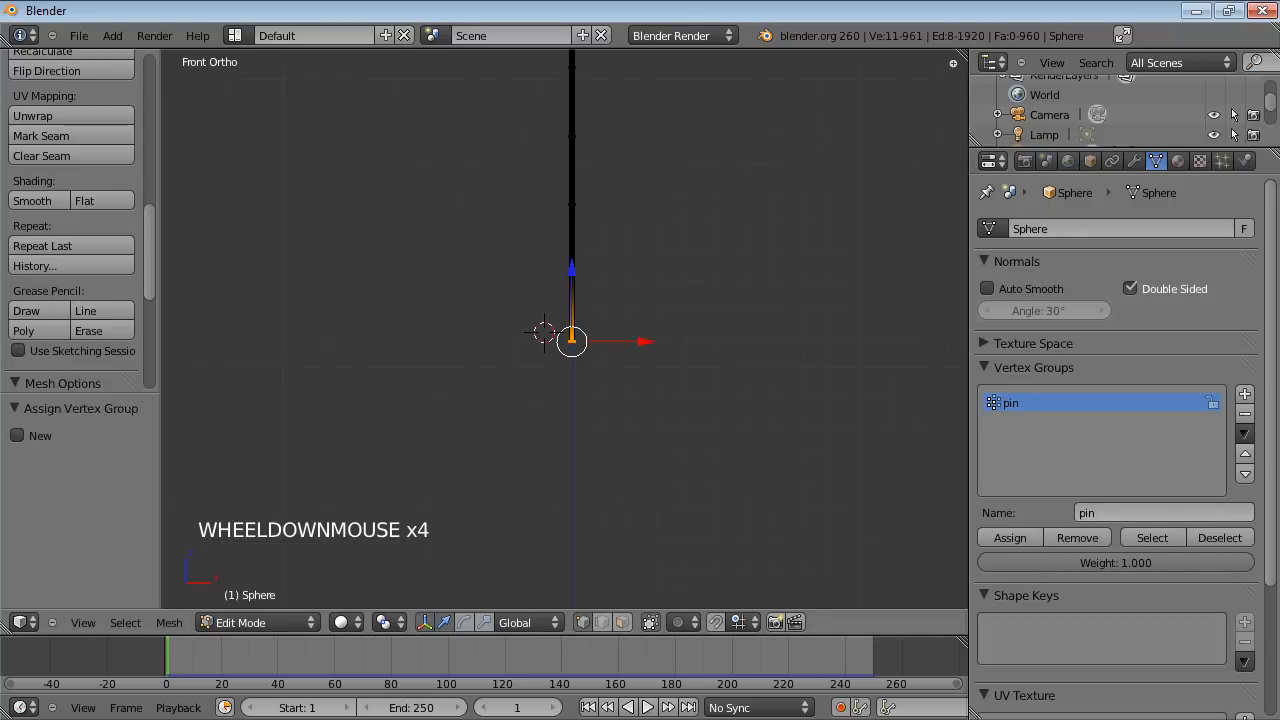
{"action": "key", "text": "Tab"}
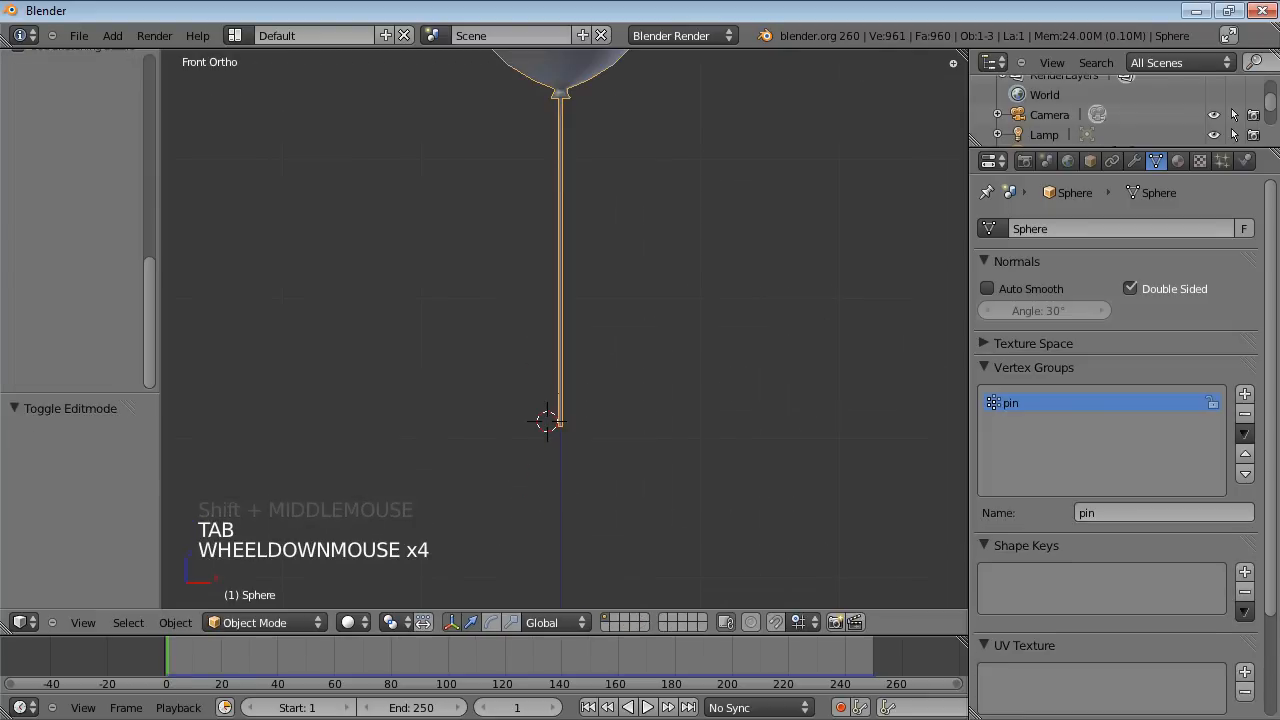
Enable cloth Pinning with the 'pin' vertex group.
{"action": "scroll", "scroll_direction": "down", "scroll_amount": 3}
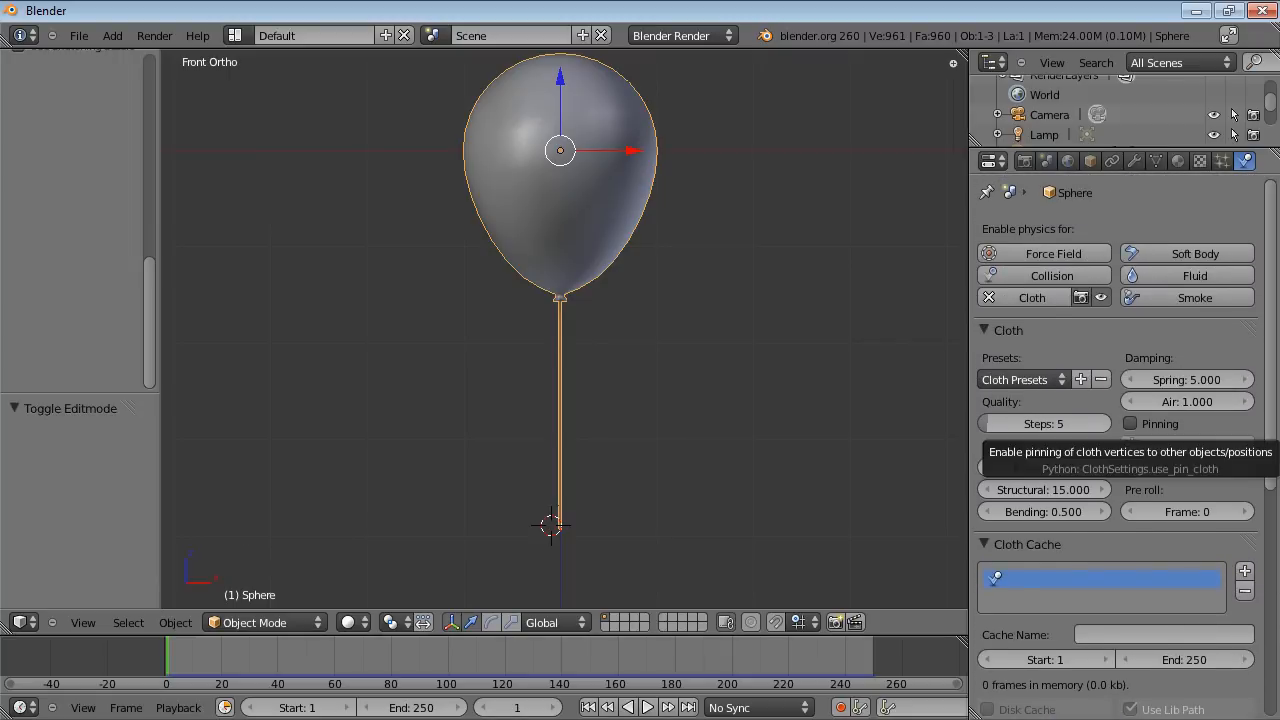
{"action": "left_click", "coordinate": [1130, 423]}
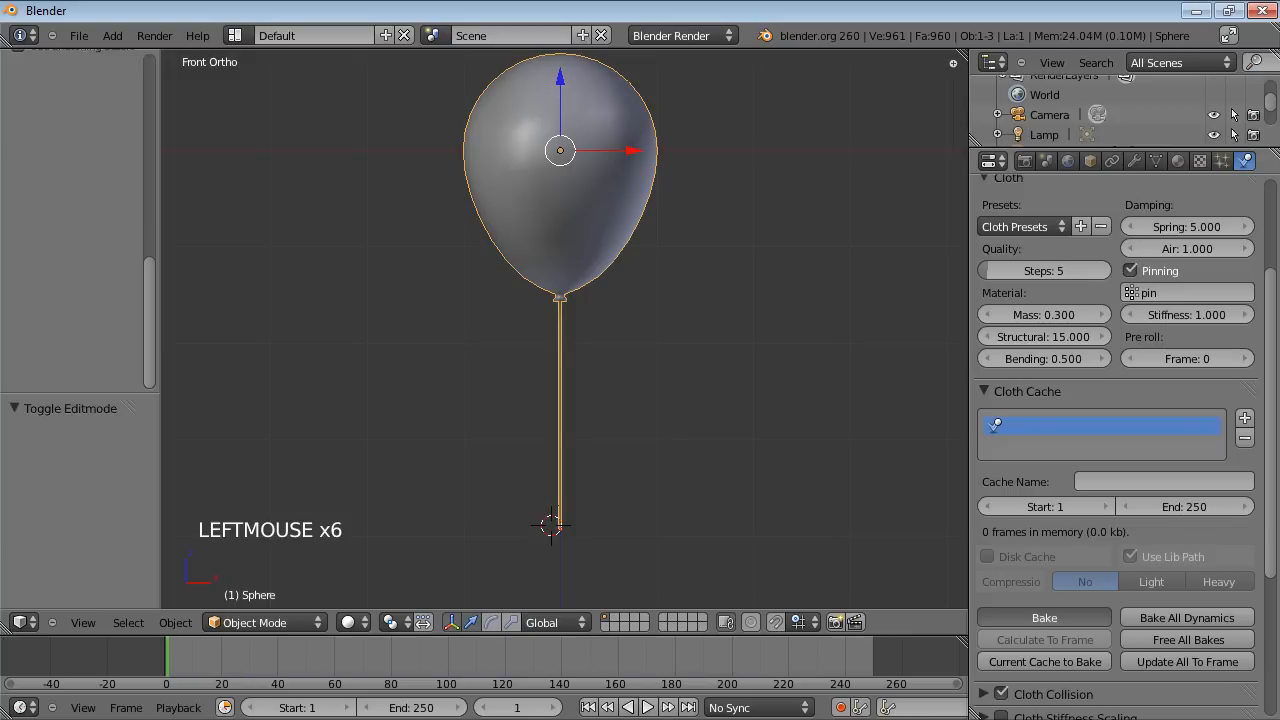
{"action": "left_click", "coordinate": [1044, 617]}
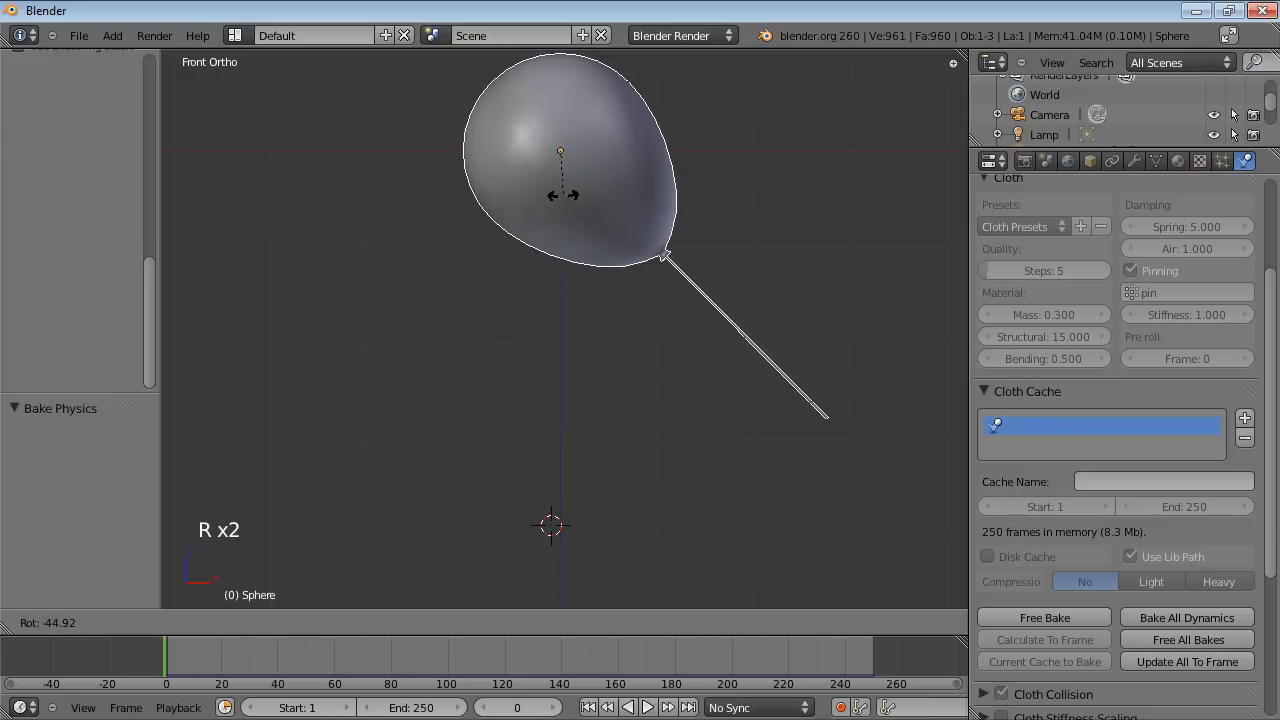
Tilt the balloon about 45 degrees sideways.
{"action": "left_click_drag", "start_coordinate": [560, 150], "coordinate": [435, 215]}
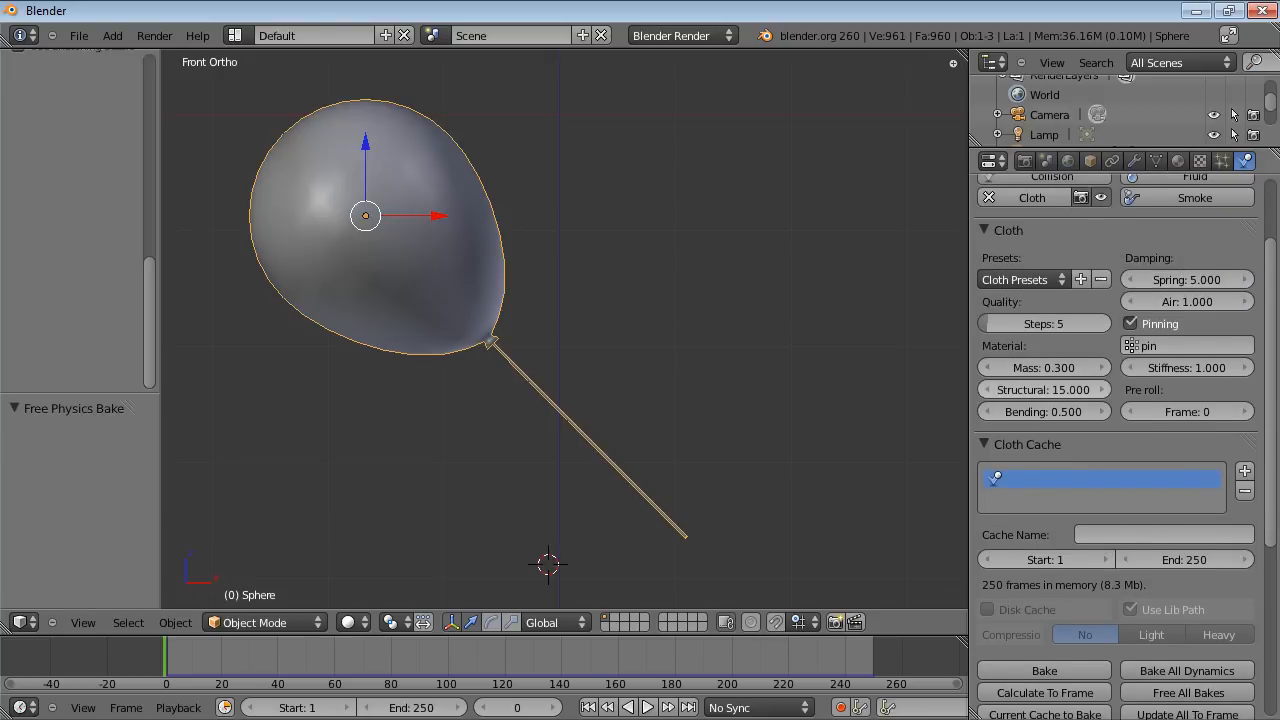
{"action": "mouse_move", "coordinate": [1043, 389]}
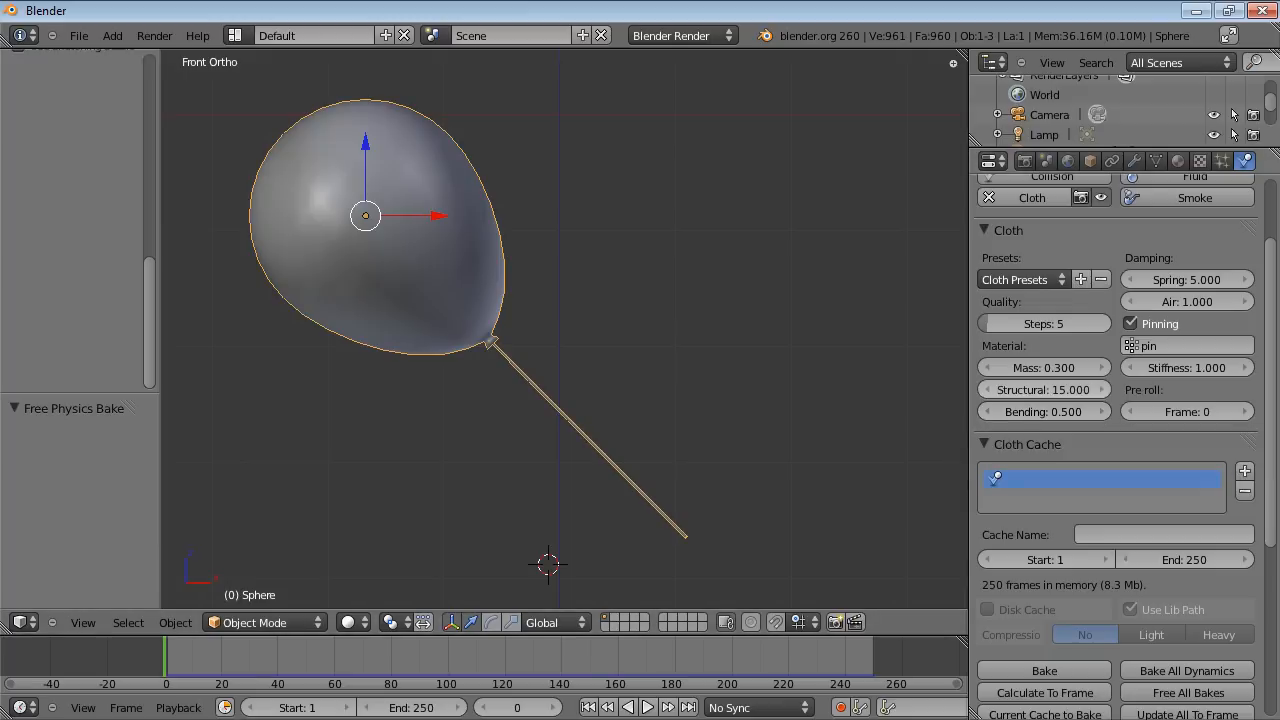
{"action": "mouse_move", "coordinate": [1043, 411]}
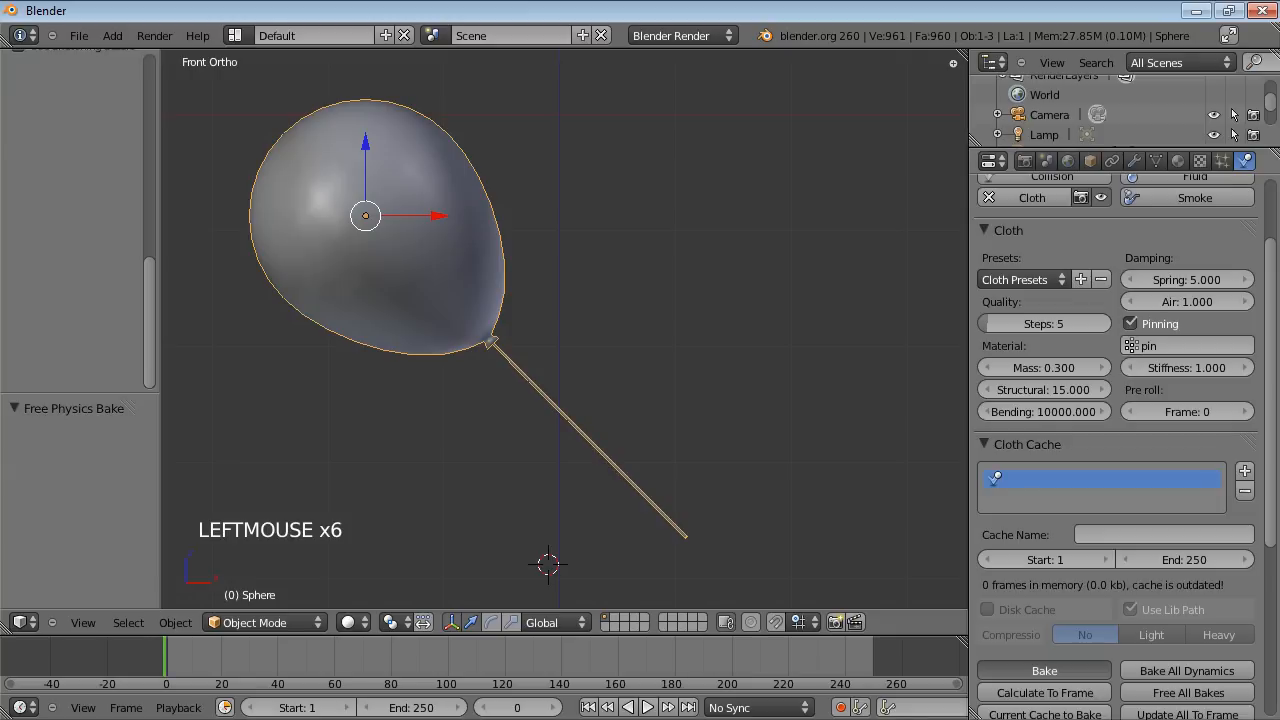
Bake the balloon cloth over 250 frames, play it with Alt+A, and return to frame 1.
{"action": "left_click", "coordinate": [1043, 670]}
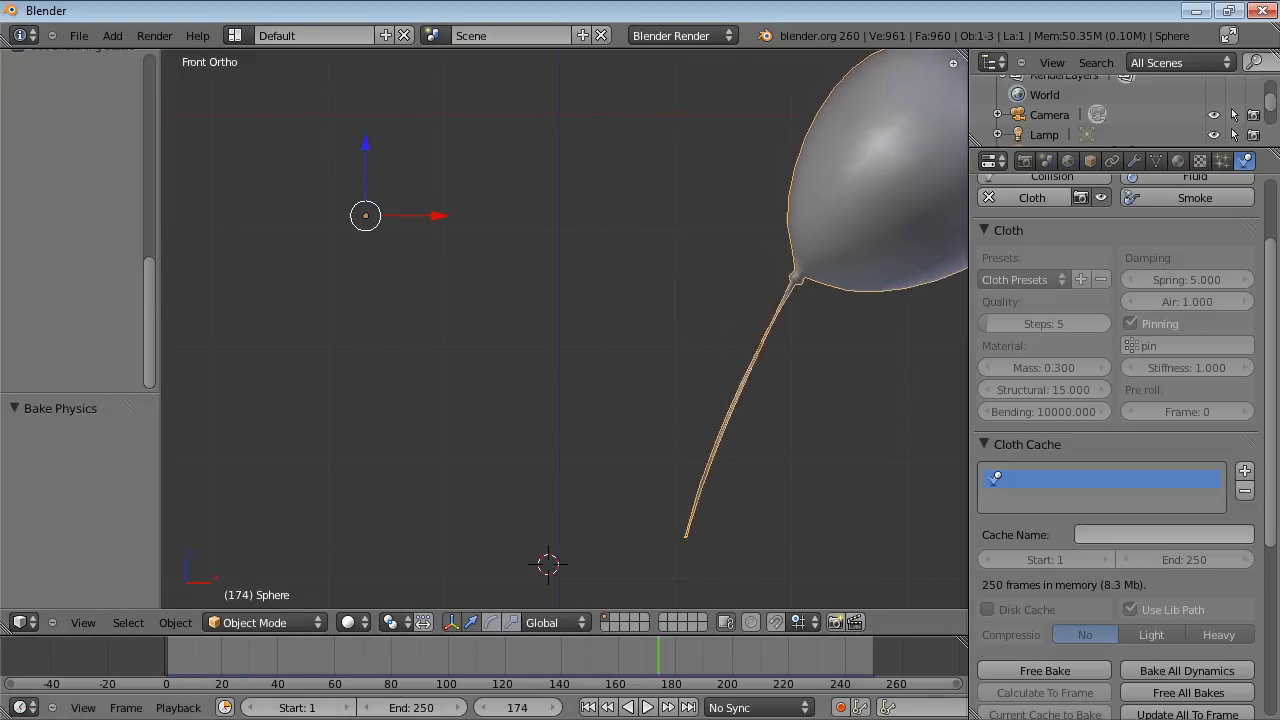
{"action": "left_click", "coordinate": [648, 707]}
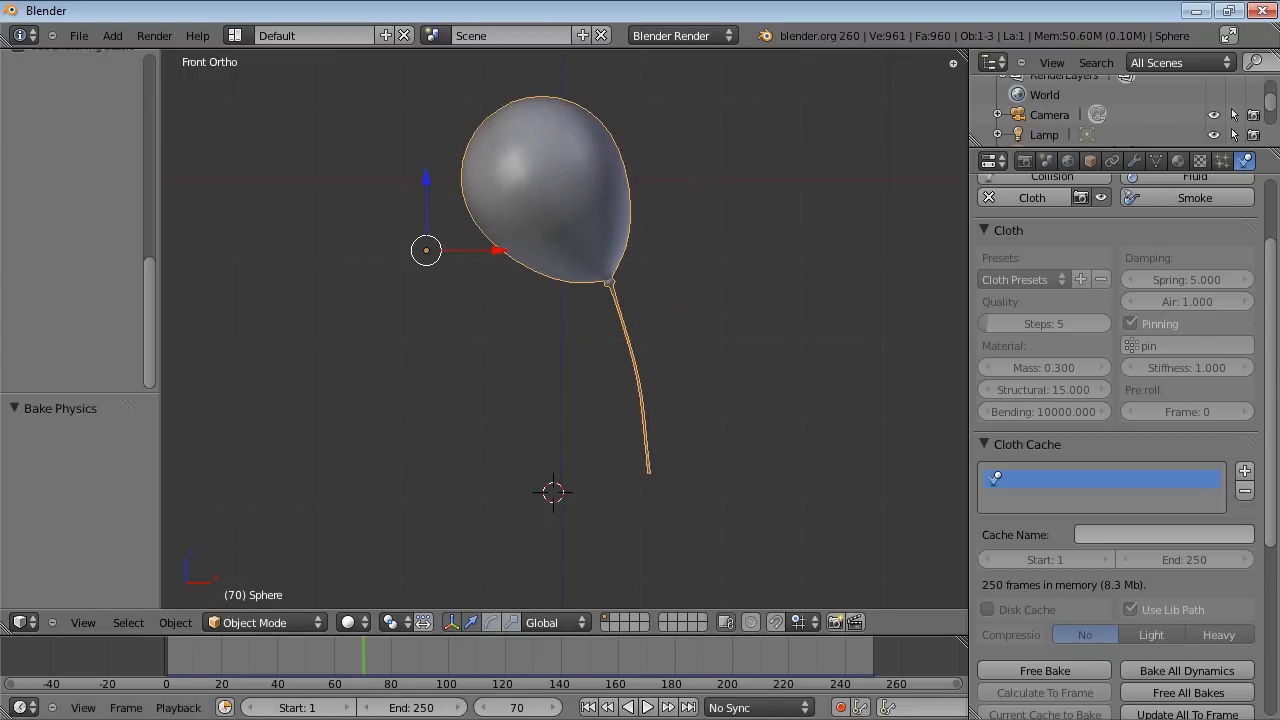
{"action": "key", "text": "alt+a"}
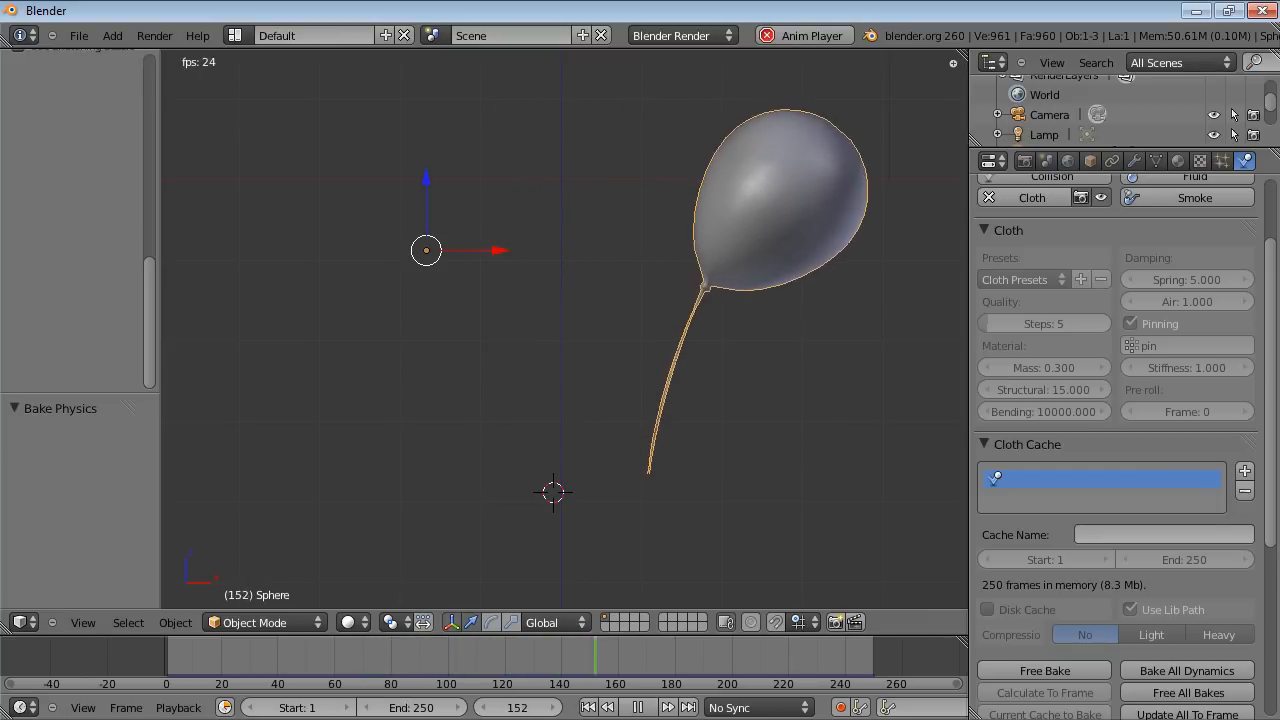
{"action": "left_click", "coordinate": [638, 707]}
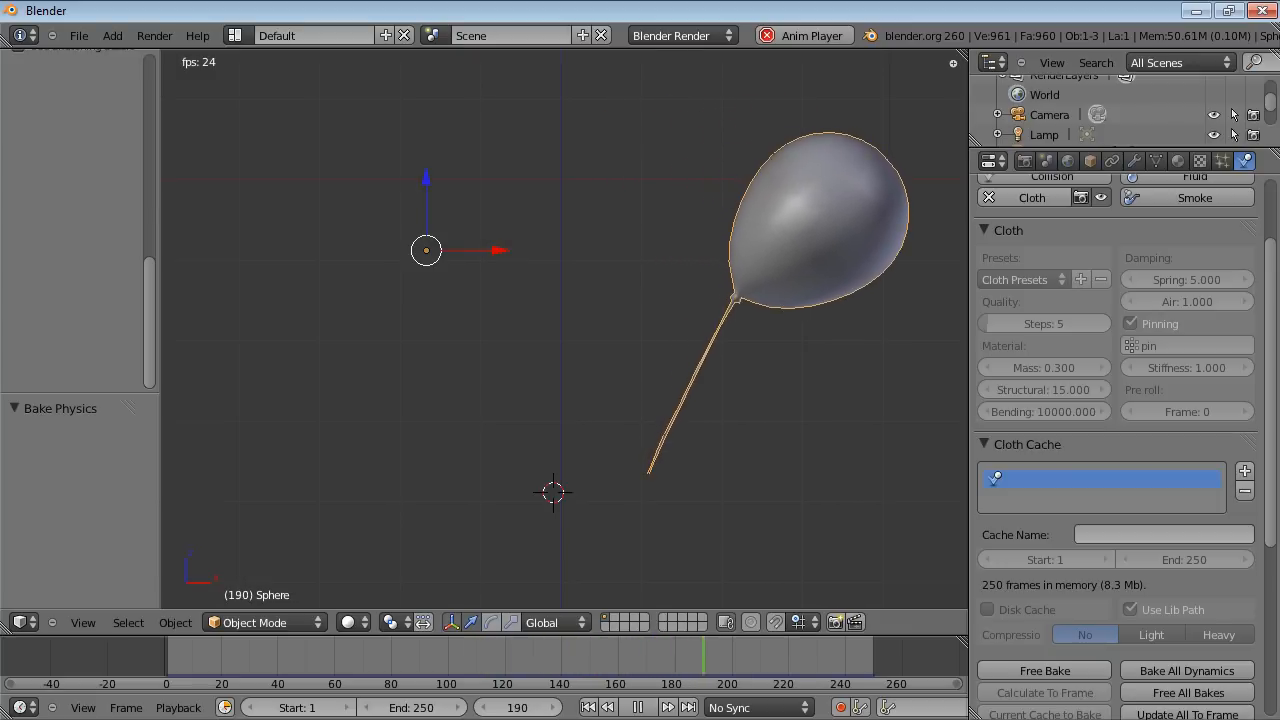
{"action": "left_click", "coordinate": [637, 707]}
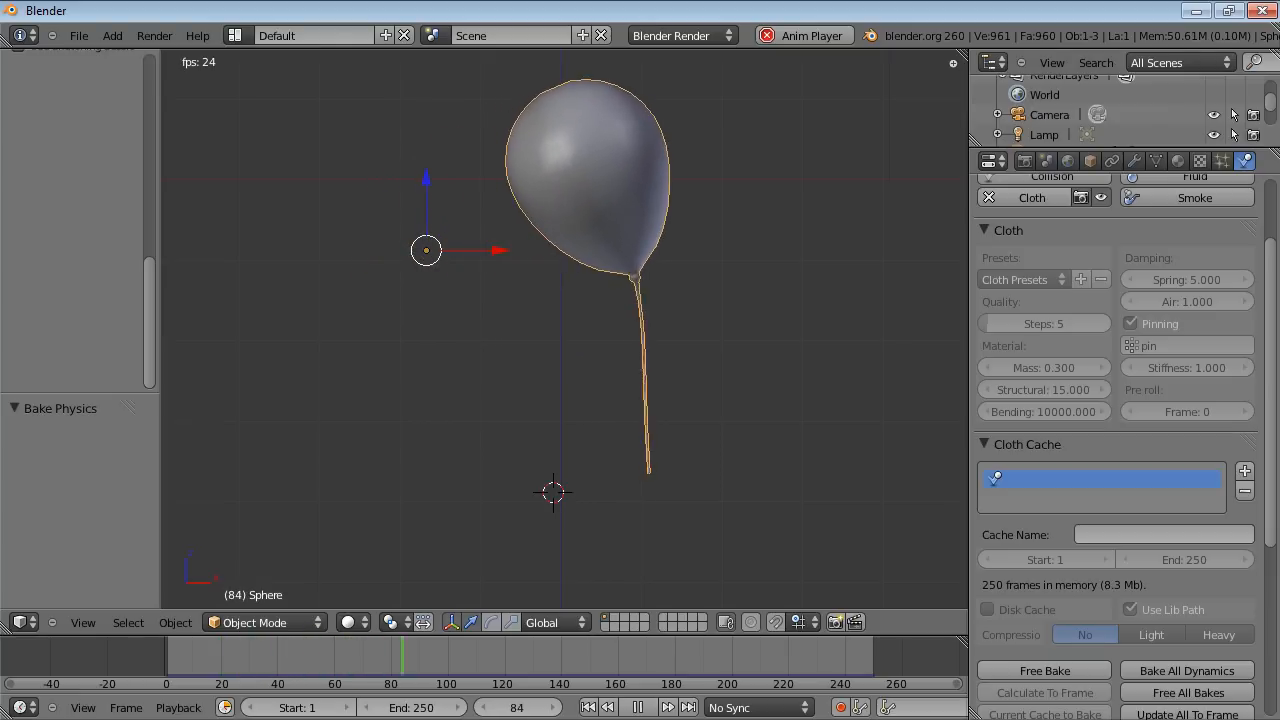
{"action": "left_click", "coordinate": [637, 706]}
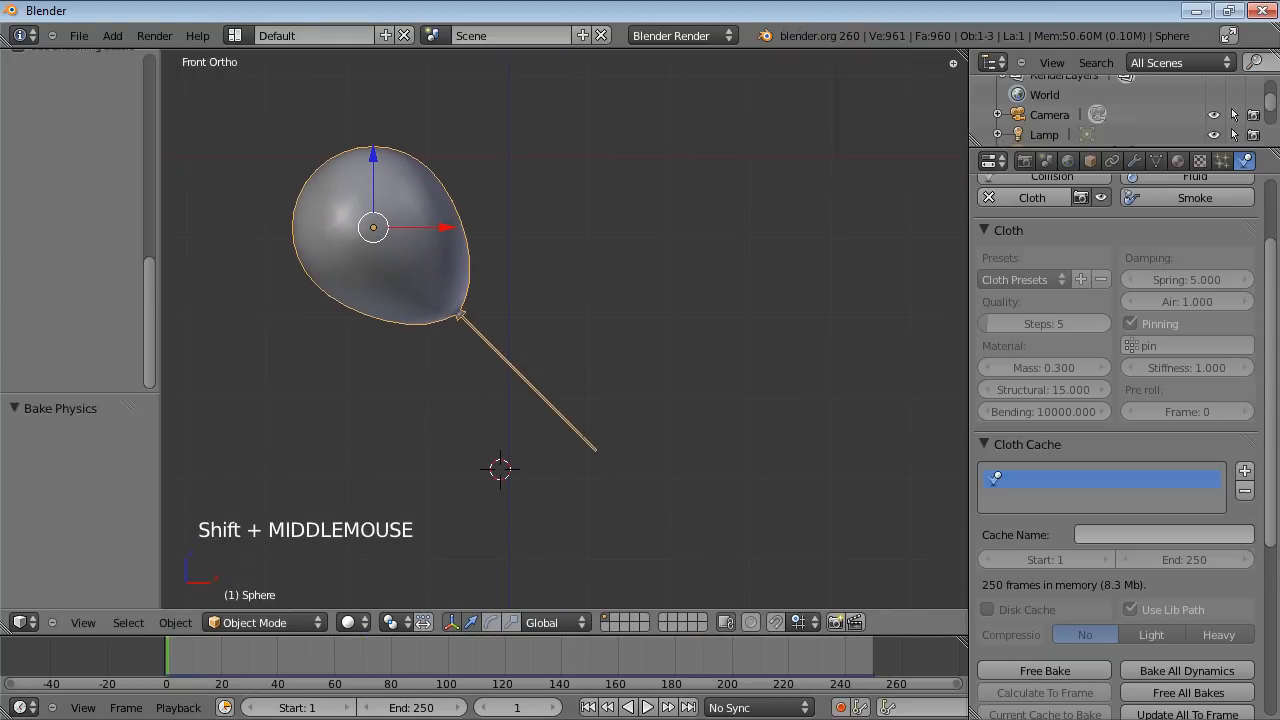
Add a single bone at the string's end and an Armature modifier above the Cloth modifier.
{"action": "key", "text": "shift+a"}
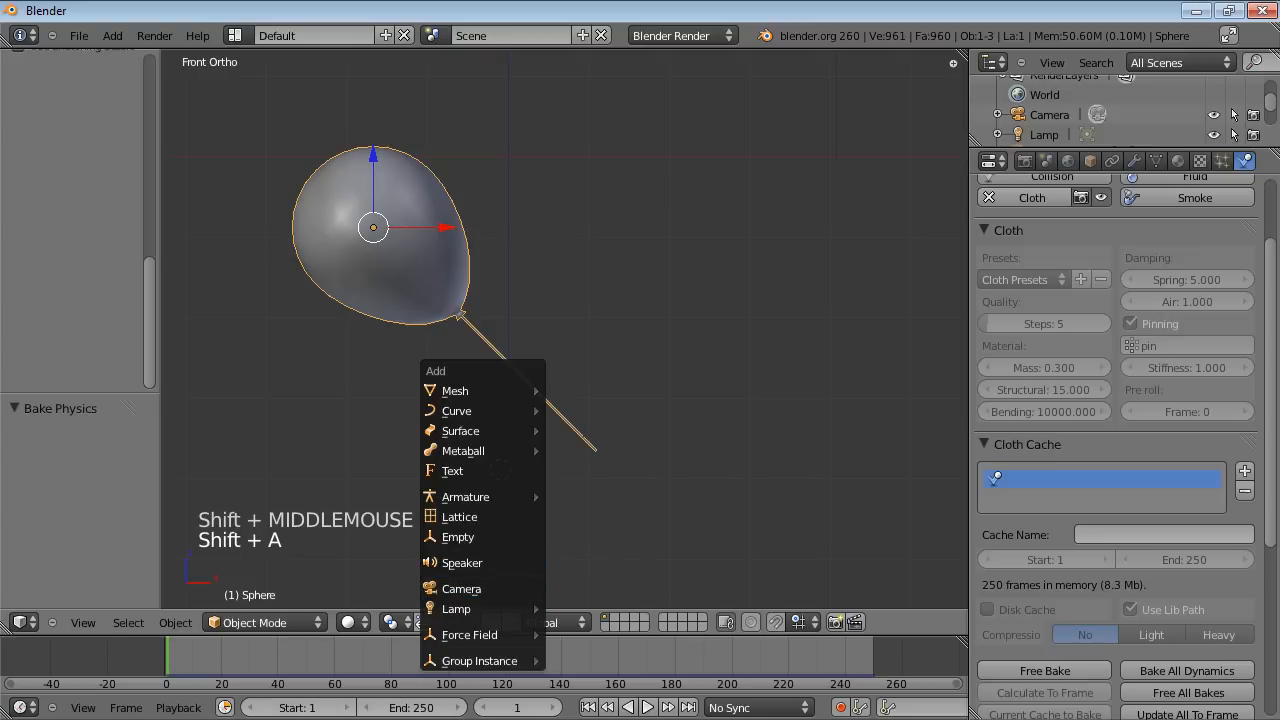
{"action": "mouse_move", "coordinate": [465, 496]}
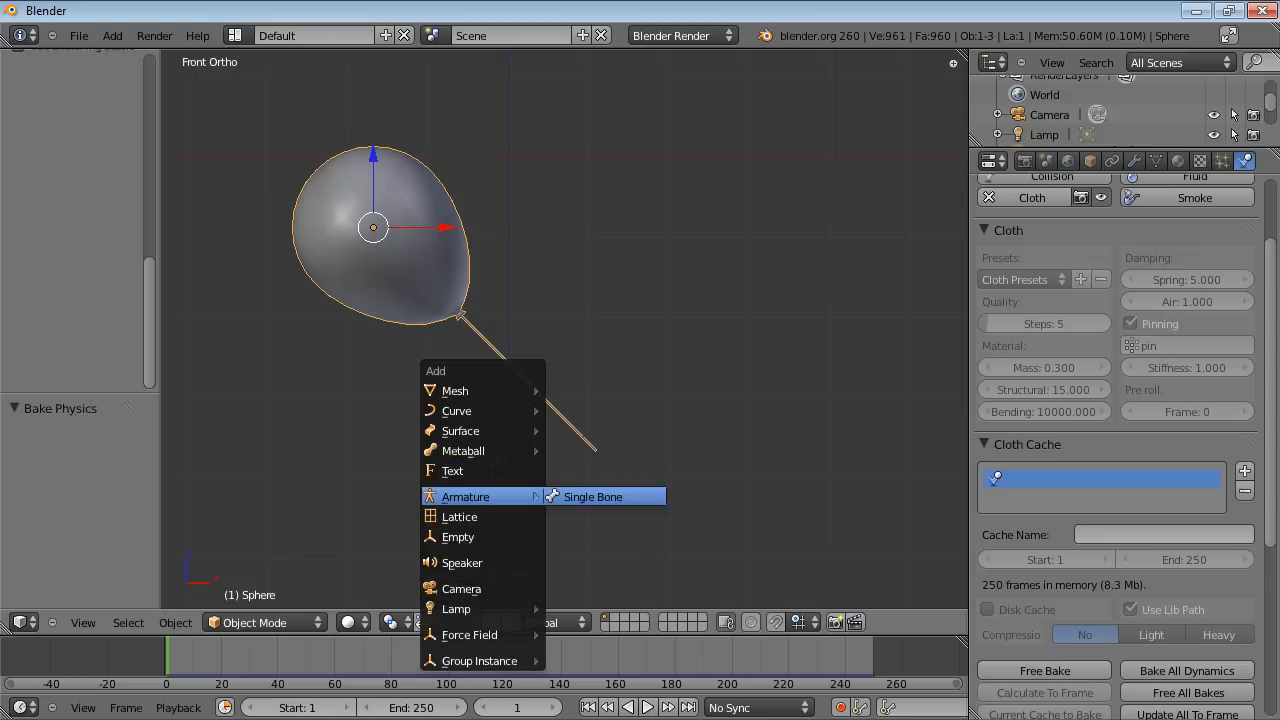
{"action": "left_click", "coordinate": [592, 496]}
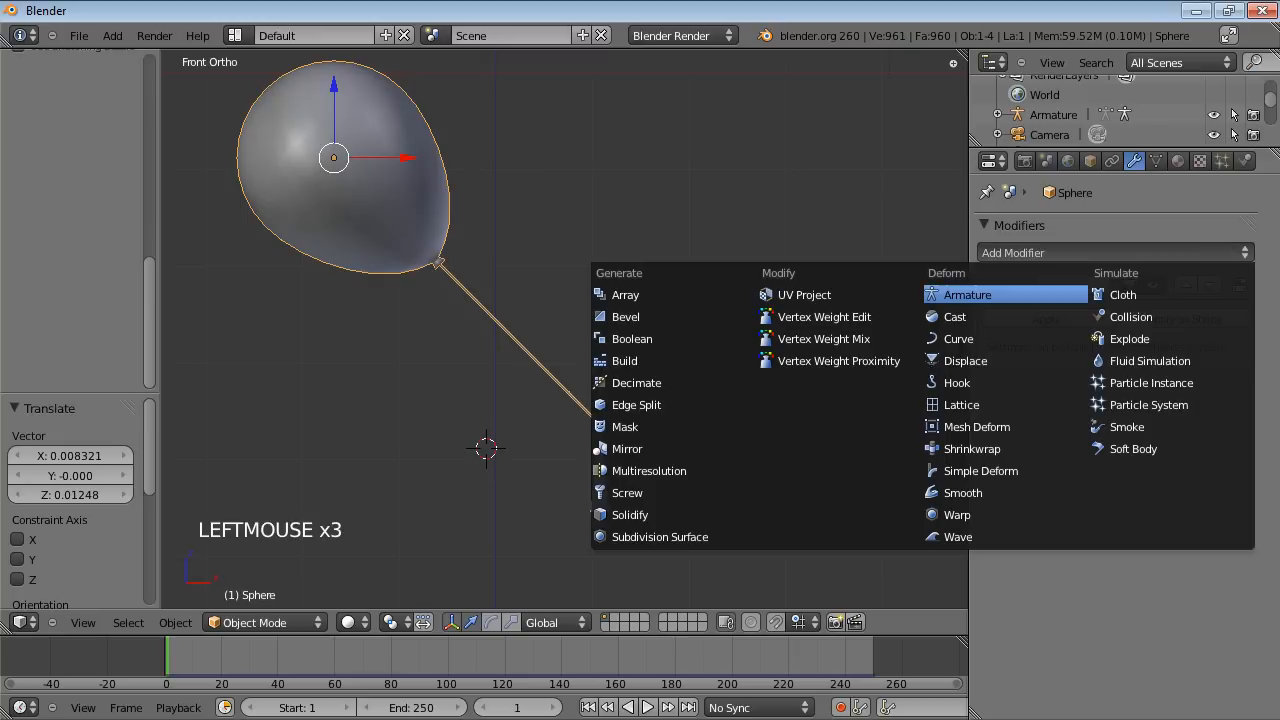
{"action": "left_click", "coordinate": [1122, 294]}
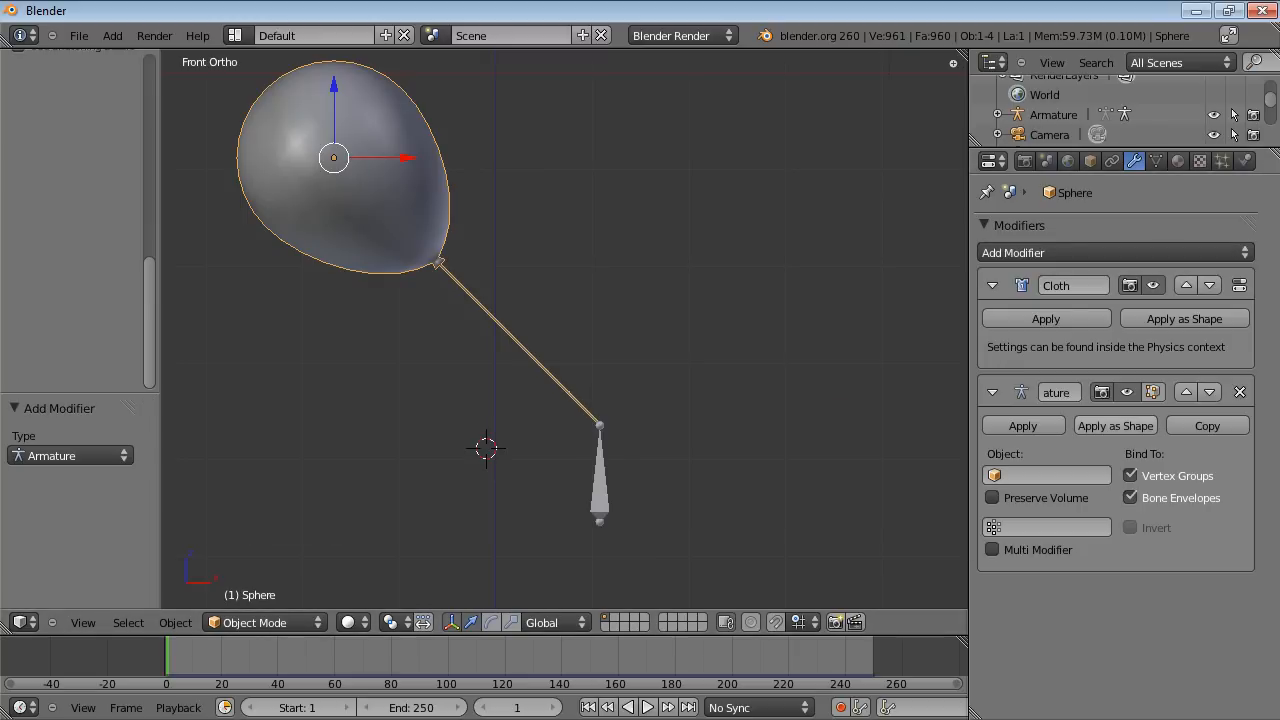
{"action": "left_click", "coordinate": [1045, 475]}
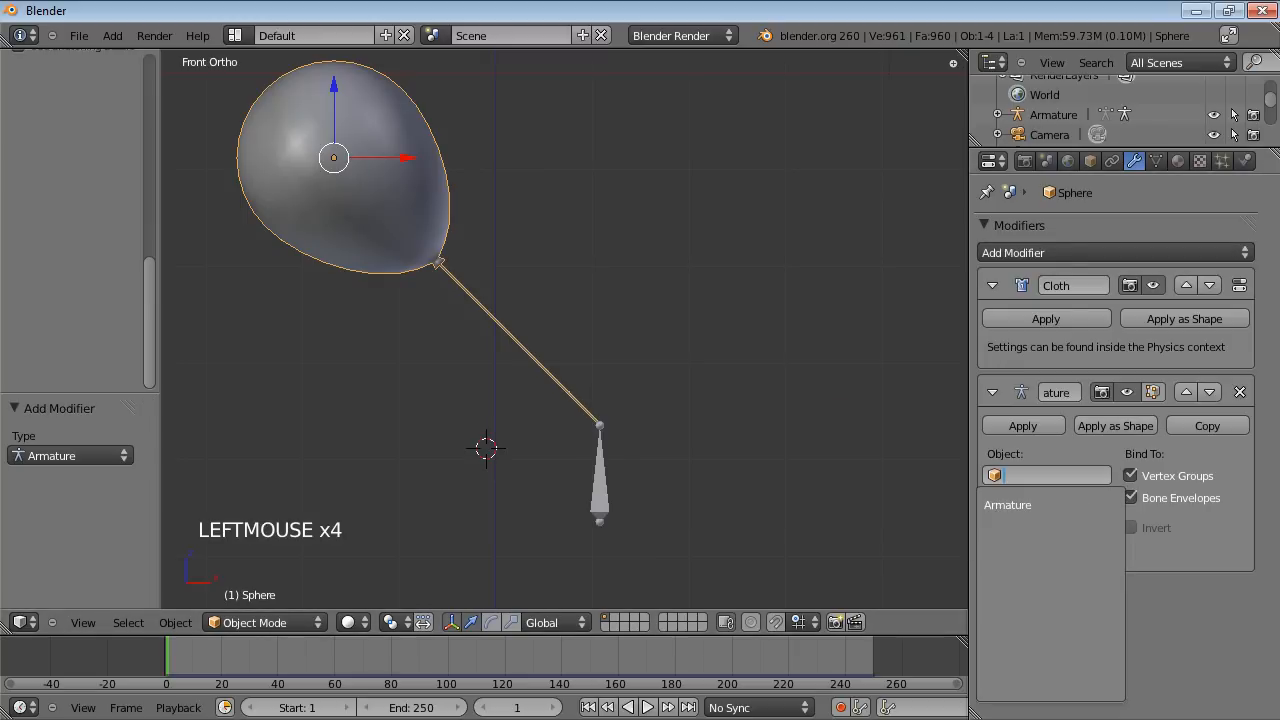
{"action": "left_click", "coordinate": [1045, 475]}
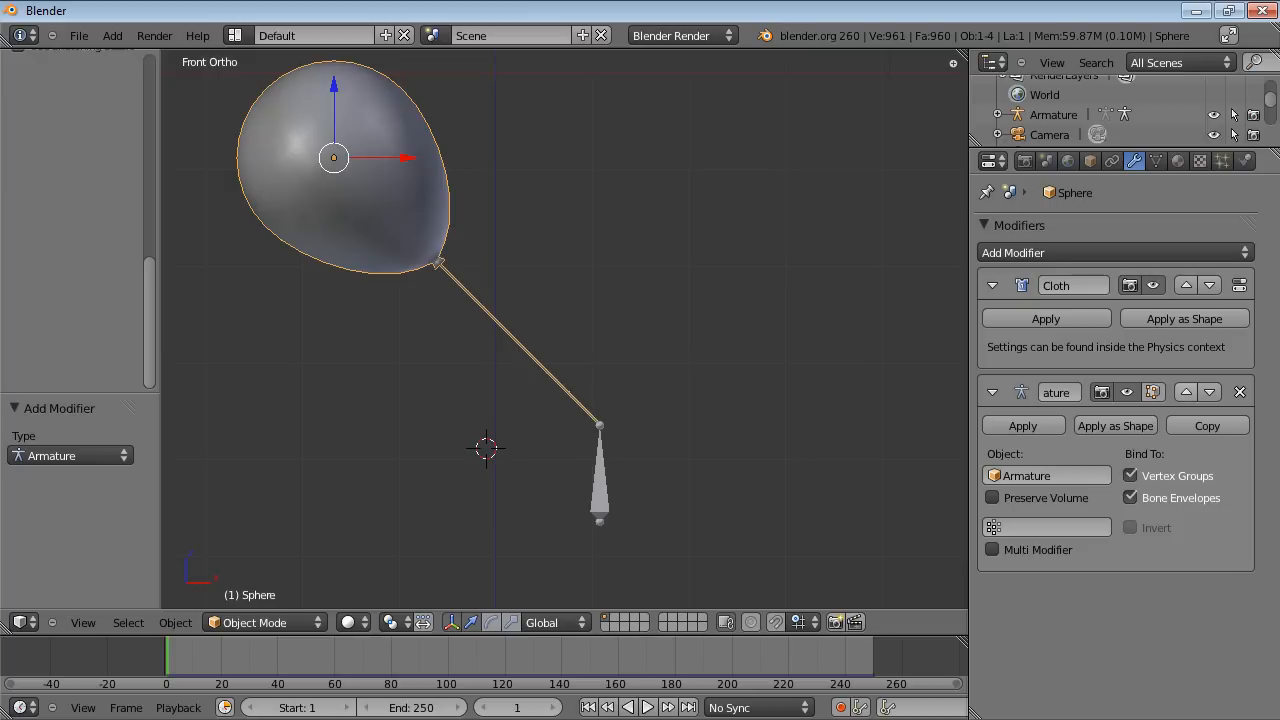
{"action": "mouse_move", "coordinate": [1186, 391]}
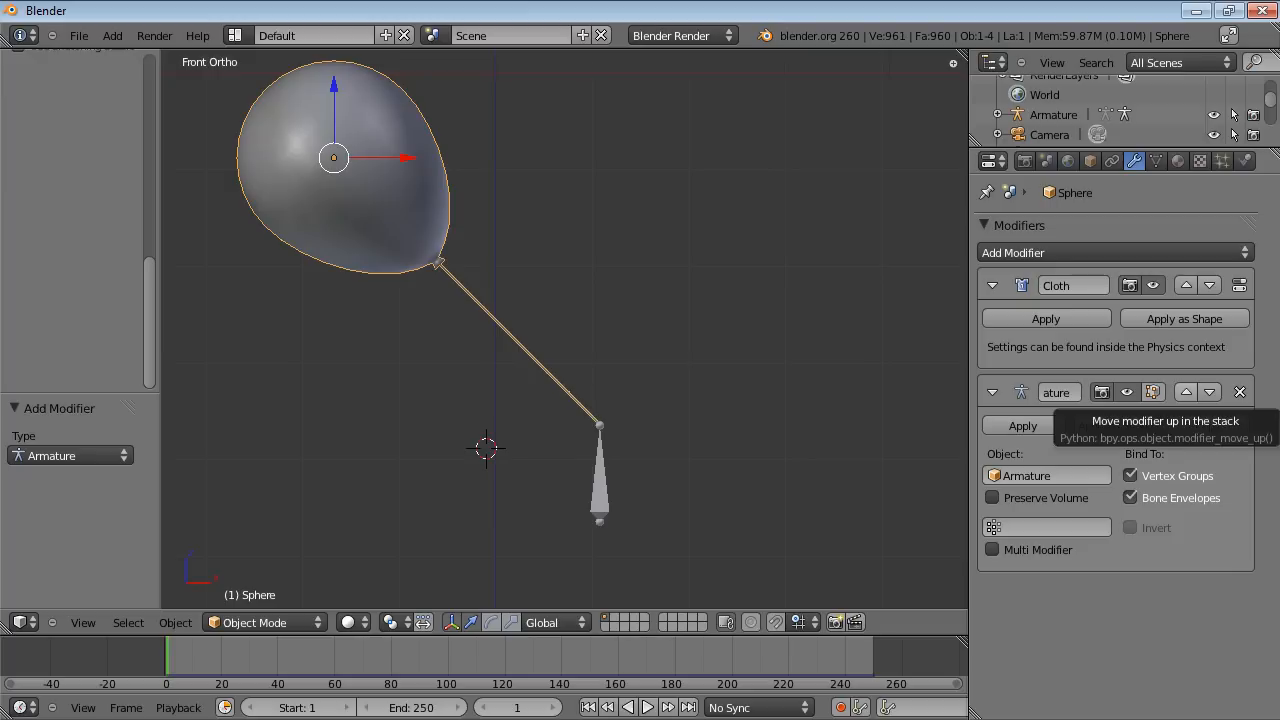
{"action": "left_click", "coordinate": [1185, 391]}
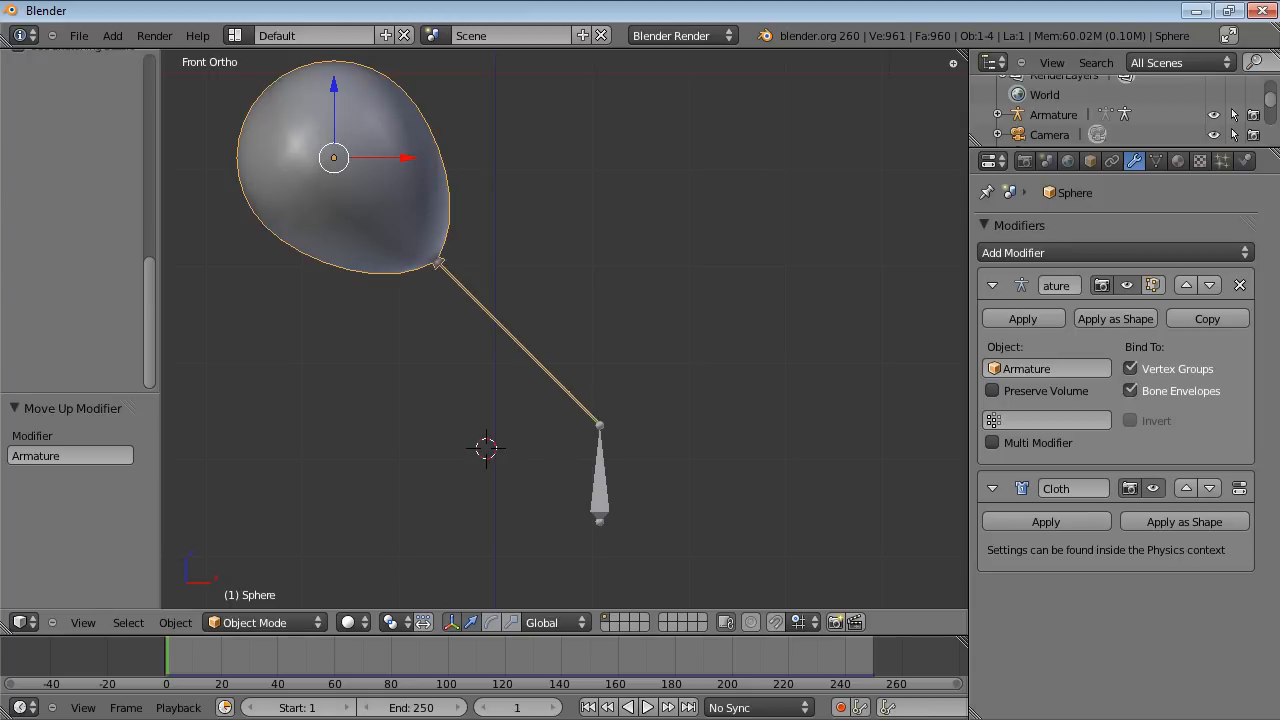
{"action": "key", "text": "Tab"}
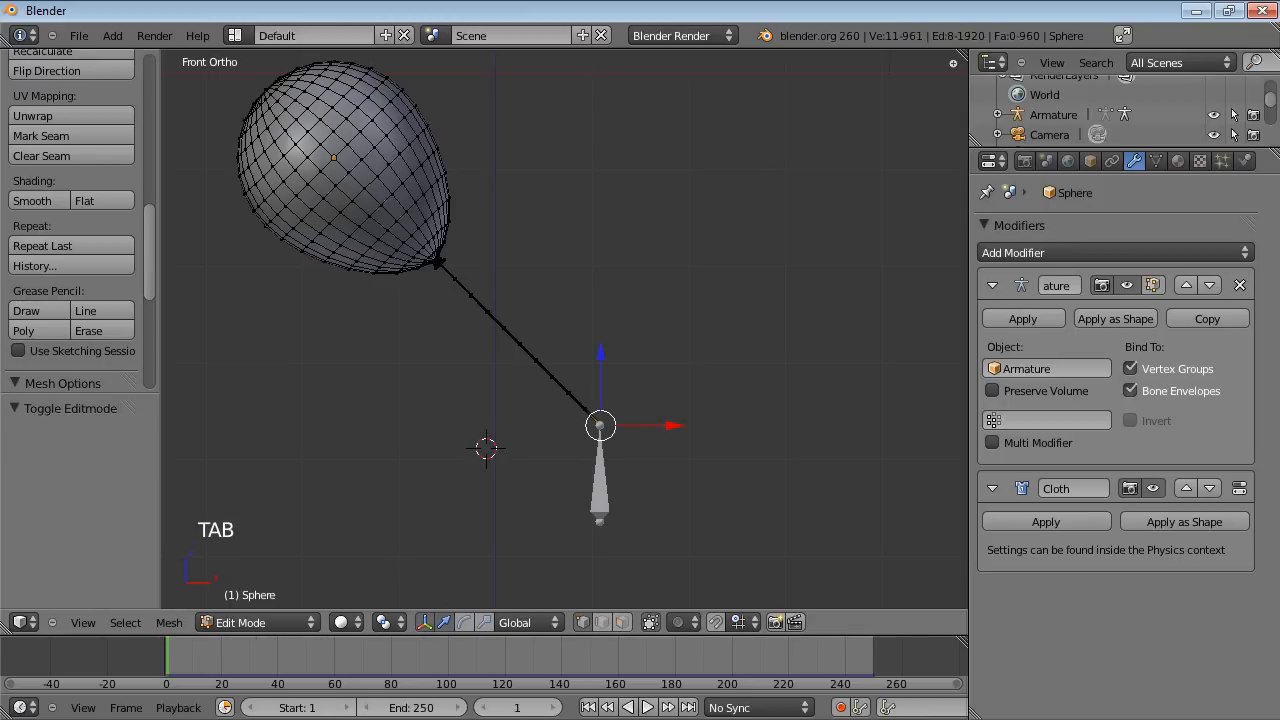
Select every balloon vertex and assign them to a new vertex group named 'all'.
{"action": "key", "text": "a"}
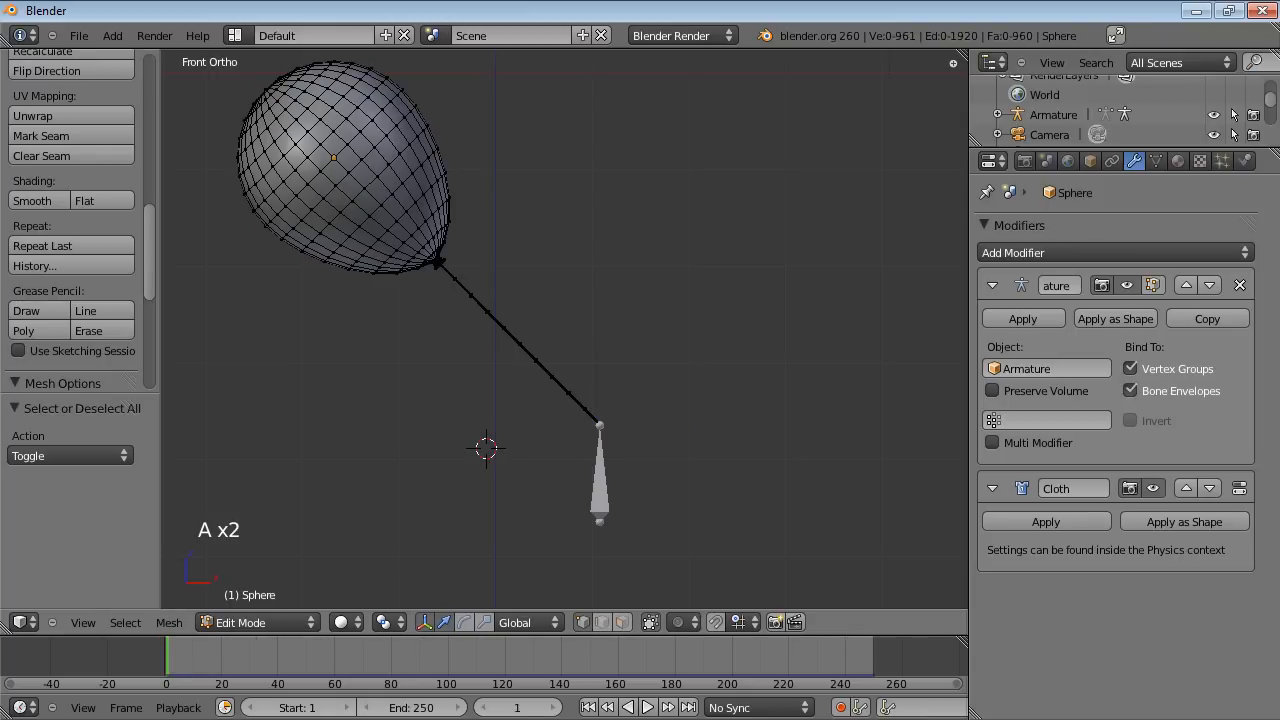
{"action": "key", "text": "a"}
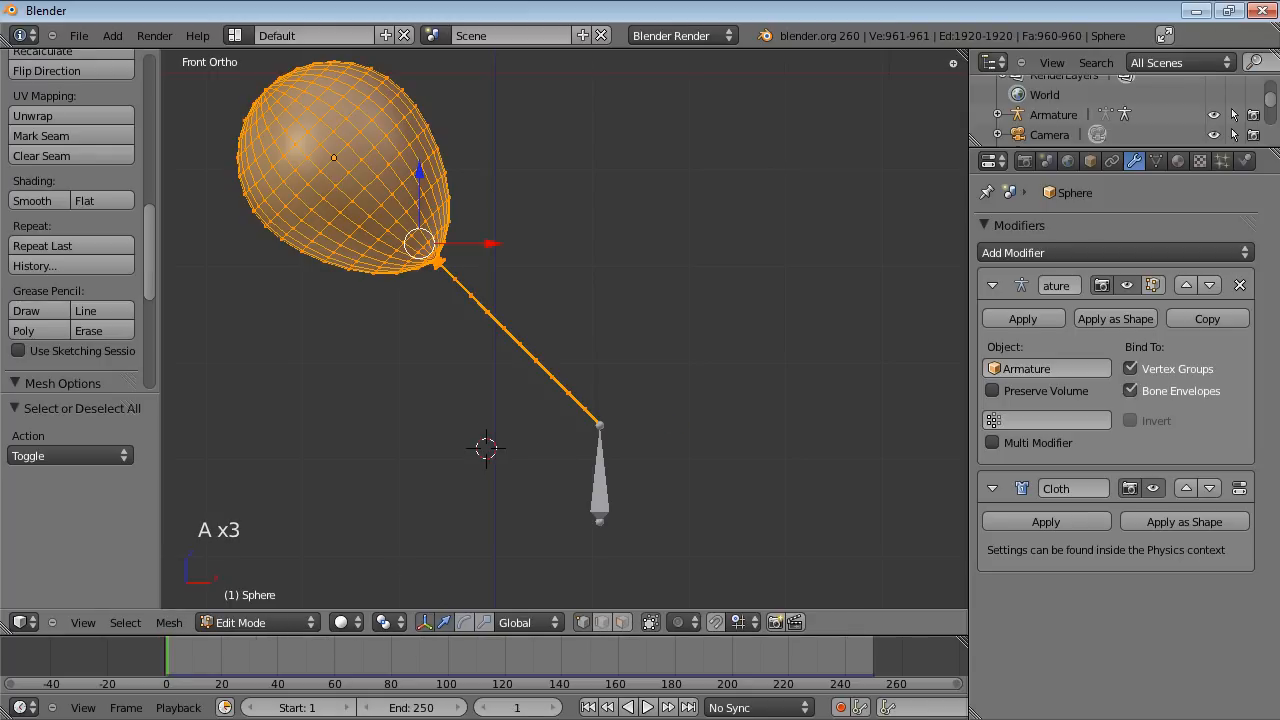
{"action": "left_click", "coordinate": [1156, 160]}
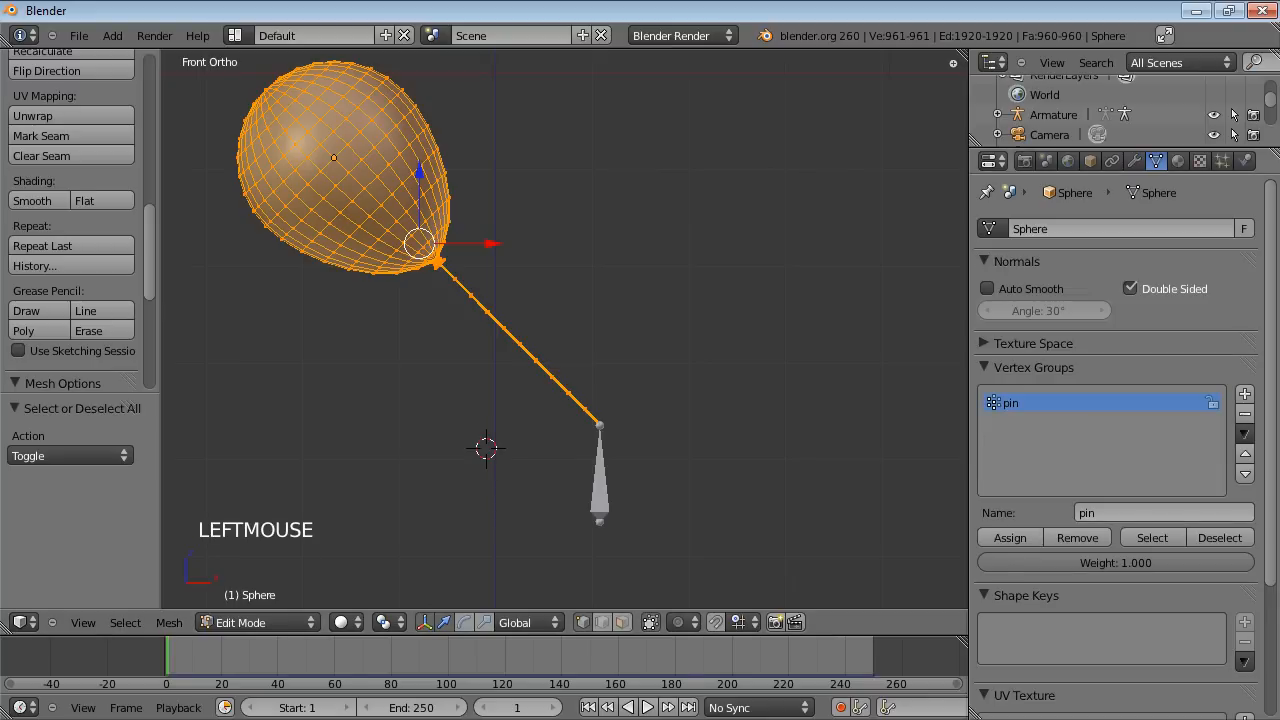
{"action": "left_click", "coordinate": [1245, 393]}
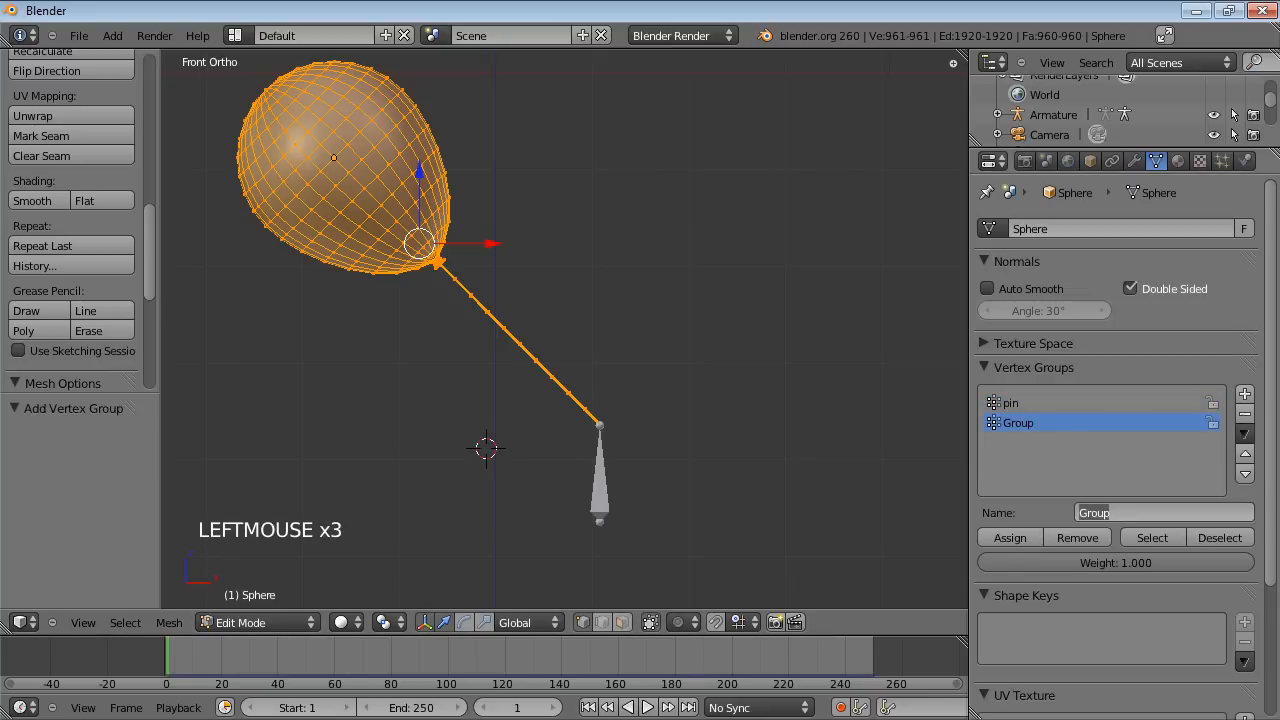
{"action": "type", "text": "all"}
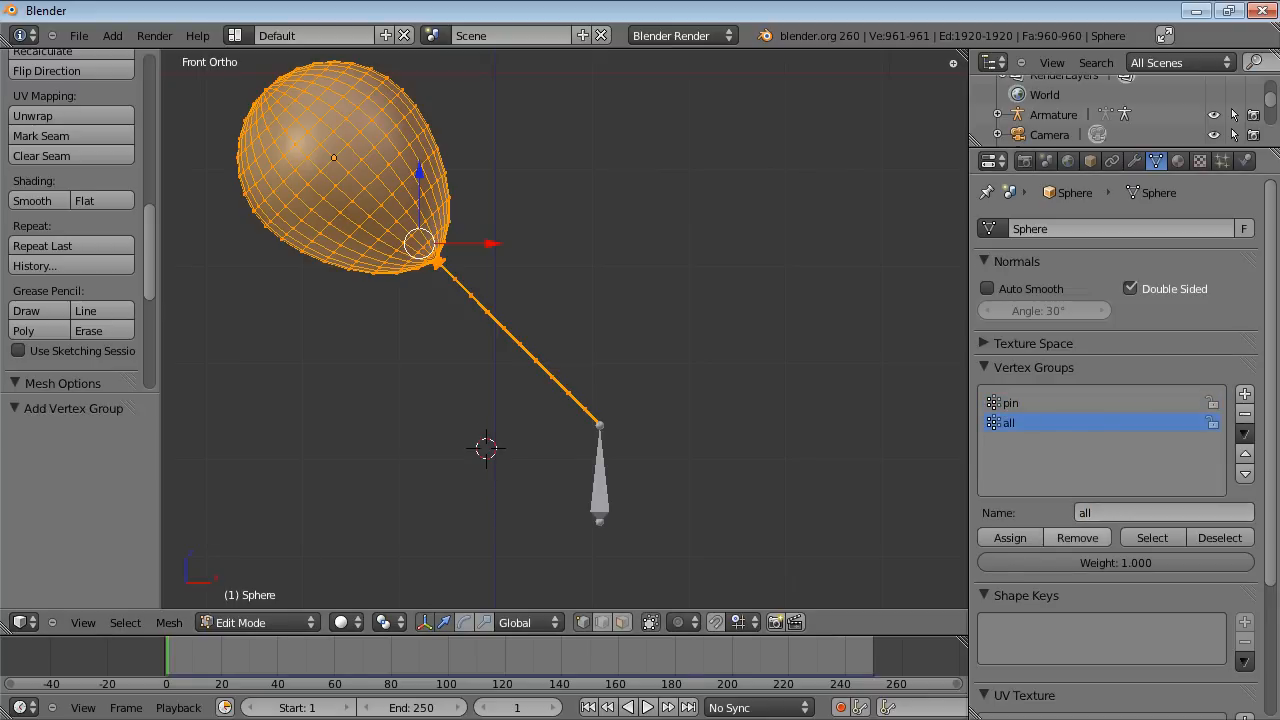
{"action": "left_click", "coordinate": [1009, 537]}
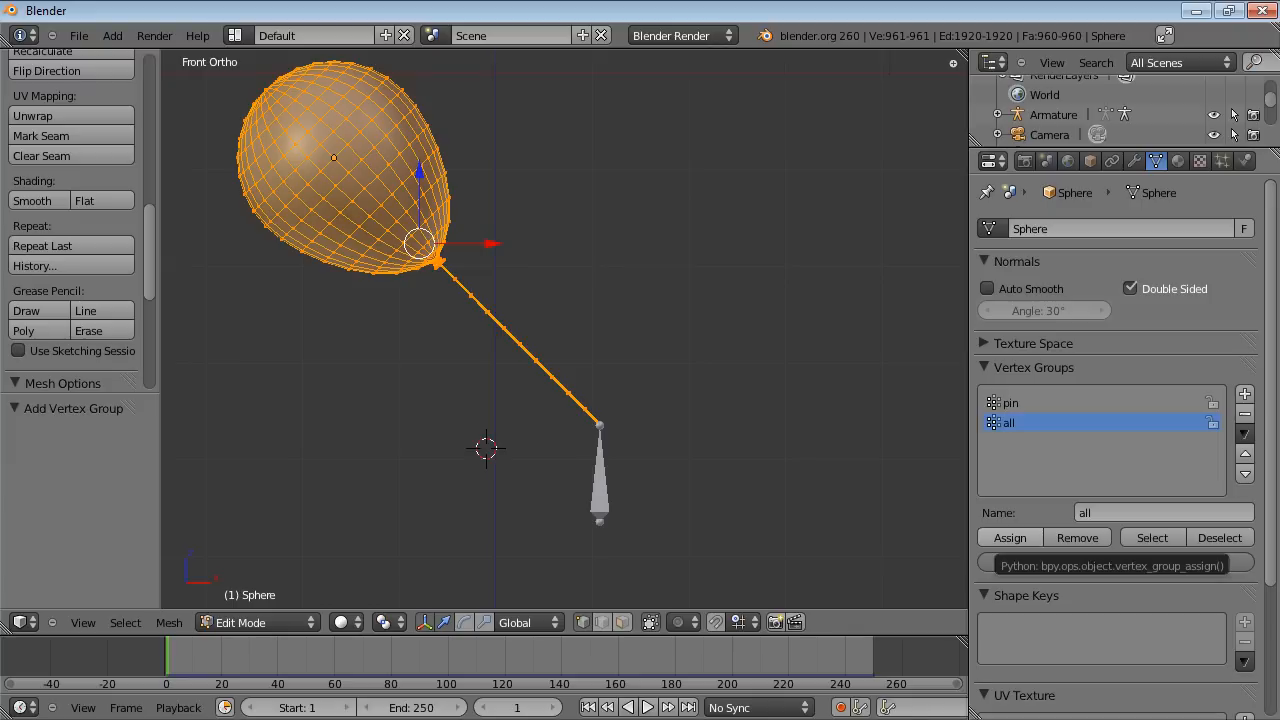
{"action": "left_click", "coordinate": [1009, 537]}
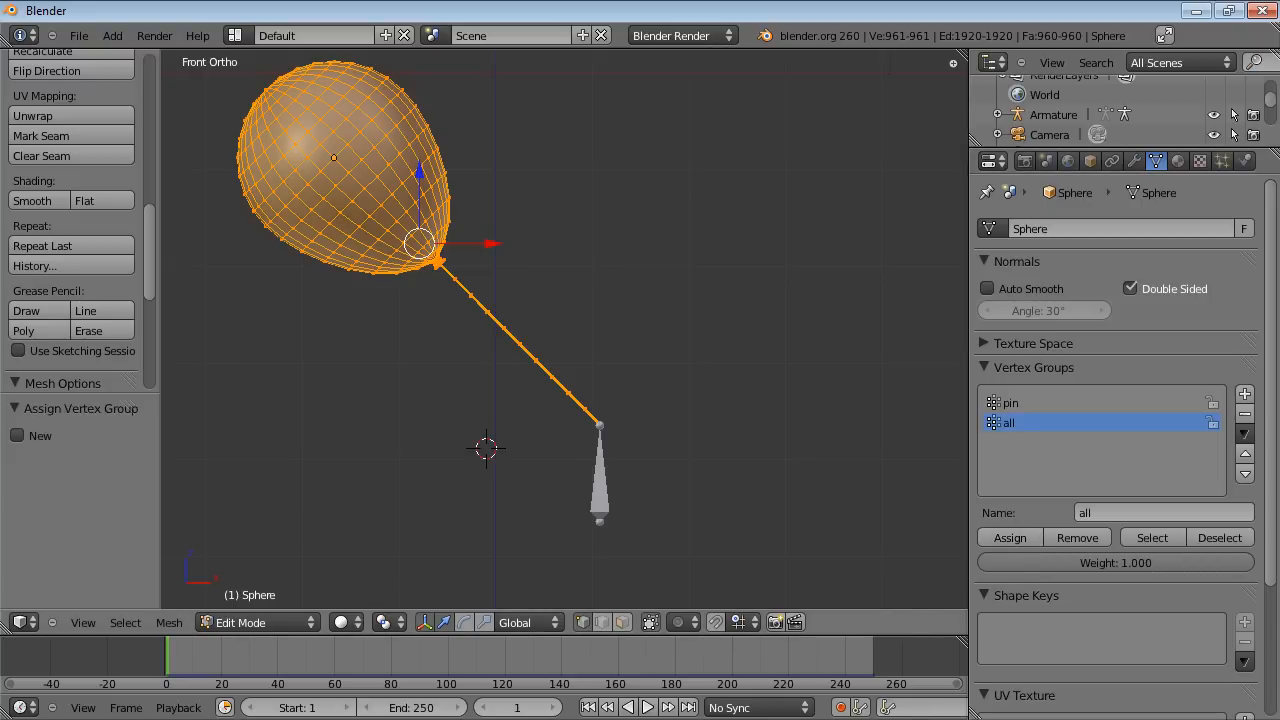
{"action": "key", "text": "Tab"}
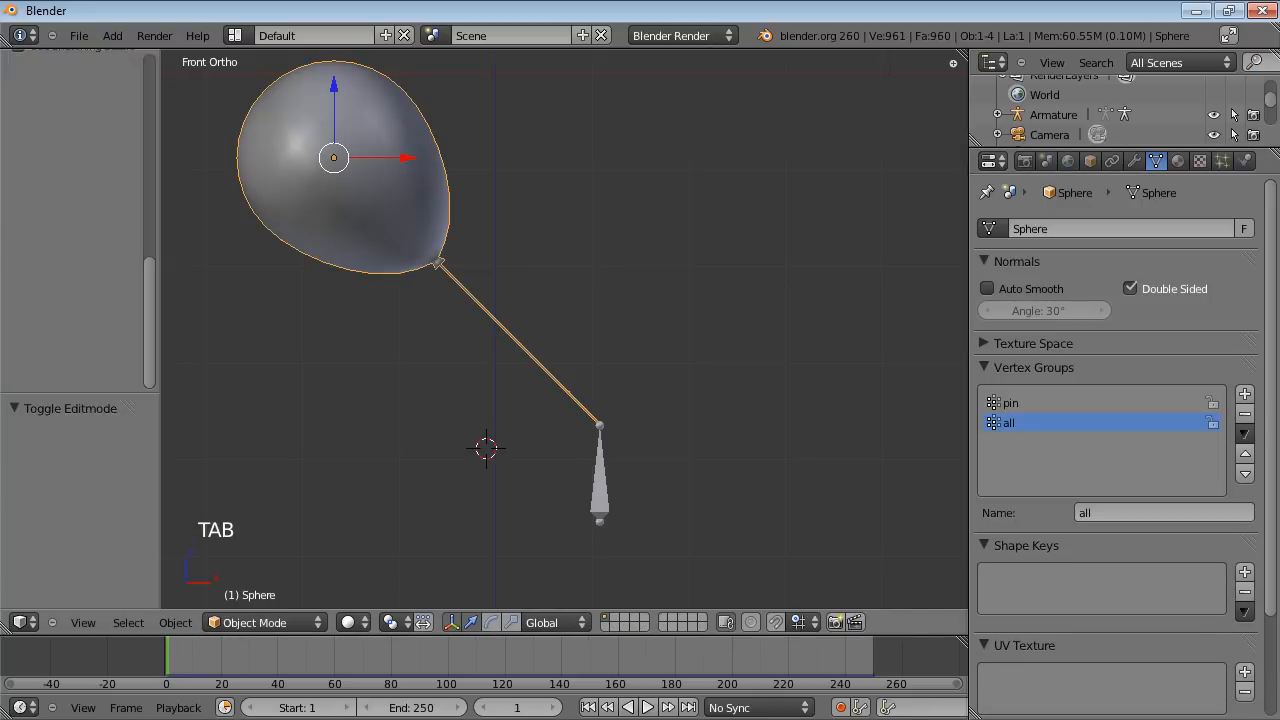
Set the balloon's Armature modifier Vertex Group field to 'all'.
{"action": "left_click", "coordinate": [1134, 160]}
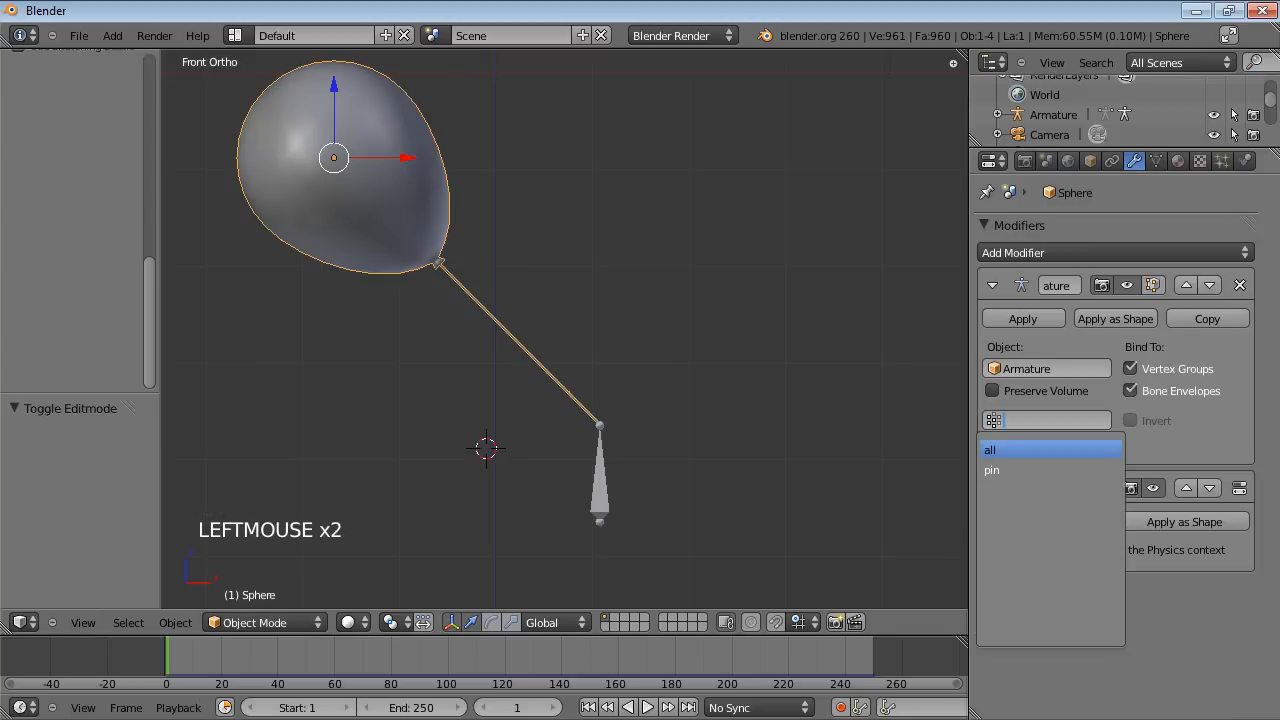
{"action": "left_click", "coordinate": [990, 449]}
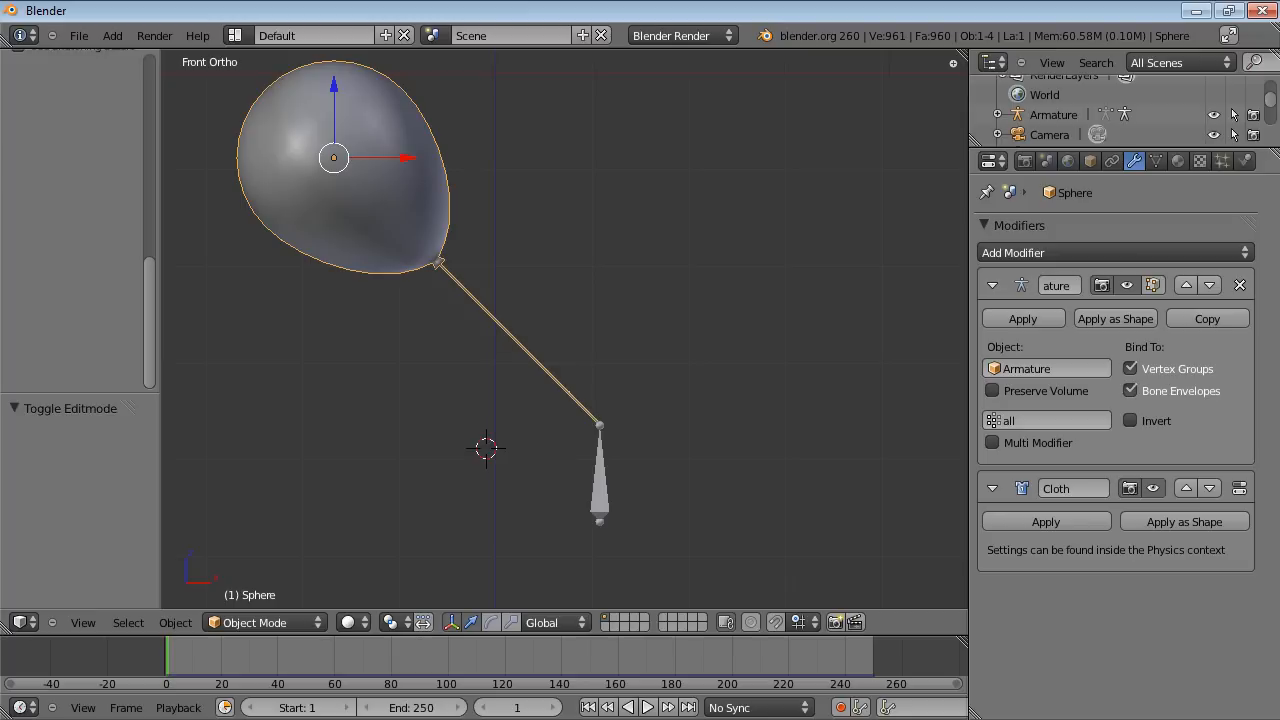
{"action": "scroll", "scroll_direction": "down", "scroll_amount": 3}
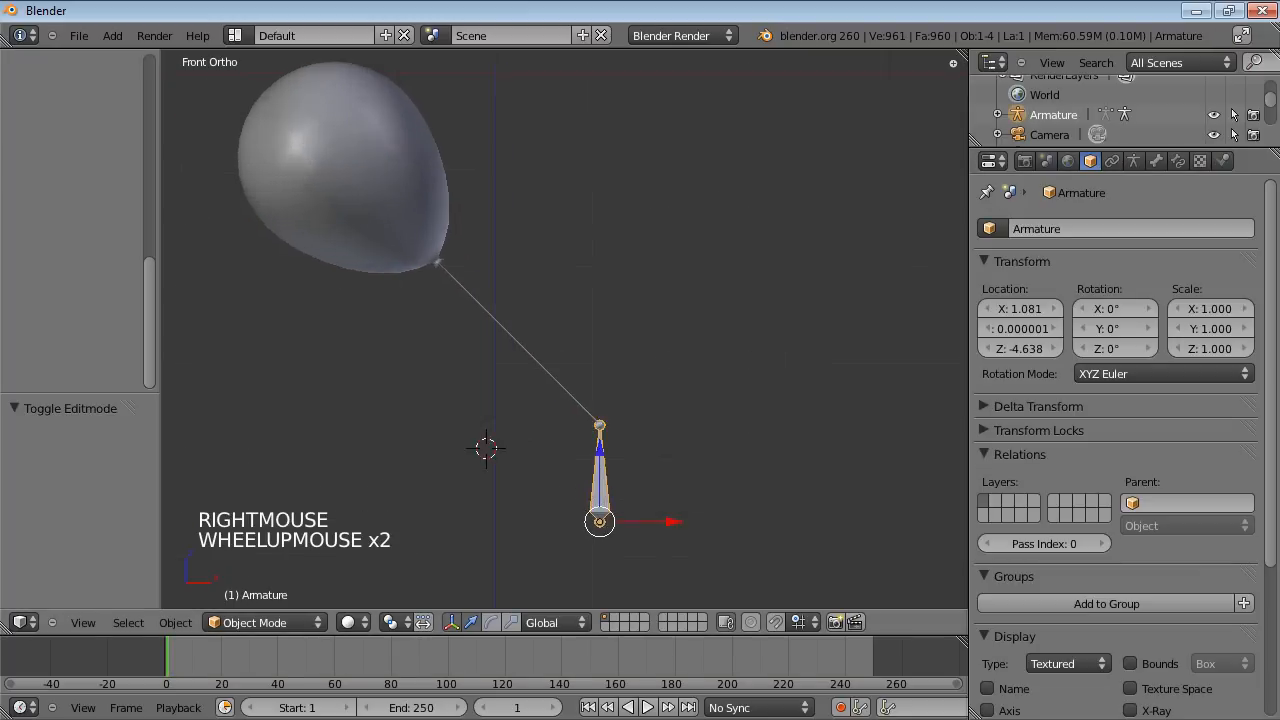
Insert a LocRotScale keyframe for the upright armature bone.
{"action": "scroll", "scroll_direction": "down", "scroll_amount": 3}
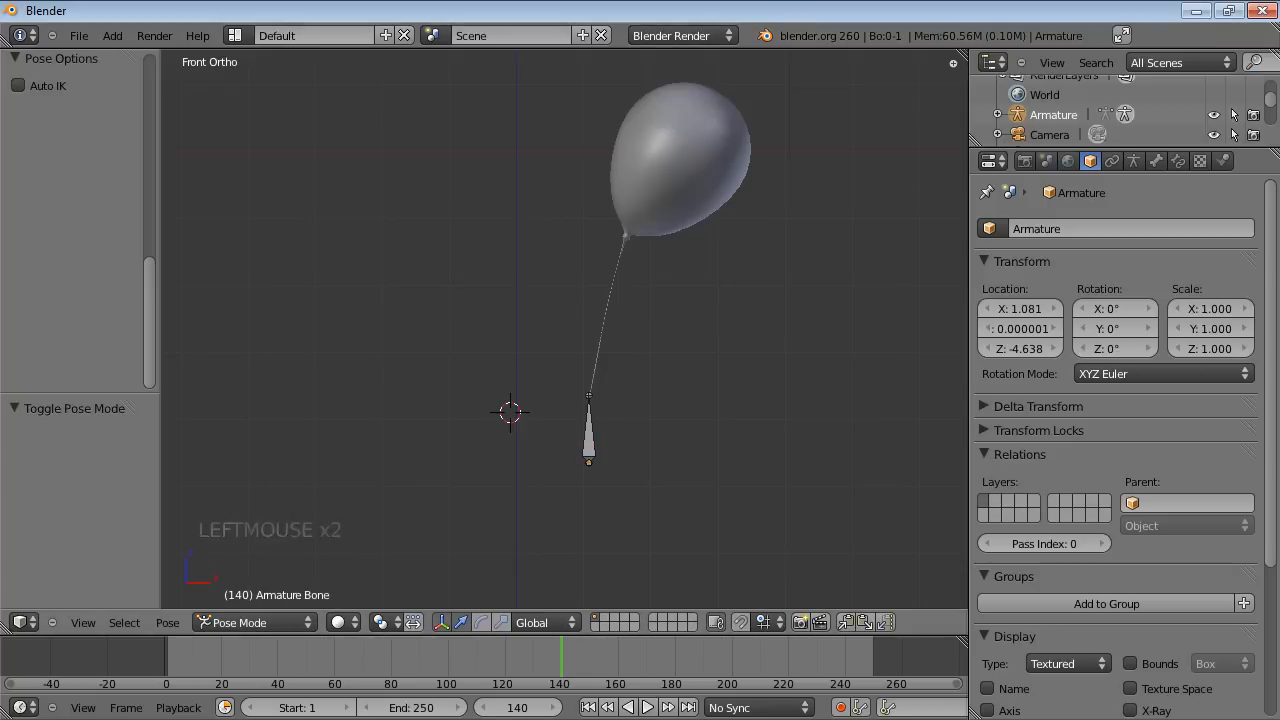
{"action": "key", "text": "i"}
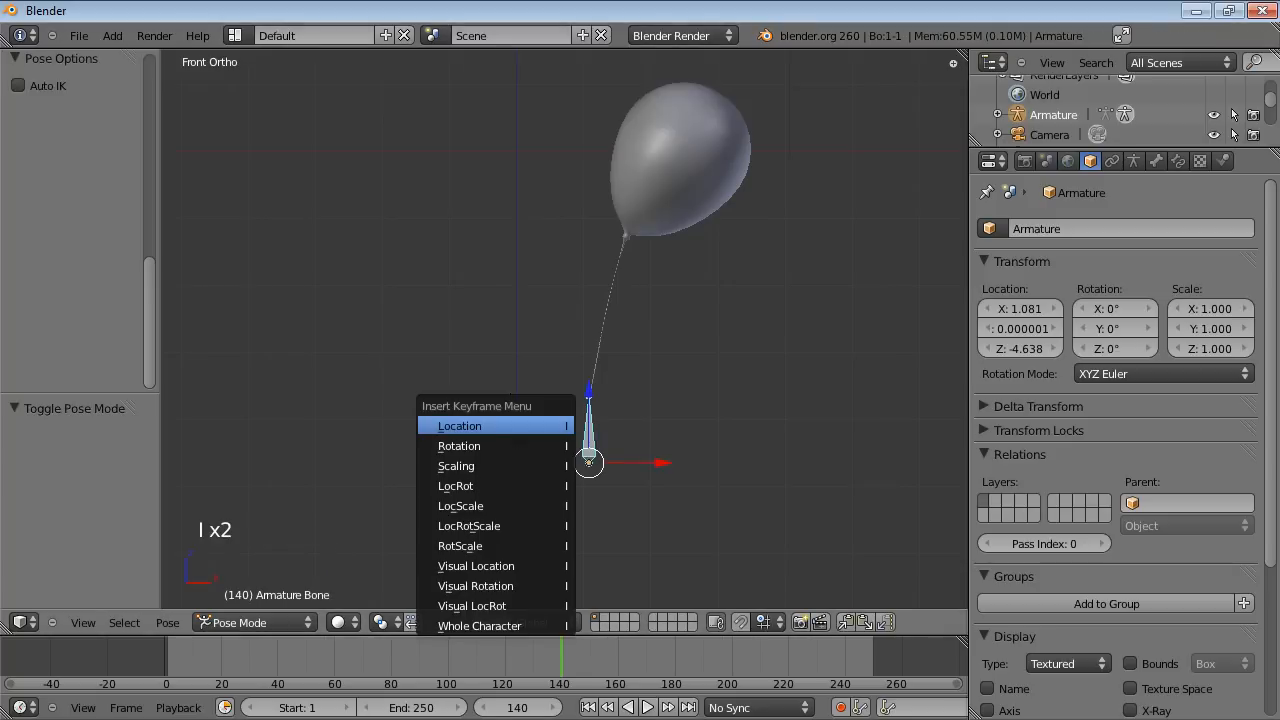
{"action": "mouse_move", "coordinate": [469, 525]}
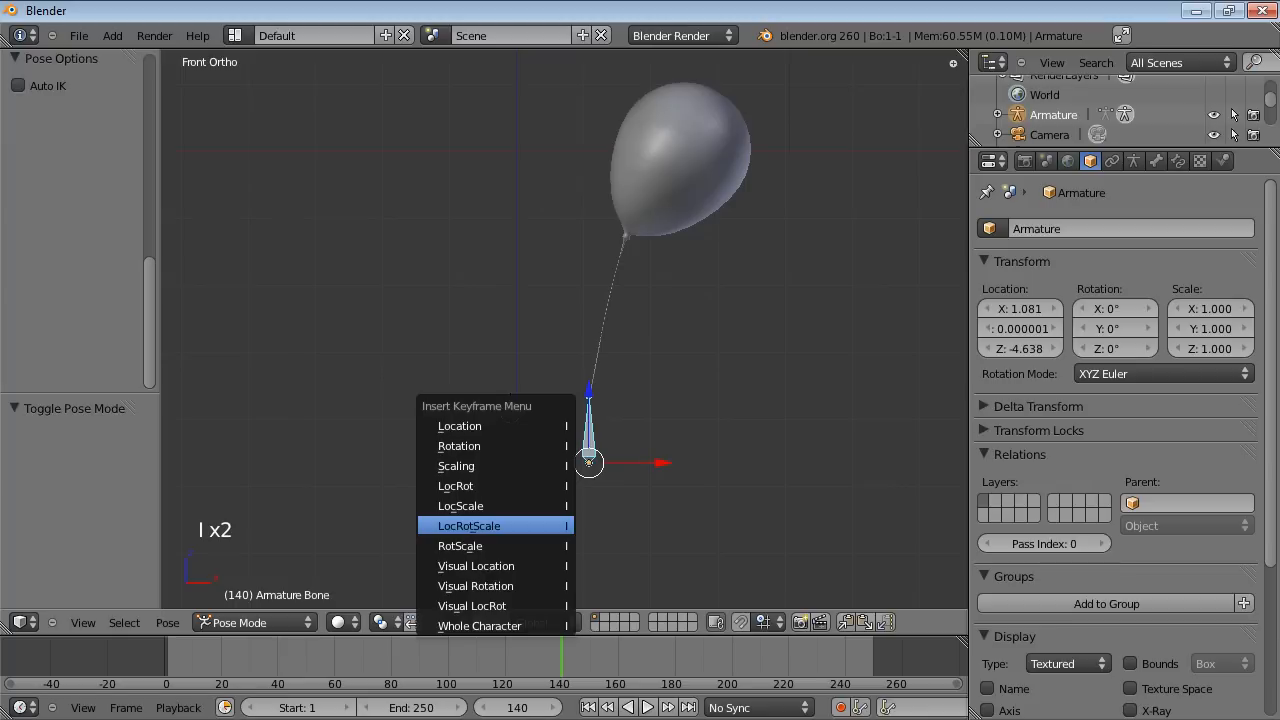
{"action": "left_click", "coordinate": [469, 525]}
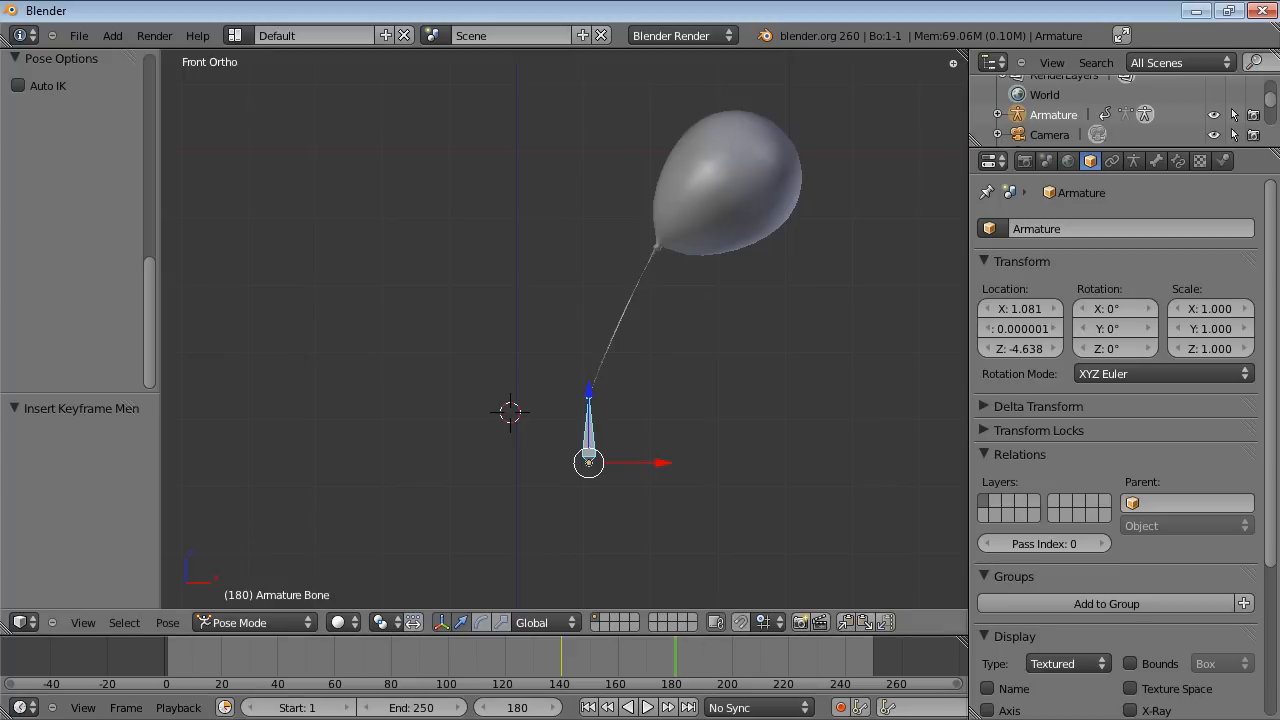
Rotate the bone about 63° at frame 180 and key LocRotScale.
{"action": "key", "text": "r"}
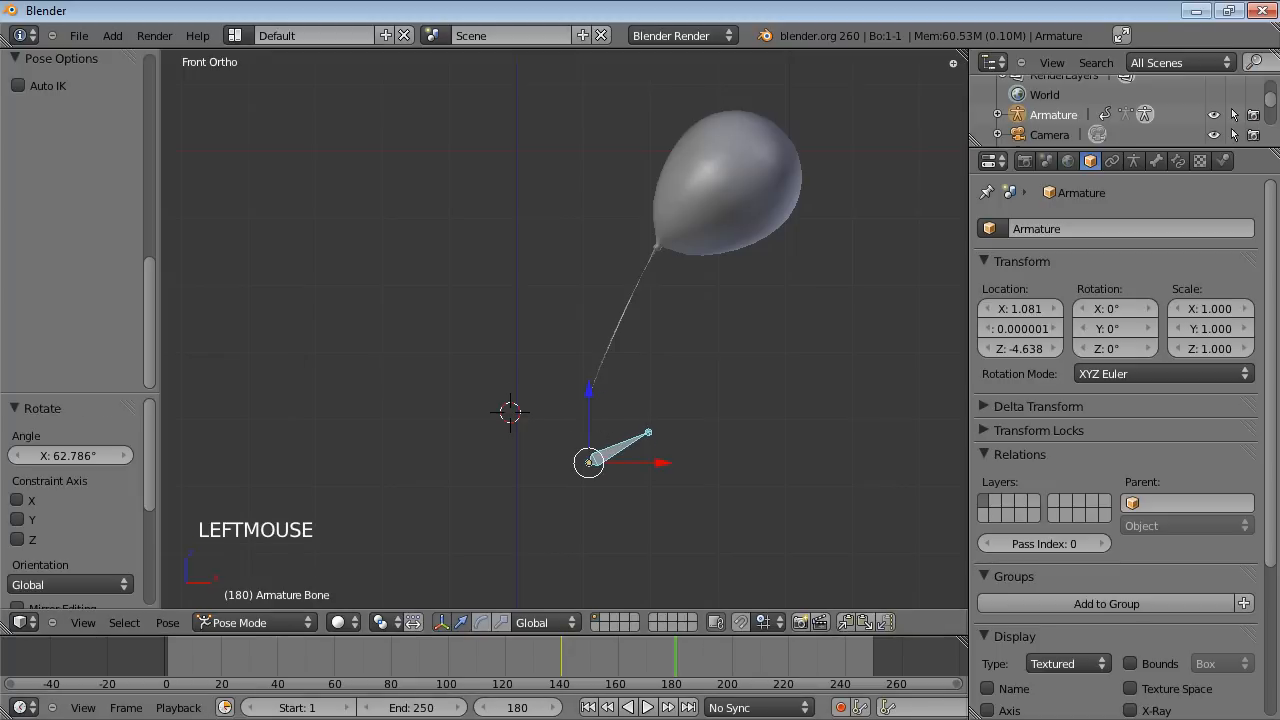
{"action": "key", "text": "i"}
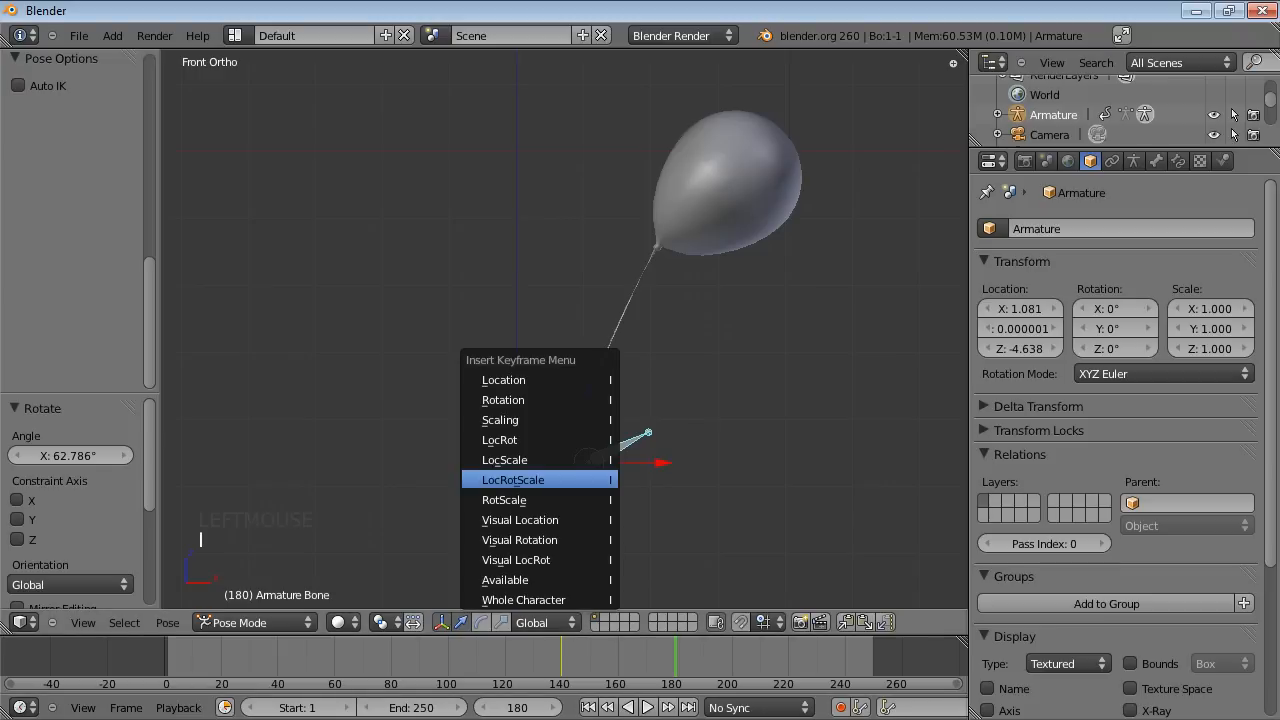
{"action": "left_click", "coordinate": [513, 480]}
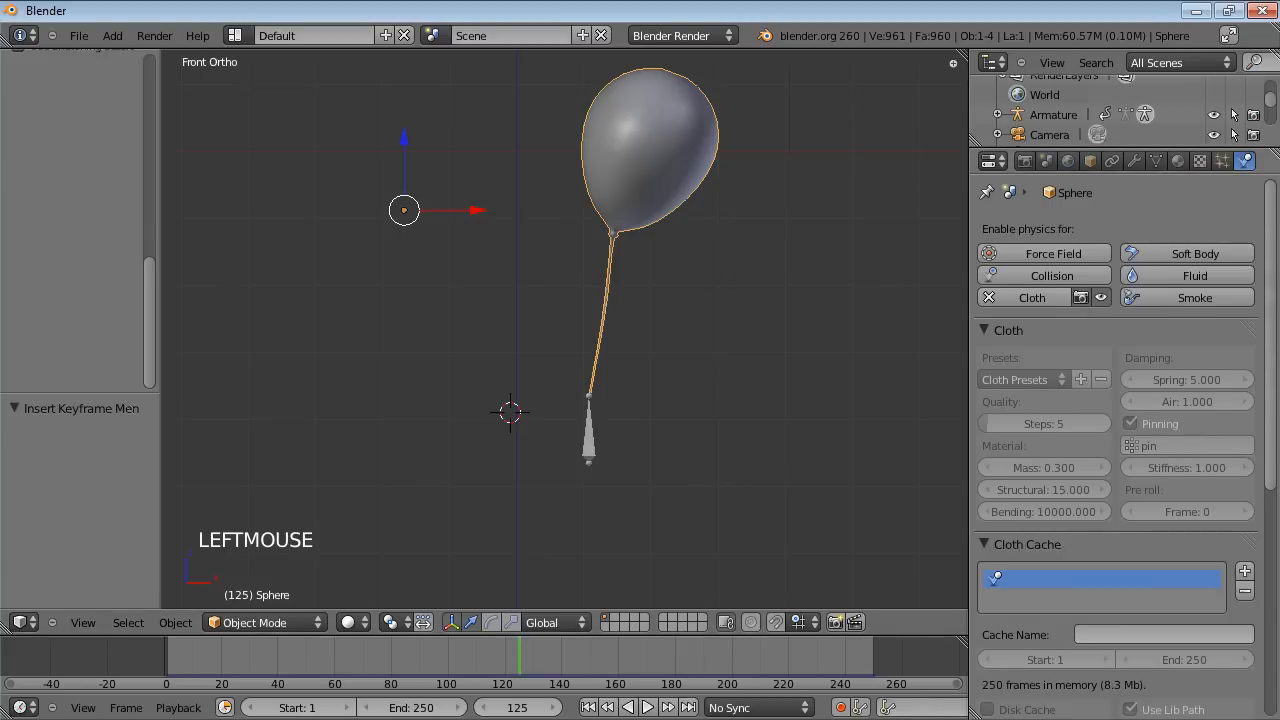
Rebake the balloon cloth for frames 1–250, scrub the timeline, and play with Alt+A.
{"action": "scroll", "scroll_direction": "down", "scroll_amount": 3}
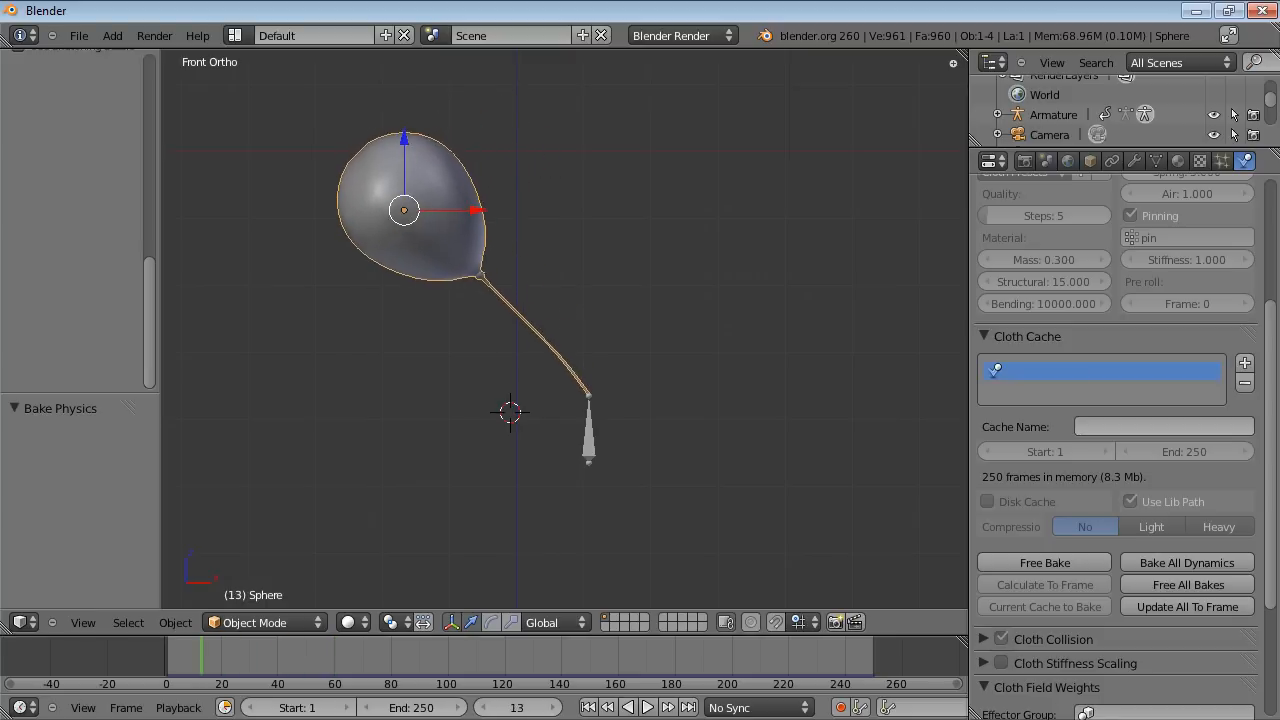
{"action": "left_click", "coordinate": [647, 707]}
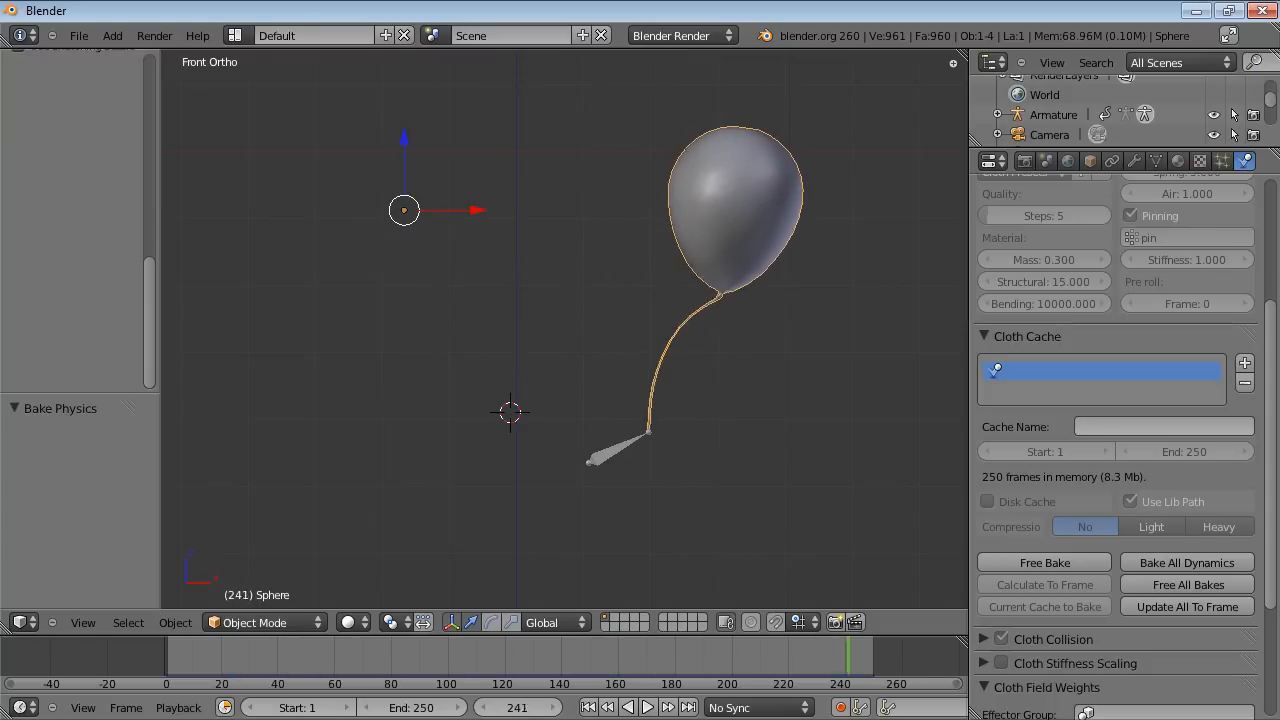
{"action": "key", "text": "alt+a"}
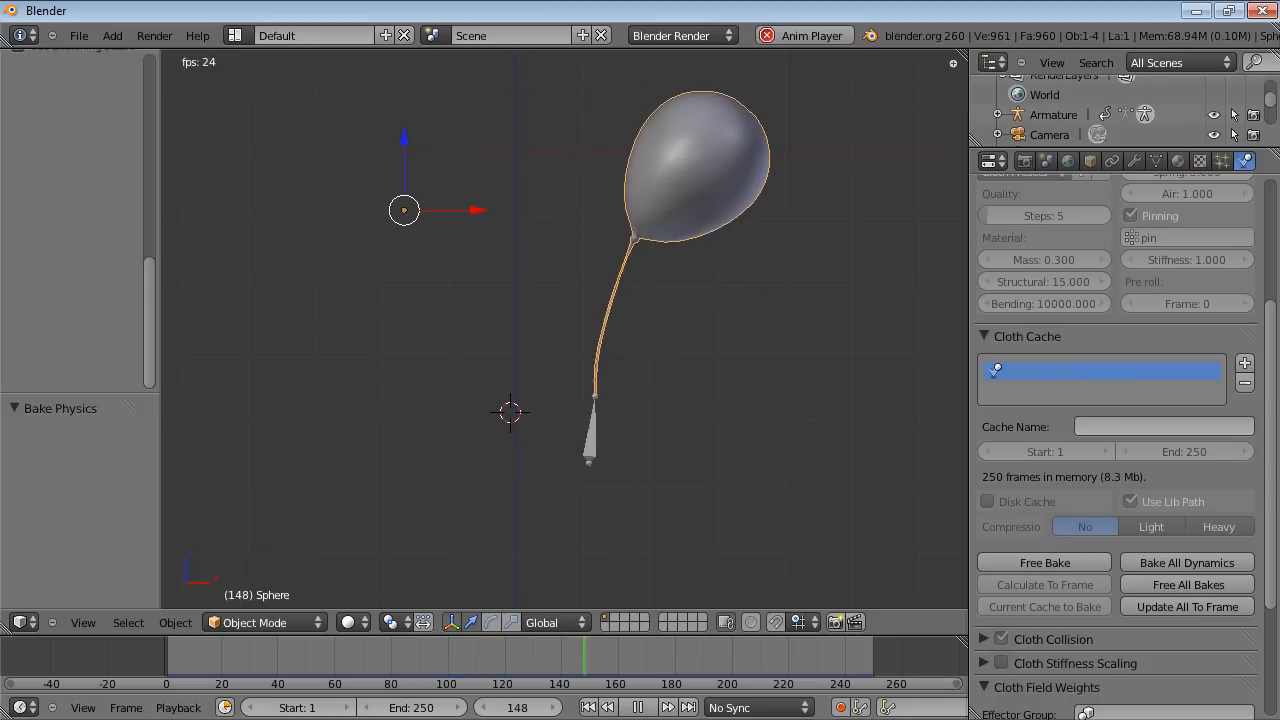
Scrub the timeline to review the baked balloon and stop back at frame 180.
{"action": "left_click", "coordinate": [637, 707]}
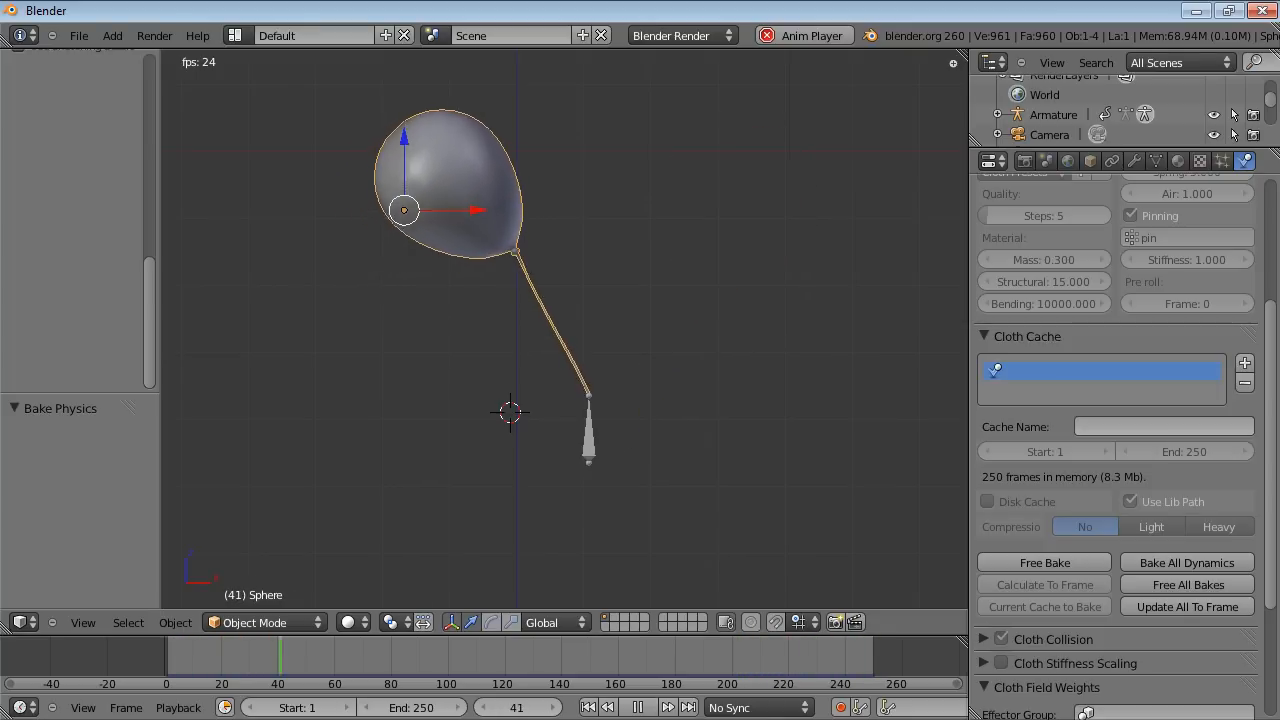
{"action": "left_click", "coordinate": [637, 707]}
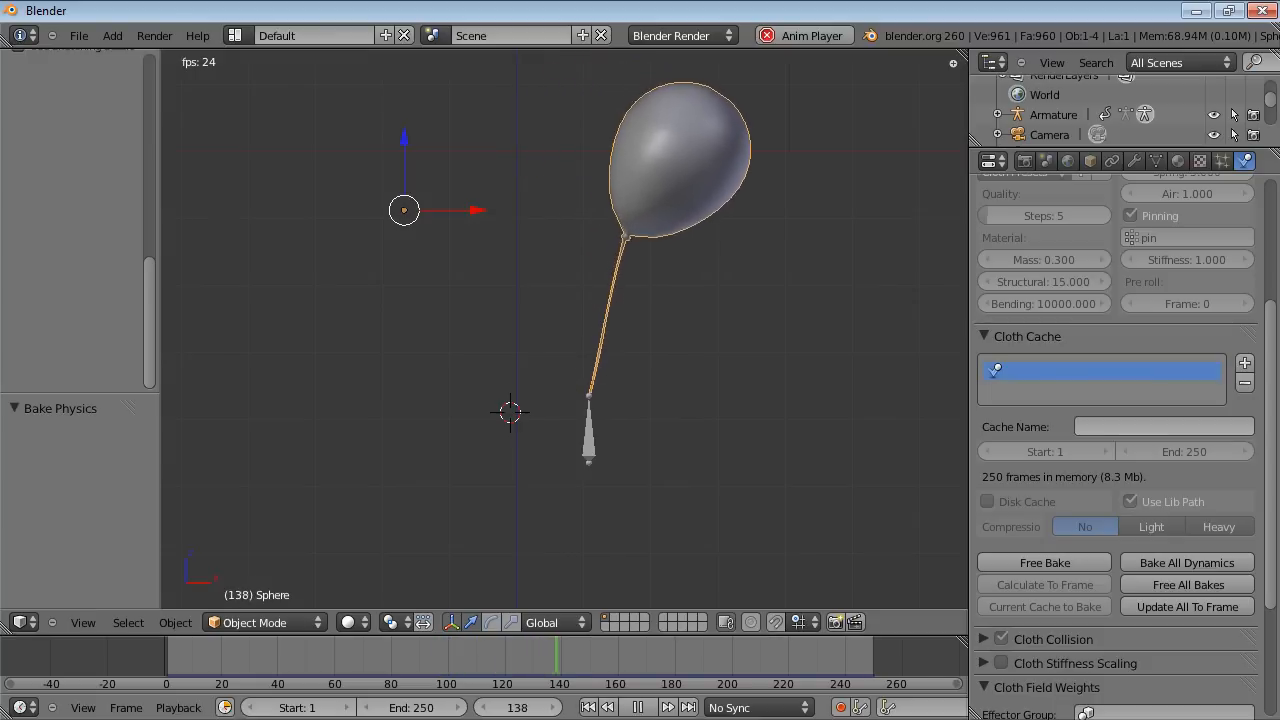
{"action": "left_click", "coordinate": [637, 707]}
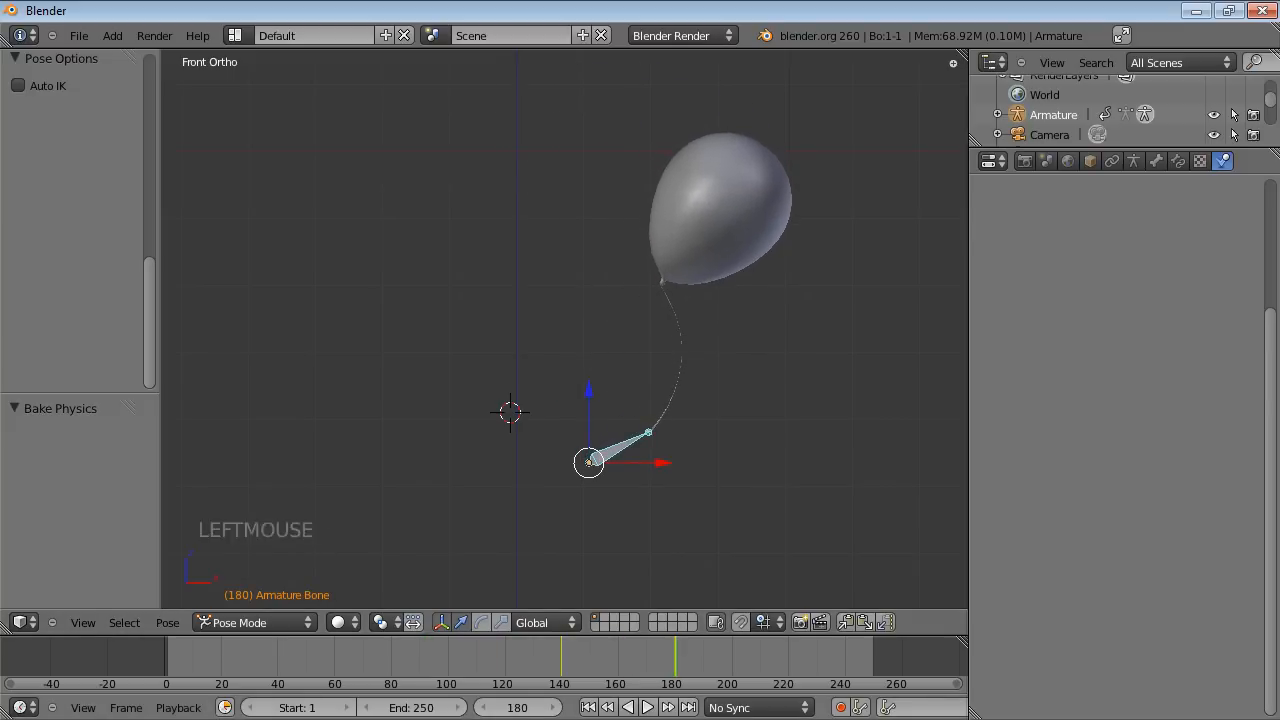
Right-click to select the balloon Sphere so its cloth bake can be freed.
{"action": "right_click", "coordinate": [590, 460]}
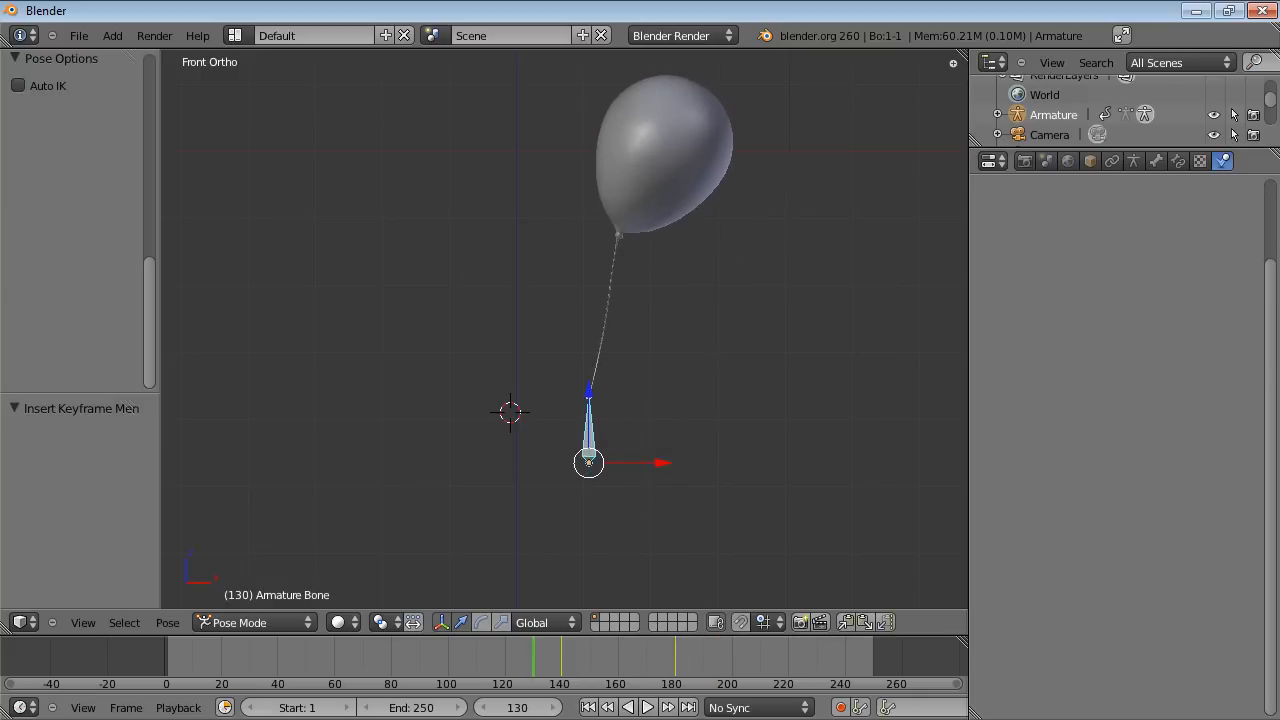
{"action": "right_click", "coordinate": [665, 150]}
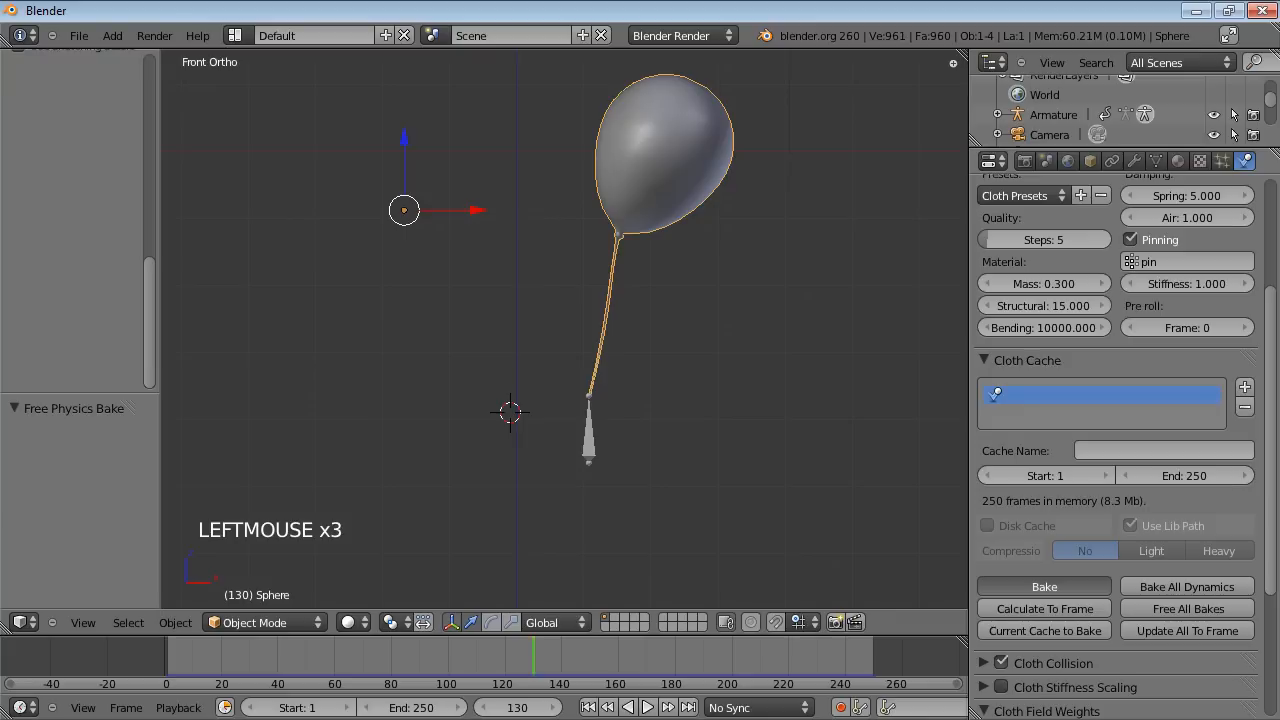
Rebake the balloon cloth, jump to frame 9, and play it back with Alt+A.
{"action": "left_click", "coordinate": [1043, 586]}
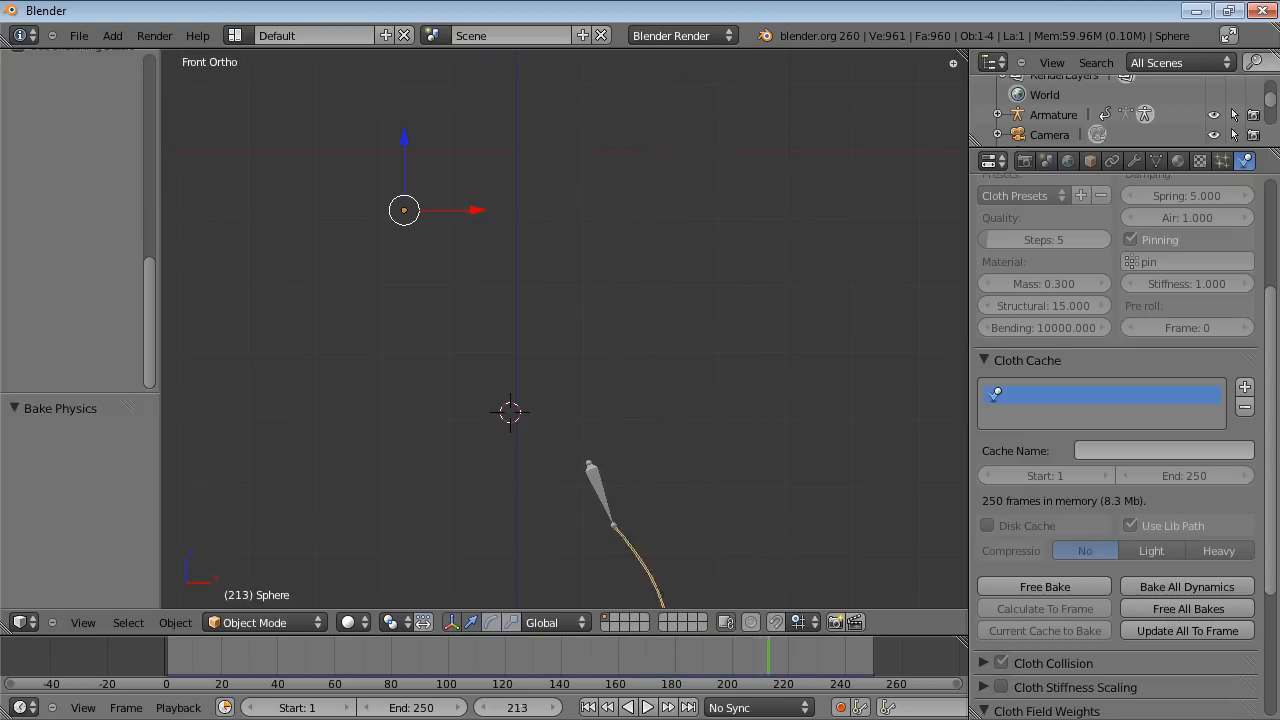
{"action": "left_click", "coordinate": [647, 707]}
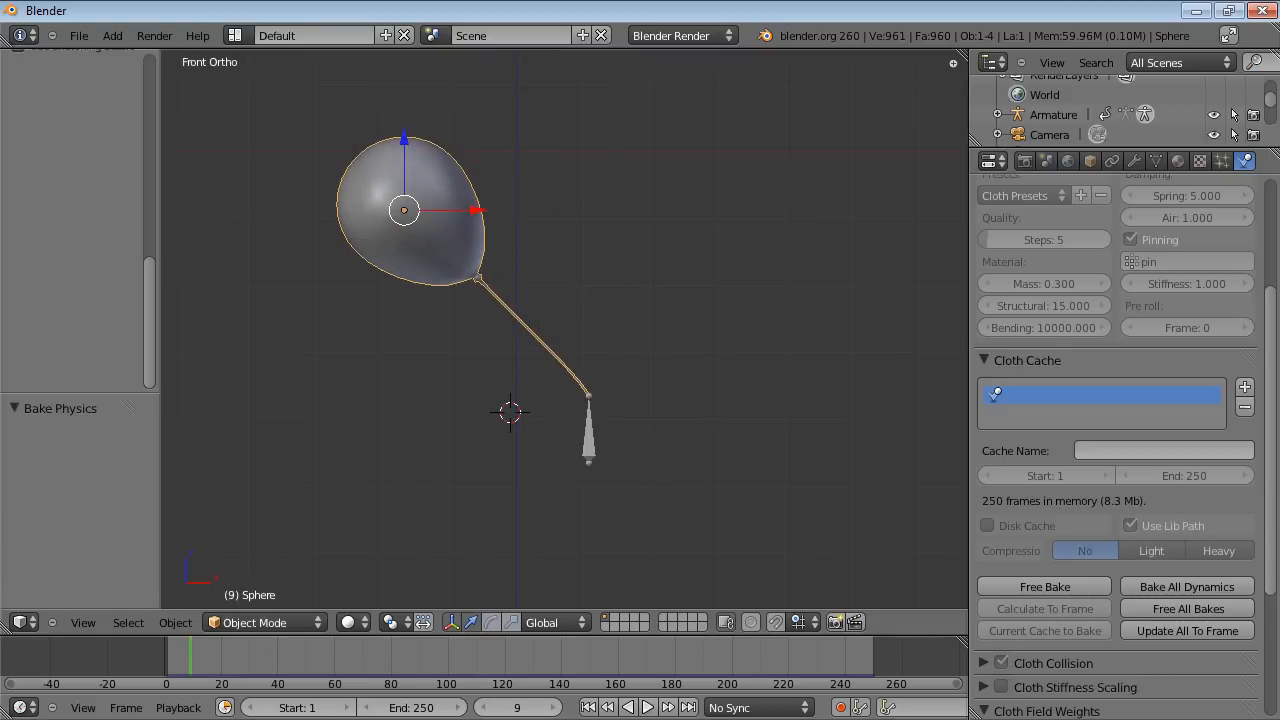
{"action": "key", "text": "Alt+A"}
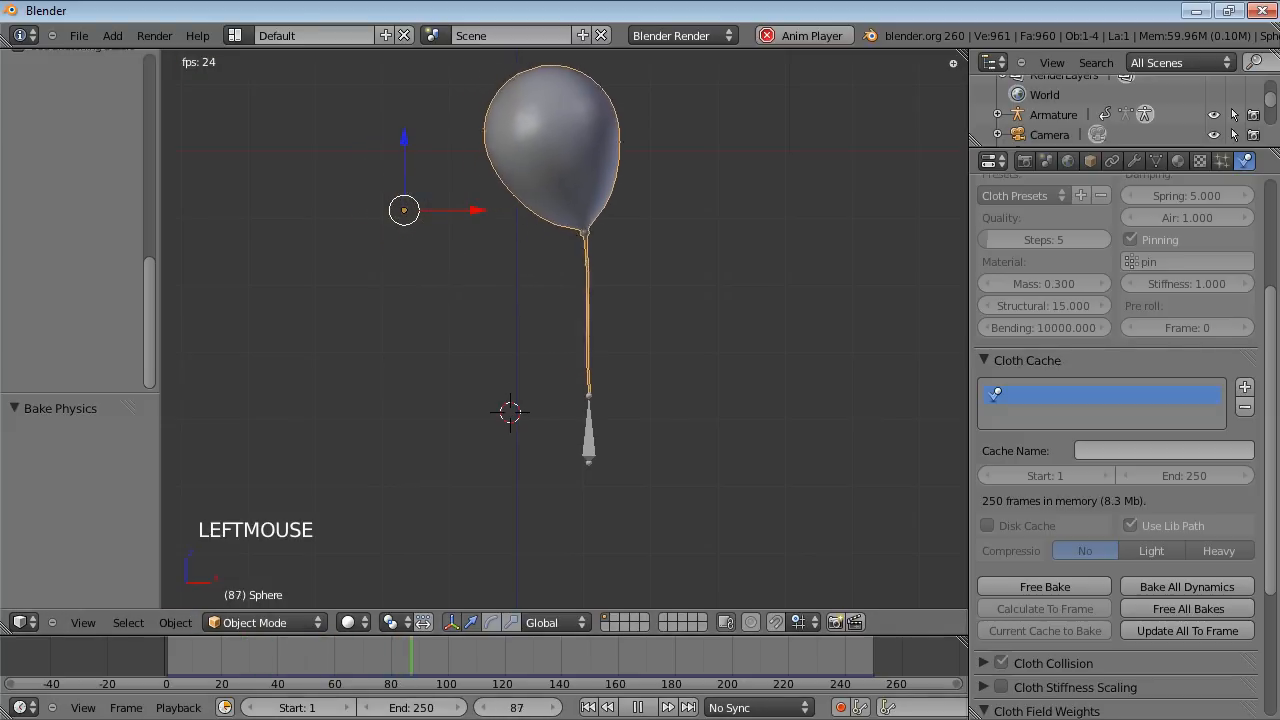
{"action": "scroll", "scroll_direction": "down", "scroll_amount": 3}
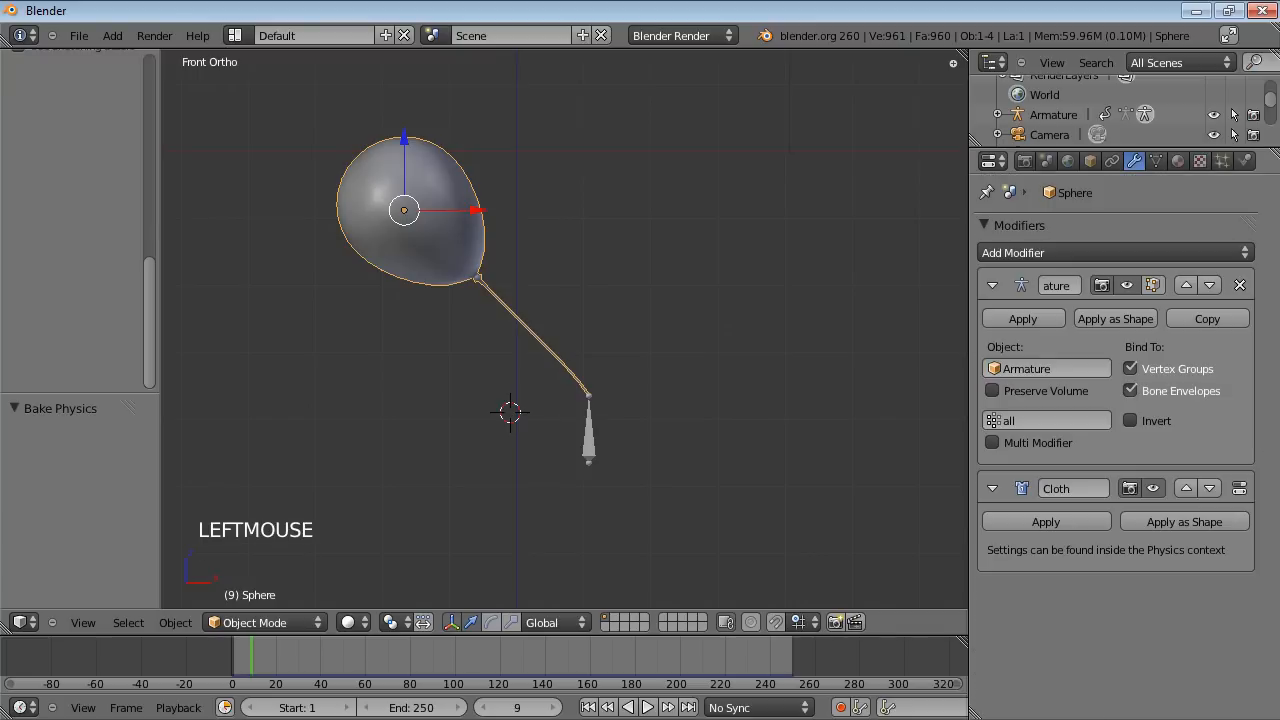
Set the scene's End Frame to 500 in Render properties.
{"action": "left_click", "coordinate": [1024, 161]}
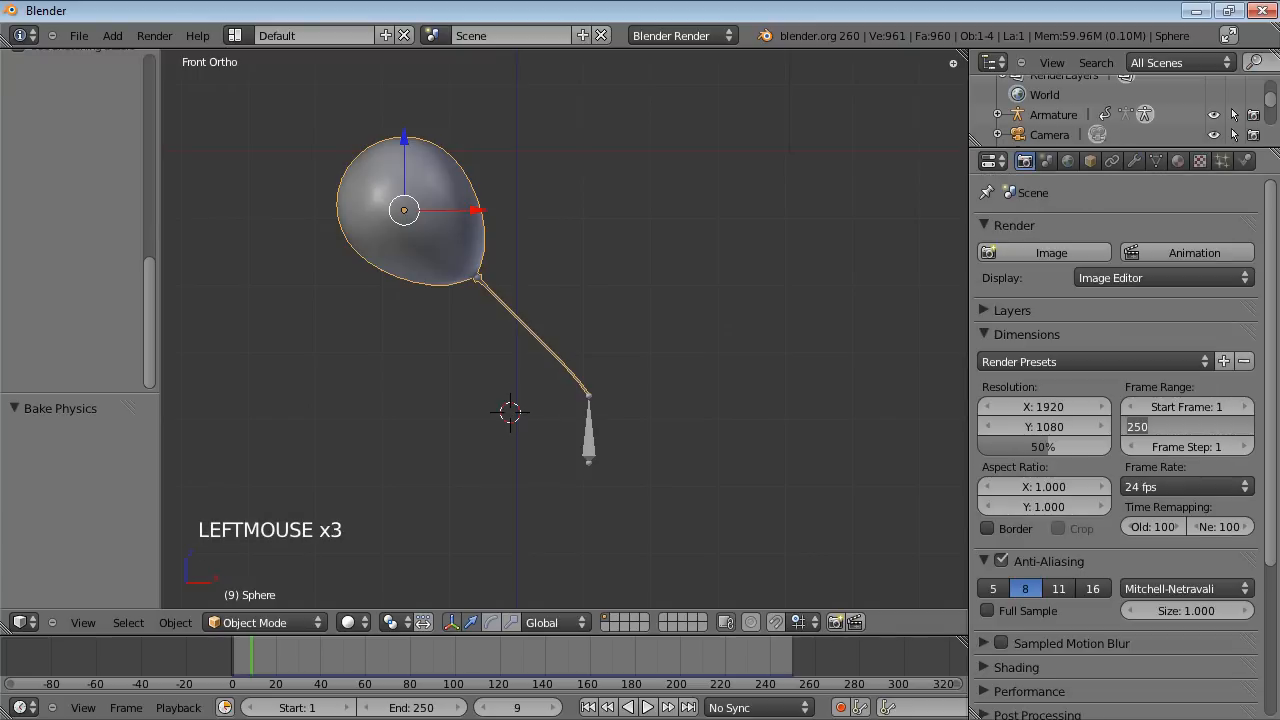
{"action": "type", "text": "500"}
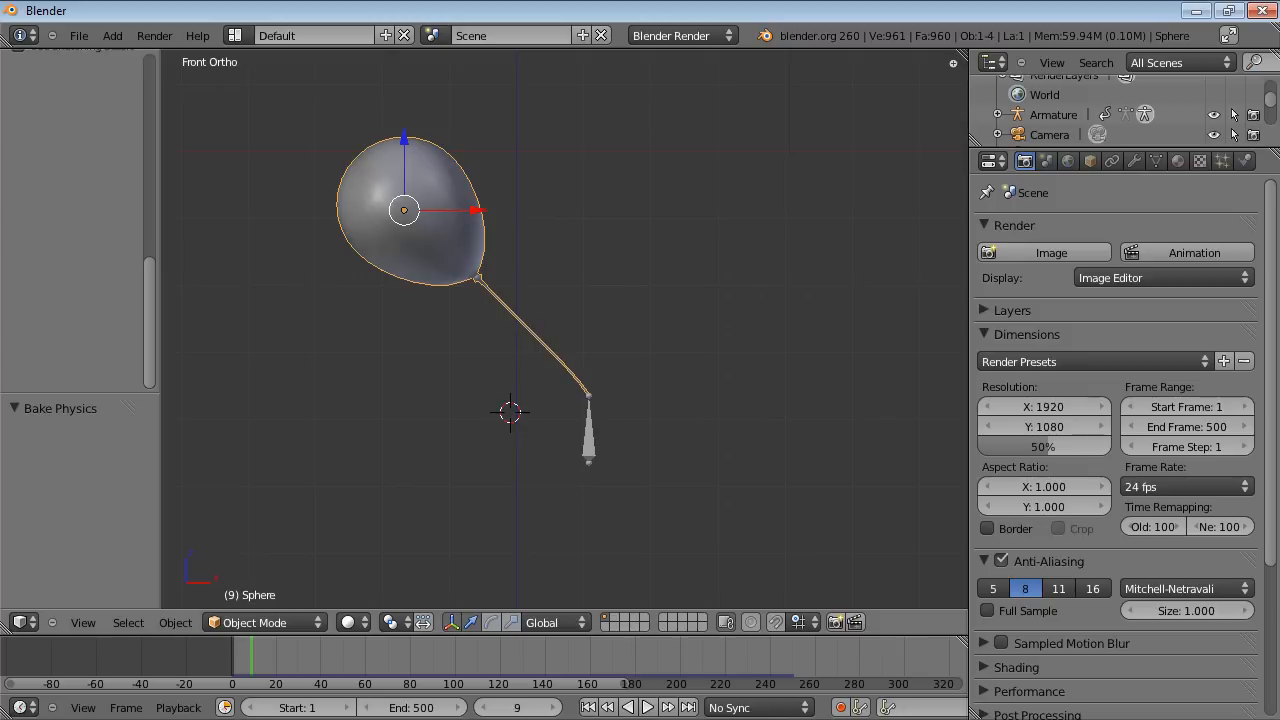
{"action": "scroll", "scroll_direction": "down", "scroll_amount": 3}
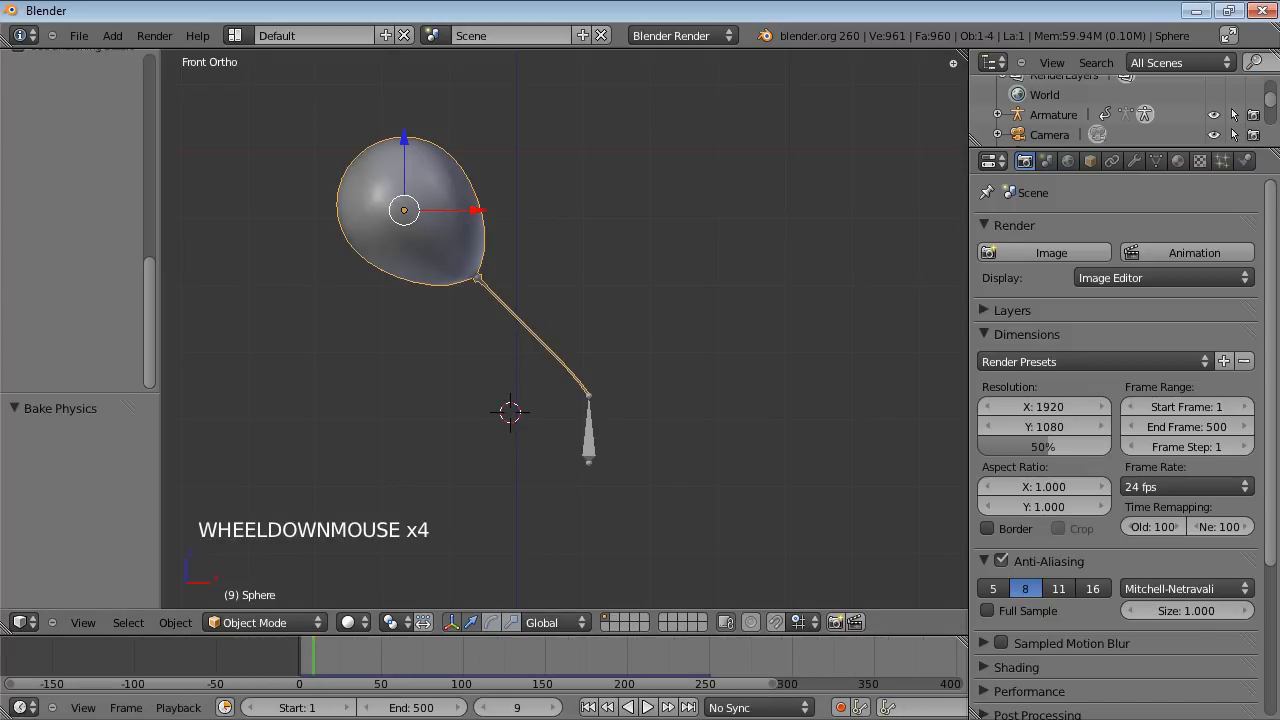
{"action": "scroll", "scroll_direction": "down", "scroll_amount": 3}
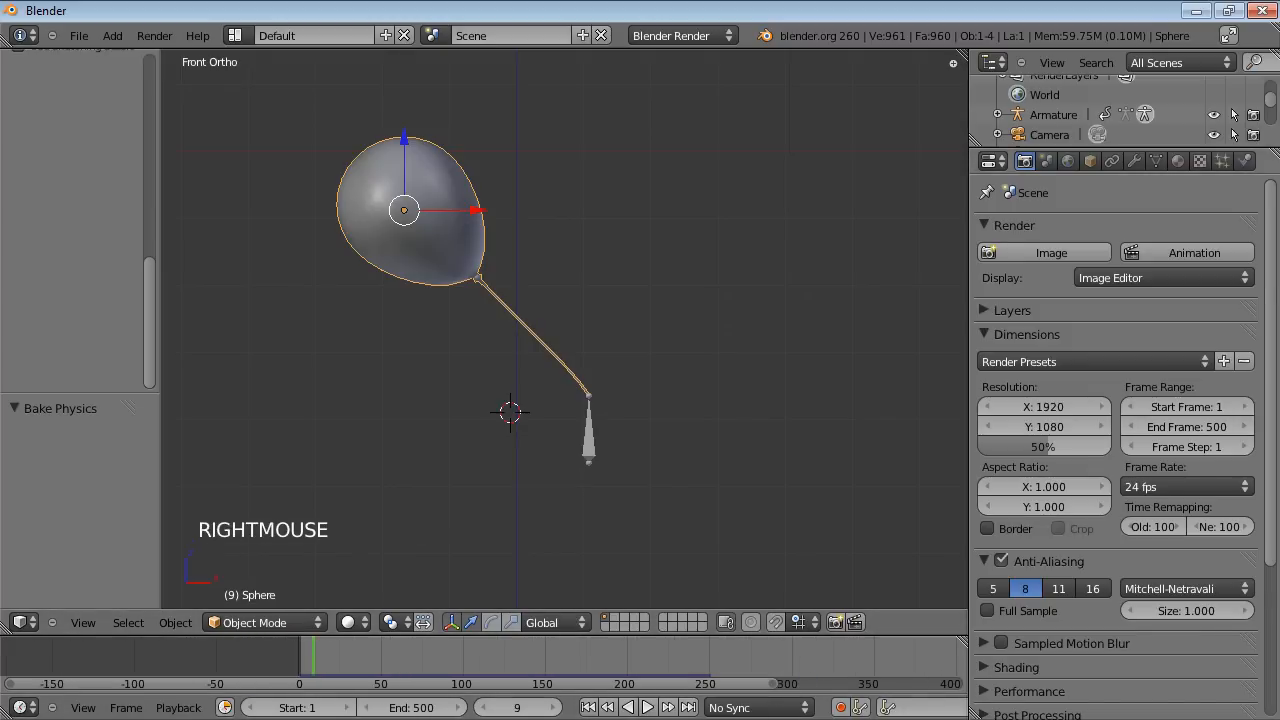
Set the cloth cache End to 500 and bake the simulation.
{"action": "left_click", "coordinate": [1244, 160]}
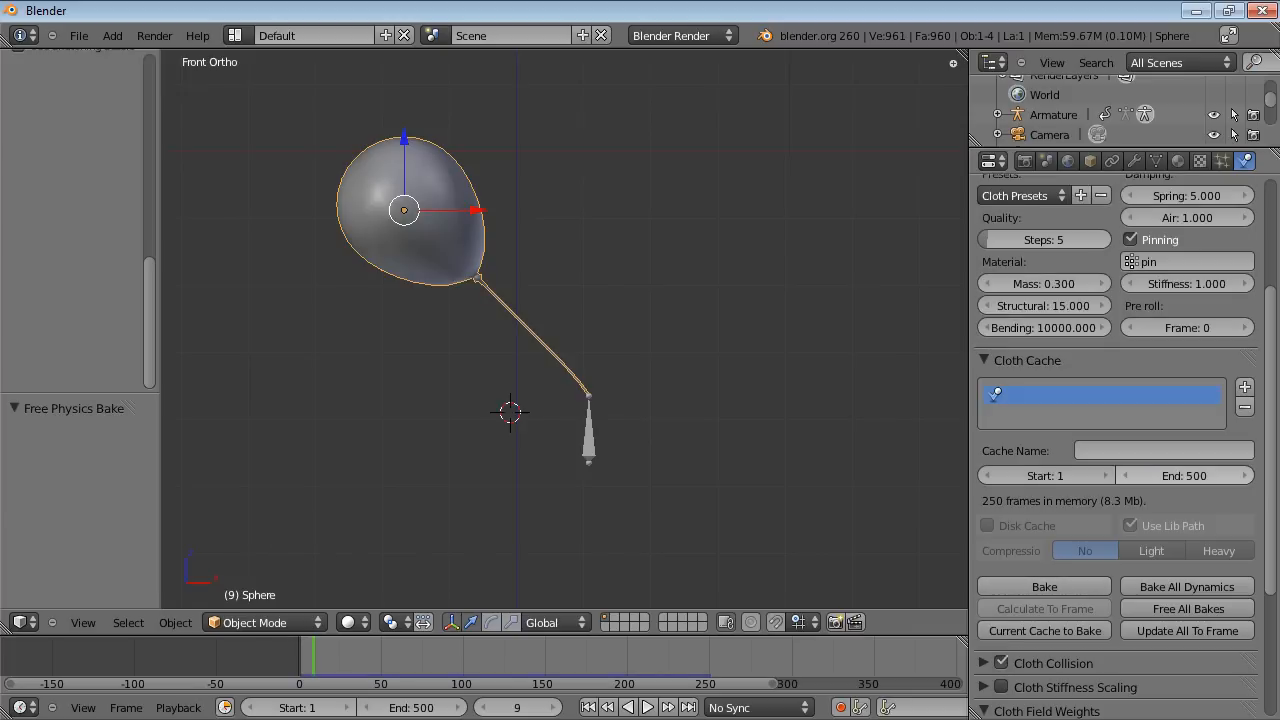
{"action": "left_click", "coordinate": [1043, 586]}
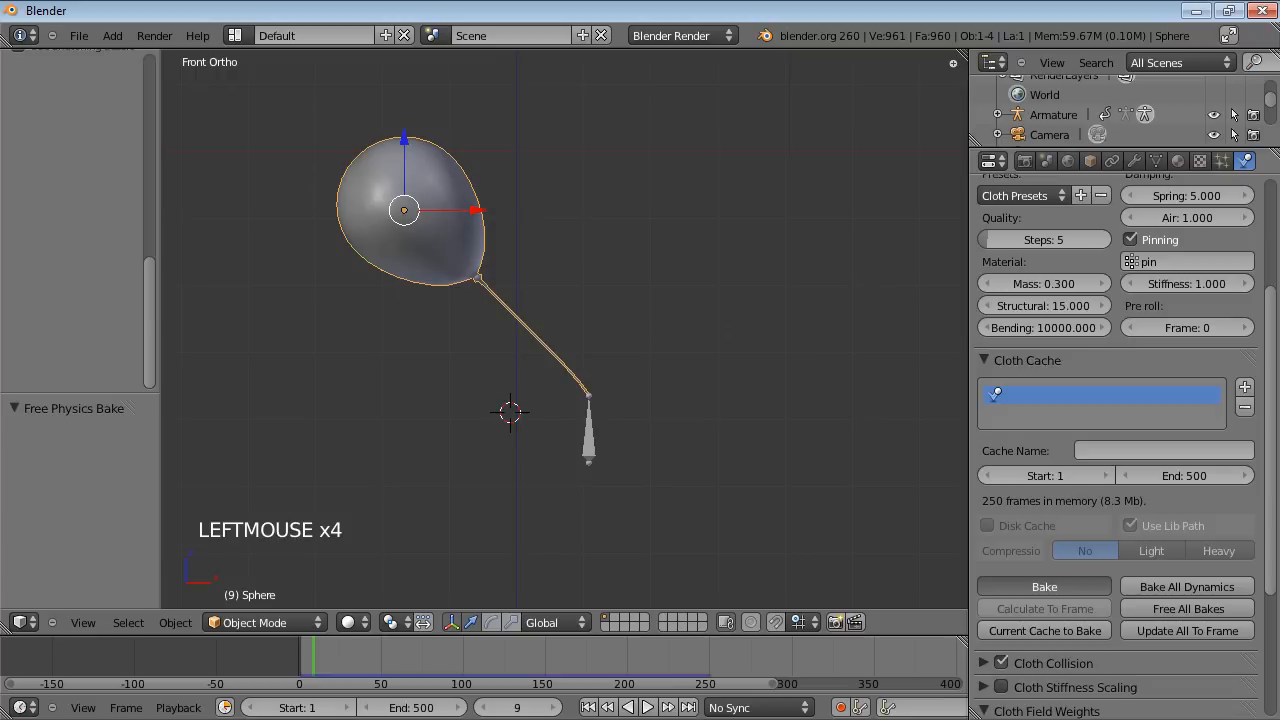
{"action": "left_click", "coordinate": [1043, 586]}
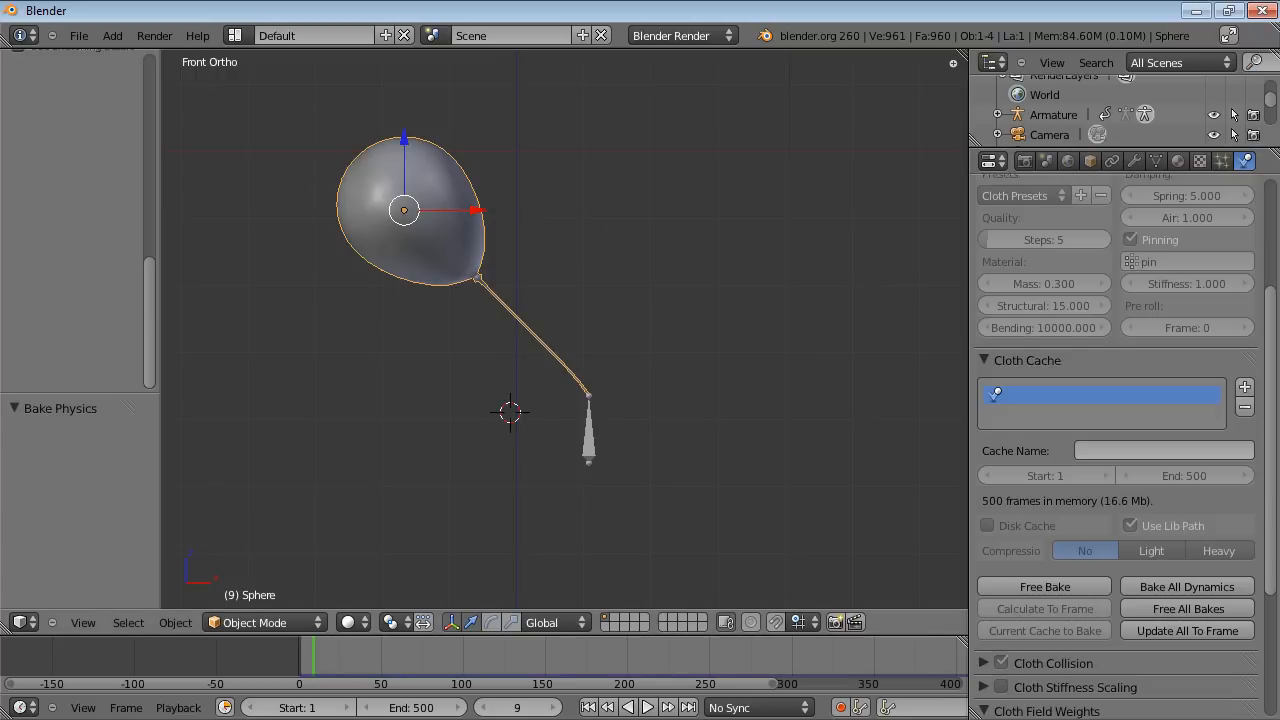
Play the baked 500-frame balloon cloth simulation, watching it sway past frame 280 on its string.
{"action": "key", "text": "alt+a"}
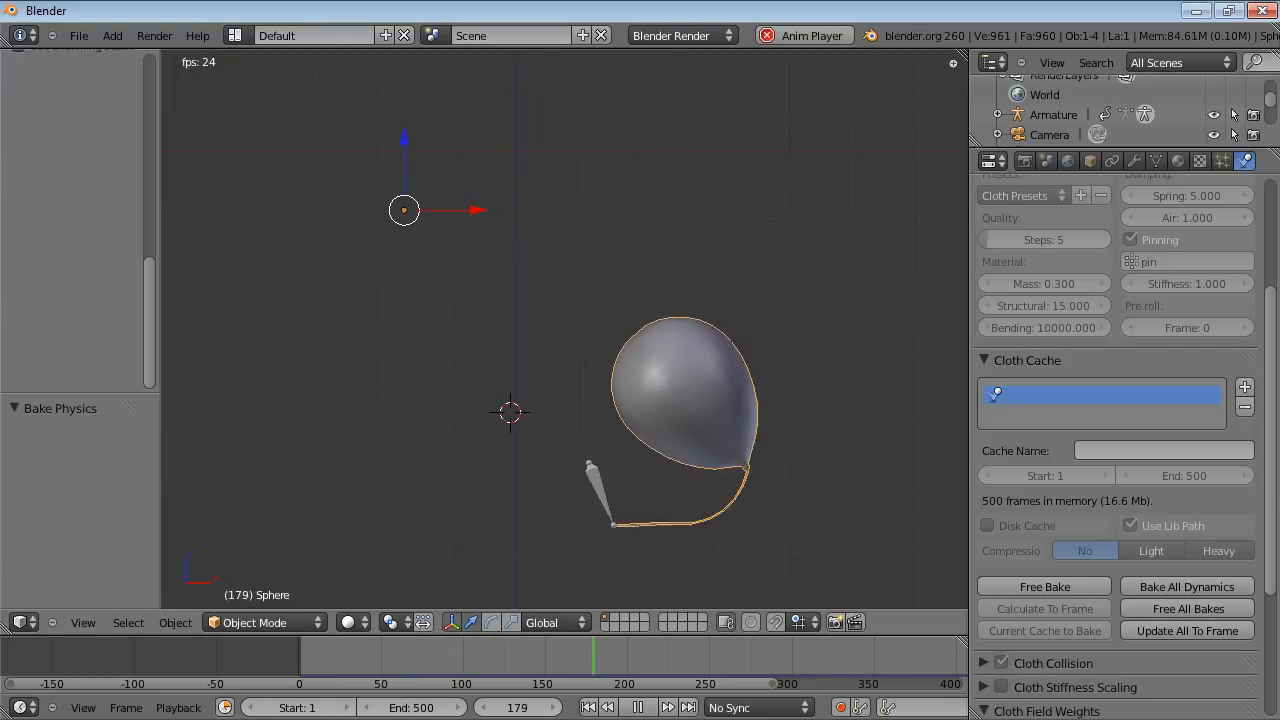
{"action": "left_click", "coordinate": [637, 707]}
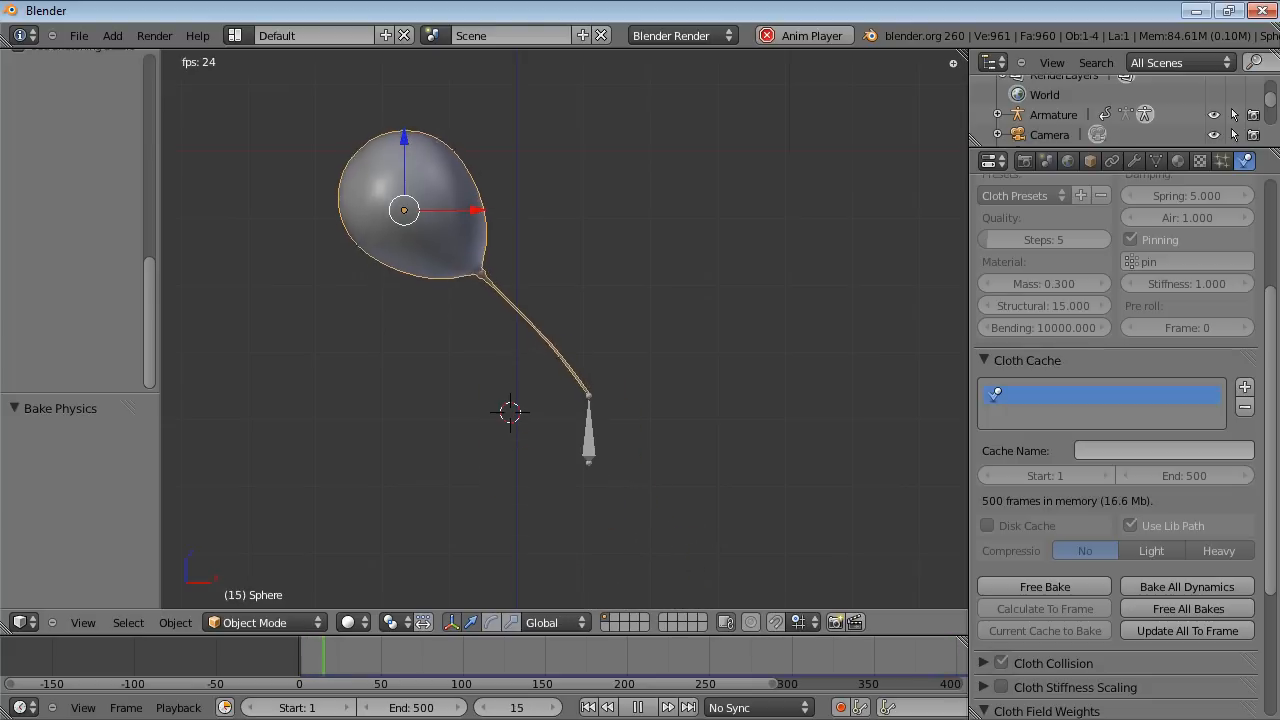
{"action": "left_click", "coordinate": [637, 707]}
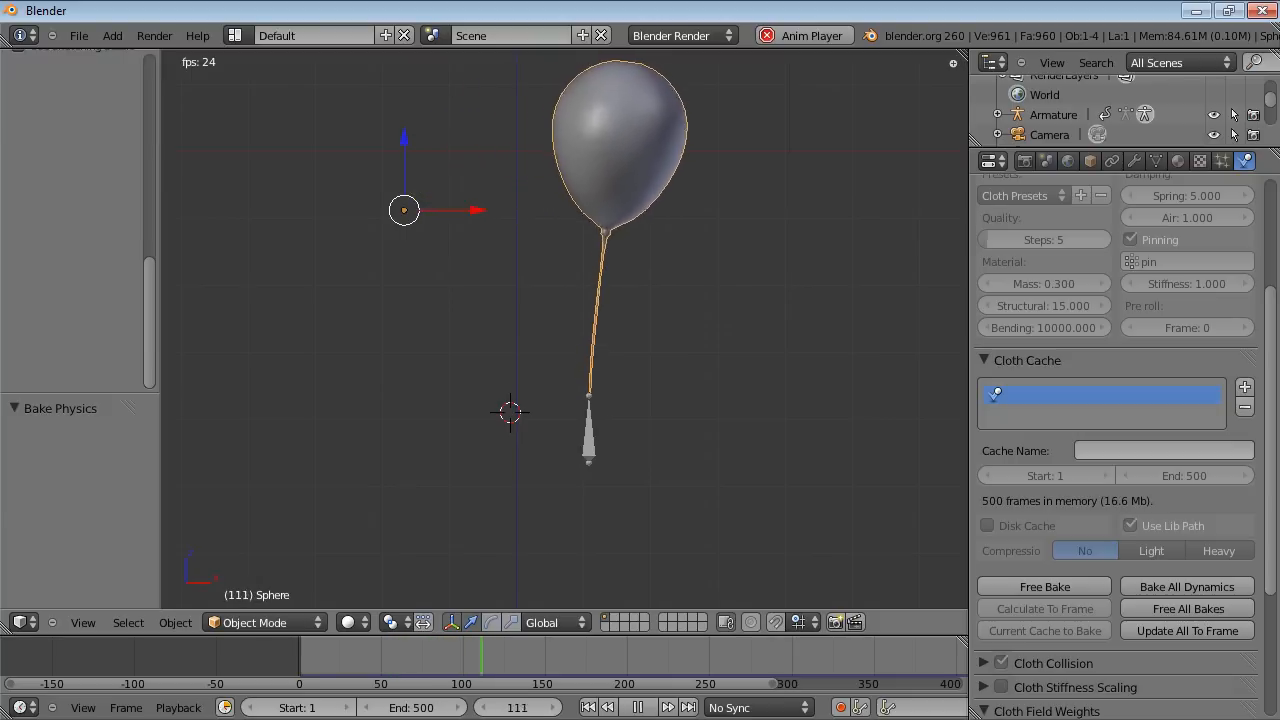
{"action": "left_click", "coordinate": [637, 707]}
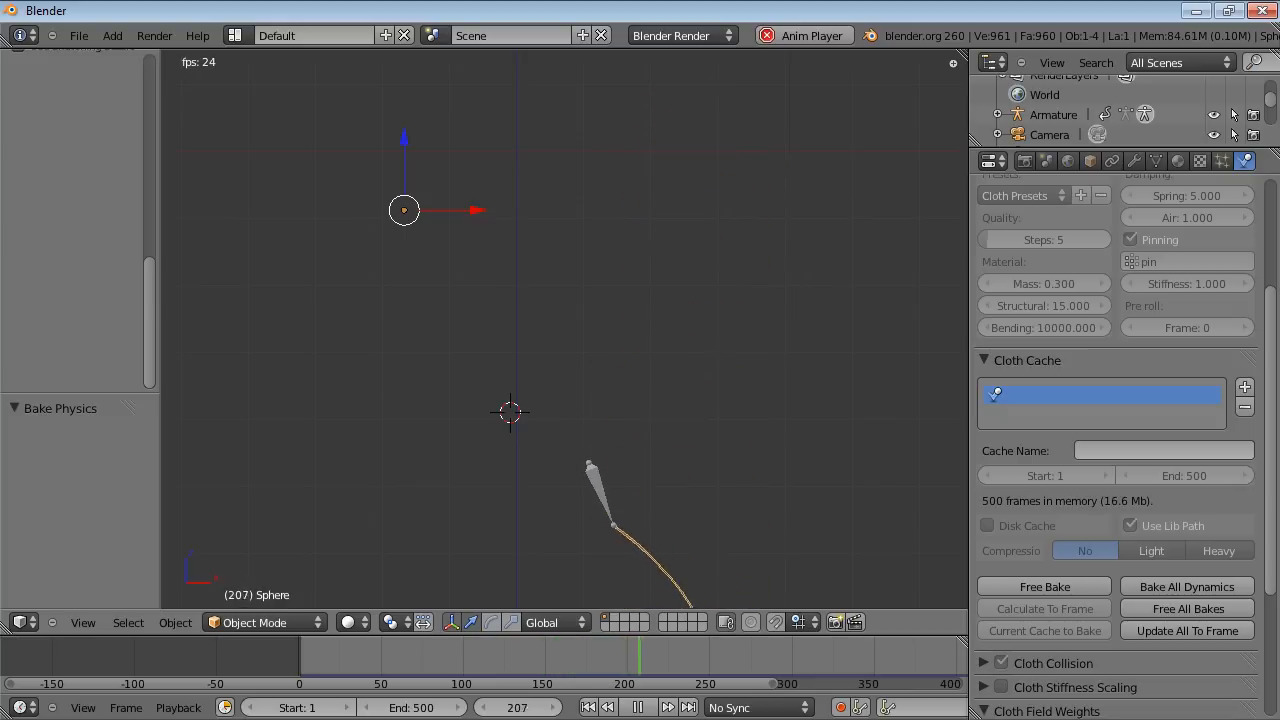
{"action": "left_click", "coordinate": [637, 707]}
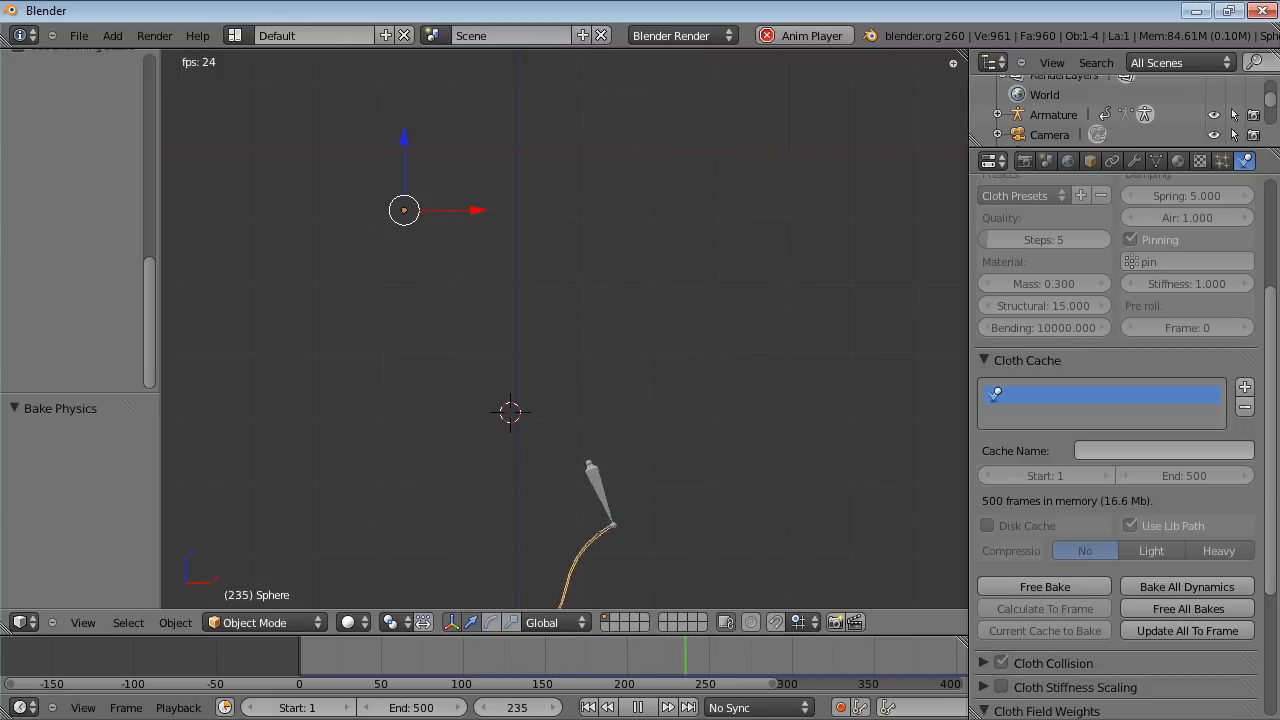
{"action": "left_click", "coordinate": [637, 707]}
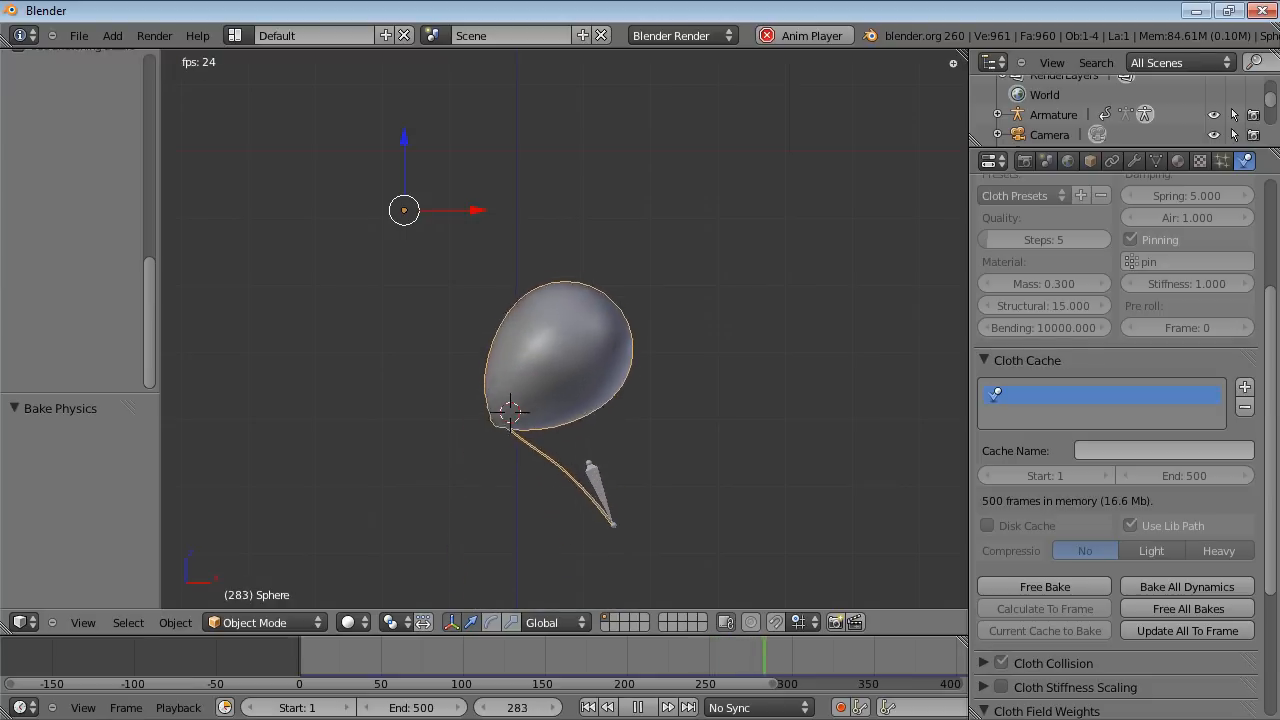